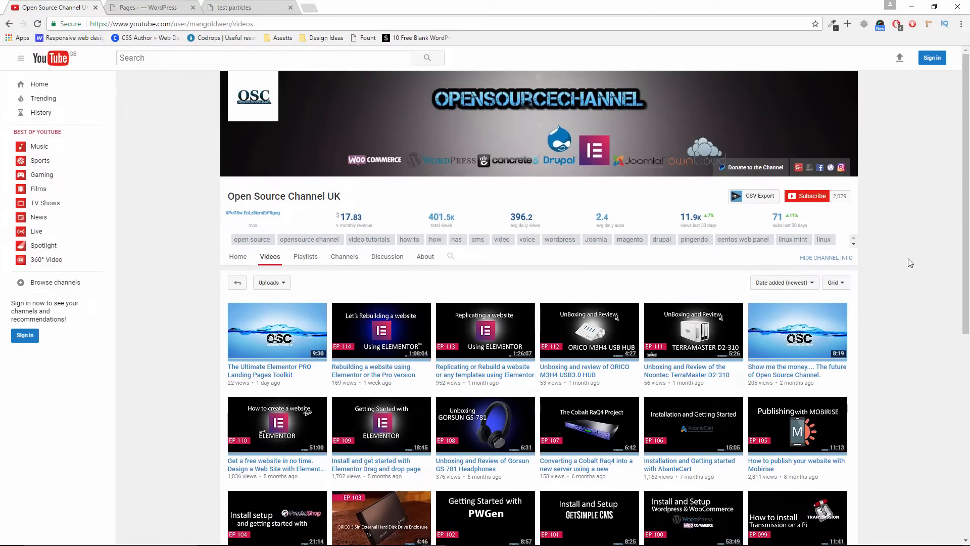
{"action": "mouse_move", "coordinate": [901, 228]}
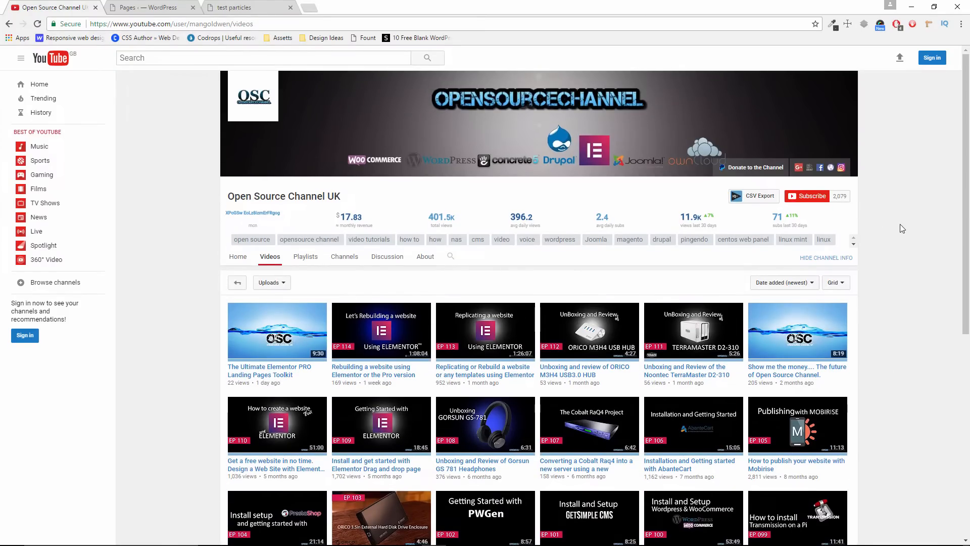
Scroll the elementor.com homepage, then go to GET PRO and scroll through the Pro features
{"action": "scroll", "scroll_direction": "down", "scroll_amount": 3}
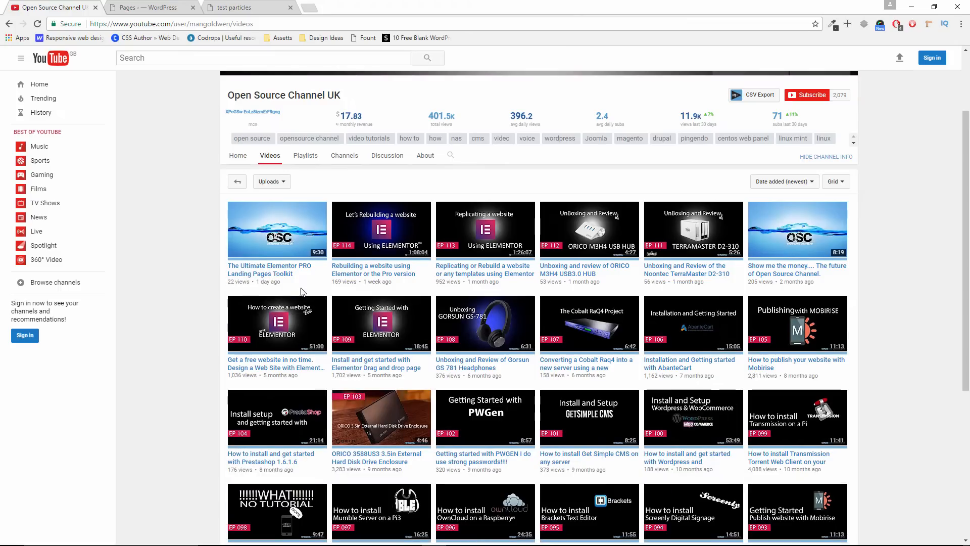
{"action": "mouse_move", "coordinate": [270, 270]}
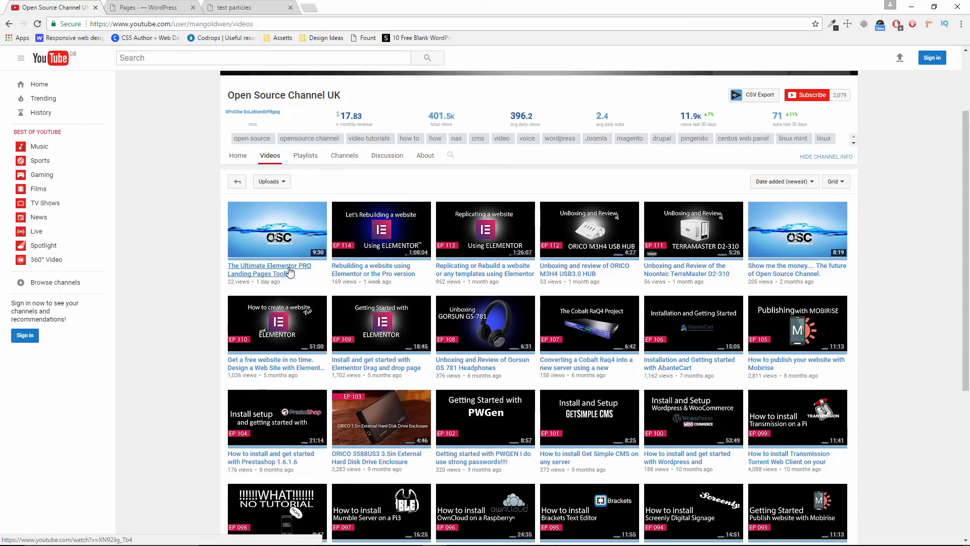
{"action": "mouse_move", "coordinate": [284, 229]}
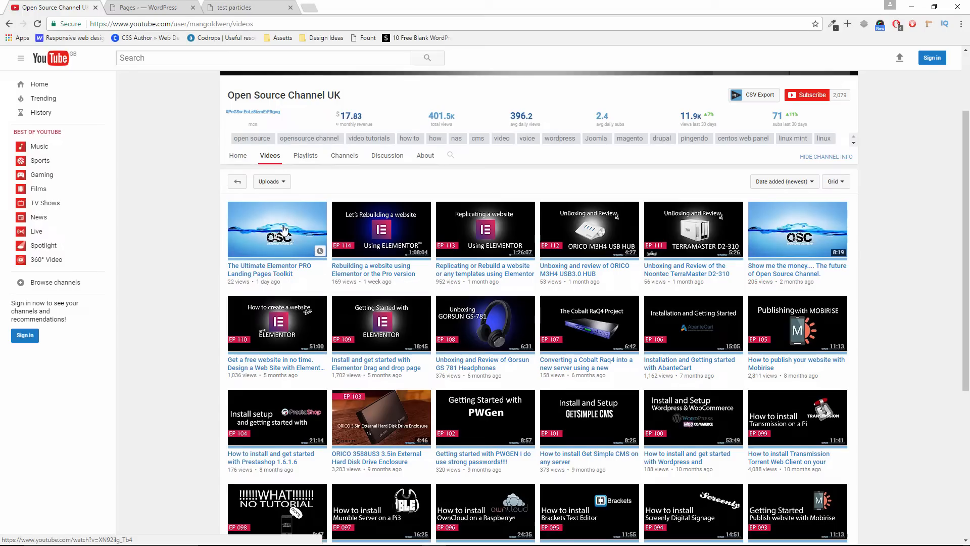
{"action": "mouse_move", "coordinate": [265, 250]}
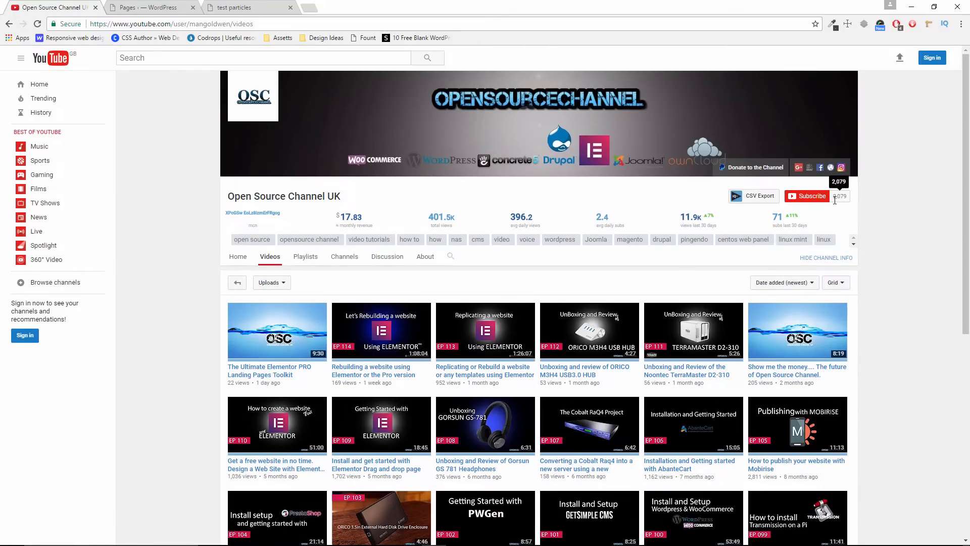
{"action": "mouse_move", "coordinate": [892, 234]}
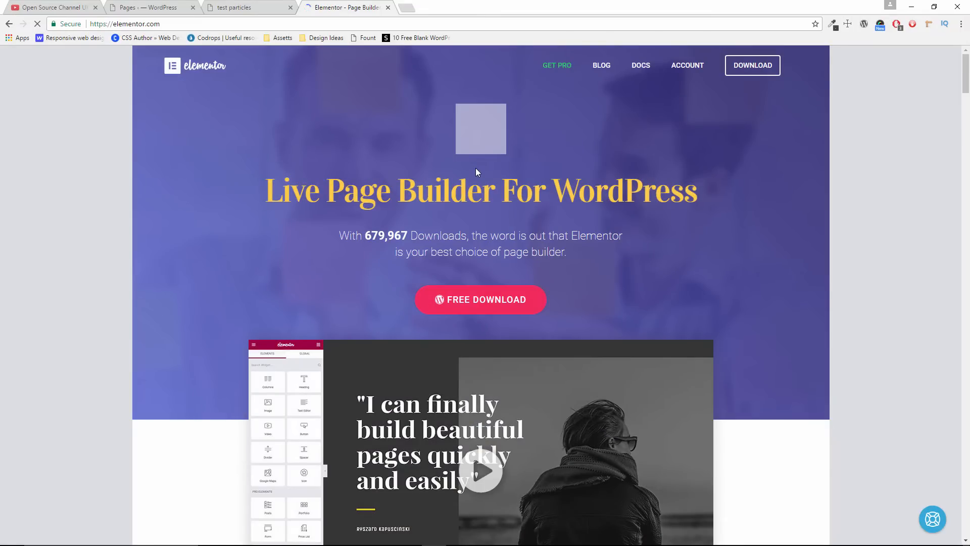
{"action": "scroll", "scroll_direction": "down", "scroll_amount": 3}
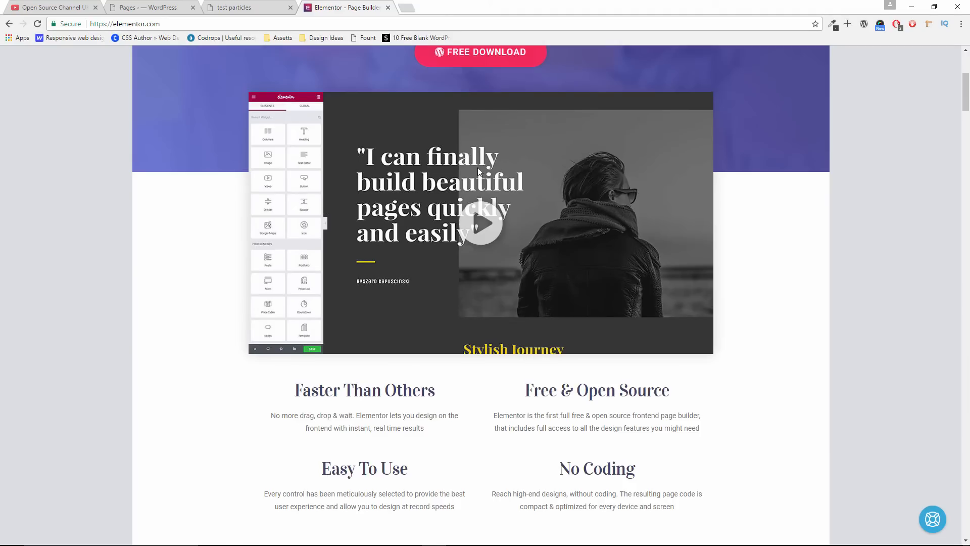
{"action": "scroll", "scroll_direction": "down", "scroll_amount": 3}
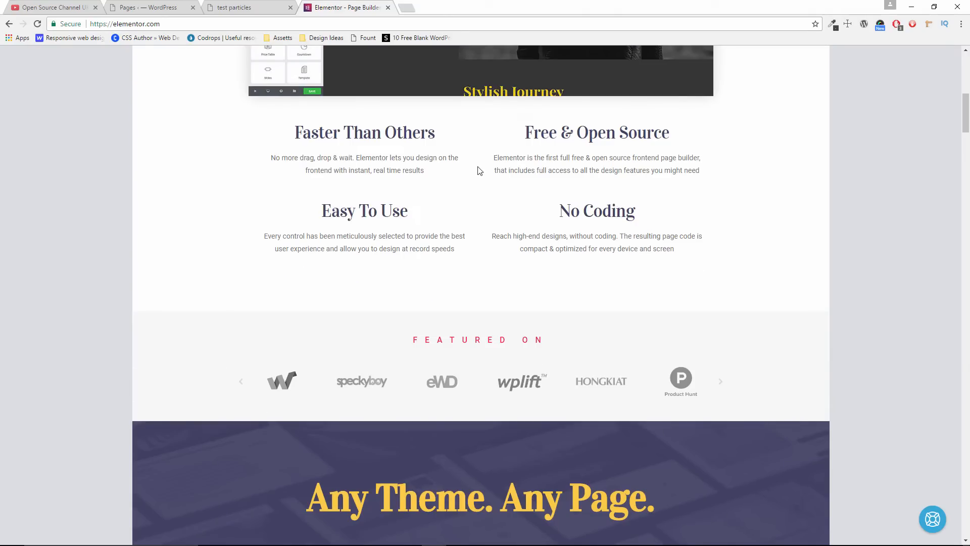
{"action": "scroll", "scroll_direction": "up", "scroll_amount": 3}
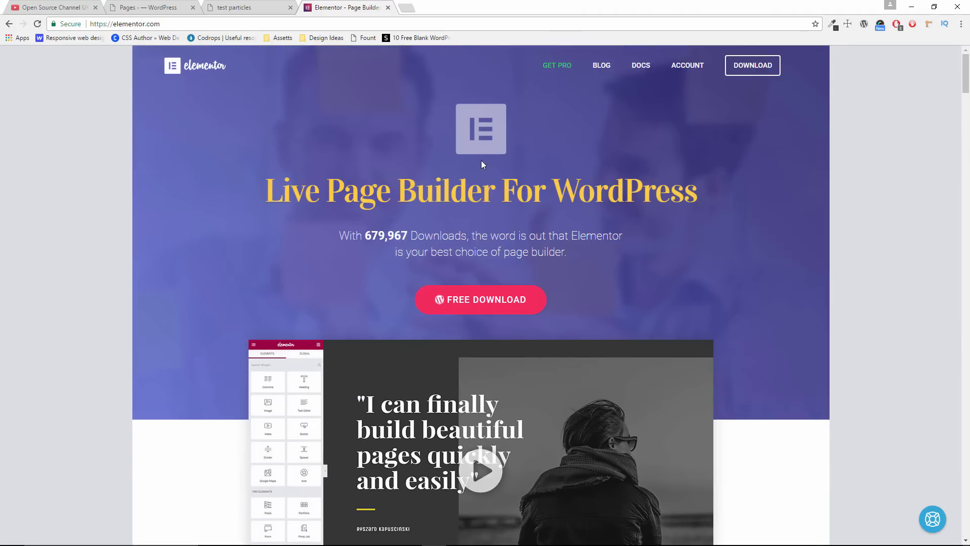
{"action": "left_click", "coordinate": [556, 65]}
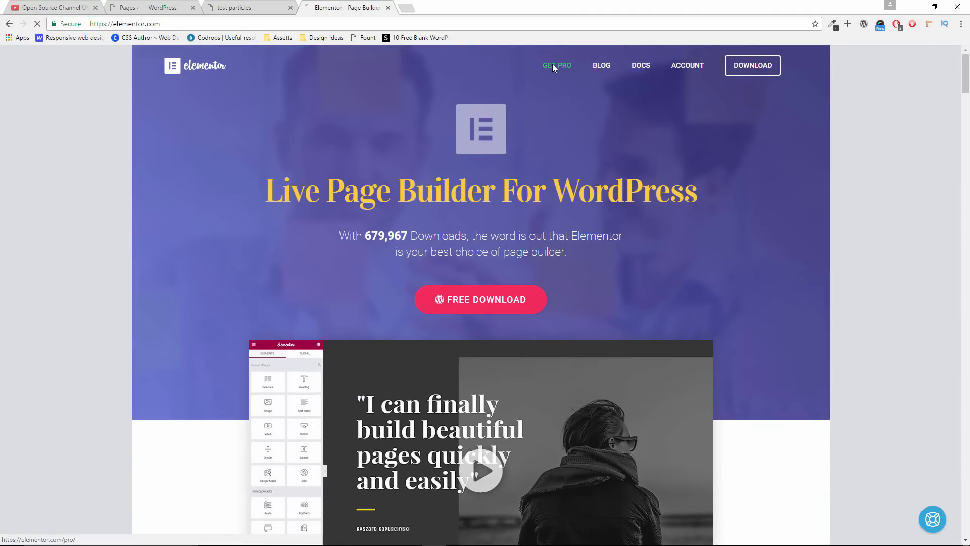
{"action": "left_click", "coordinate": [557, 65]}
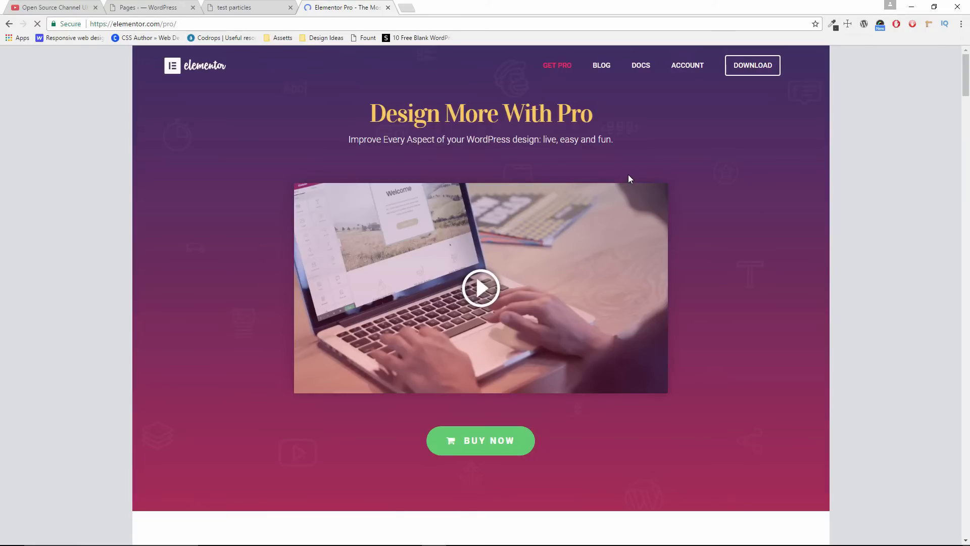
{"action": "scroll", "scroll_direction": "down", "scroll_amount": 3}
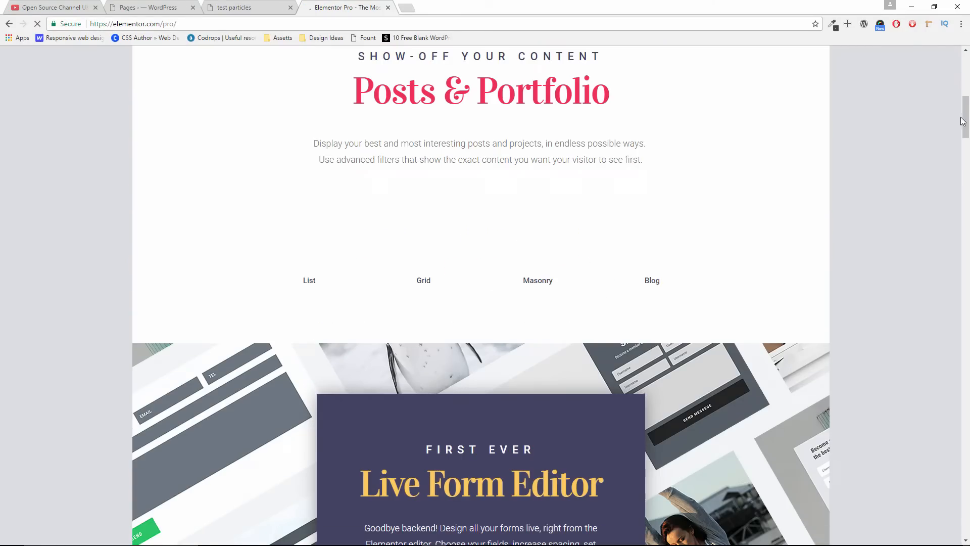
{"action": "scroll", "scroll_direction": "down", "scroll_amount": 3}
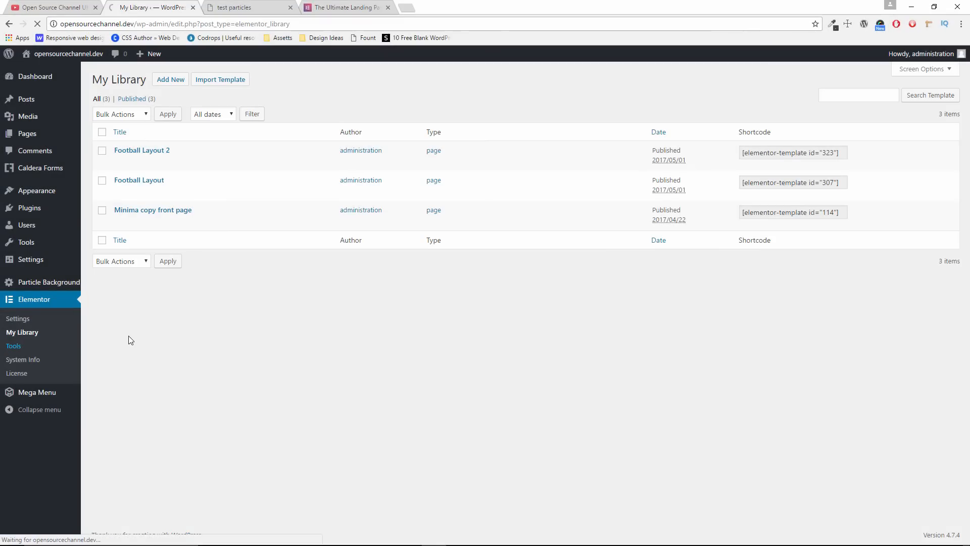
Run Sync Library on Elementor's Tools page, then open Pages > All Pages
{"action": "left_click", "coordinate": [14, 345]}
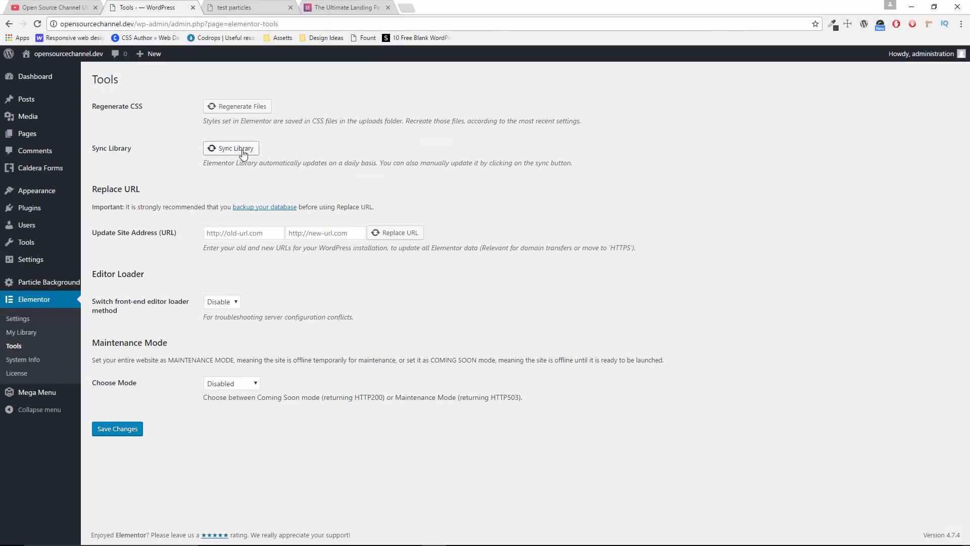
{"action": "left_click", "coordinate": [231, 148]}
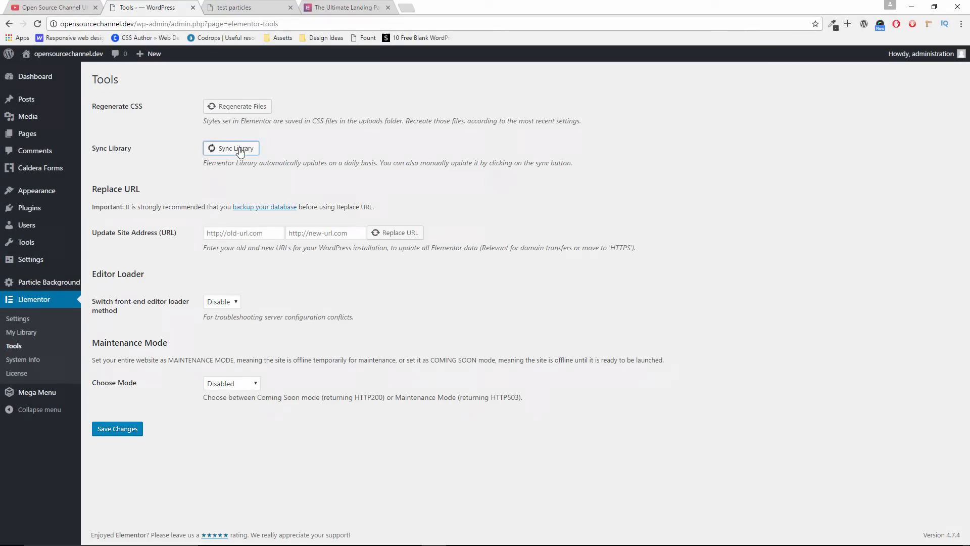
{"action": "left_click", "coordinate": [230, 148]}
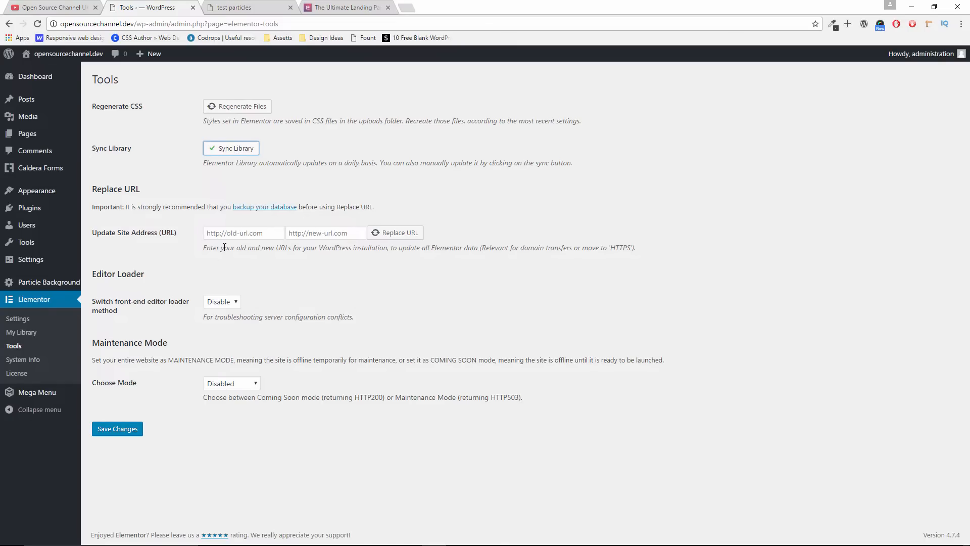
{"action": "mouse_move", "coordinate": [40, 168]}
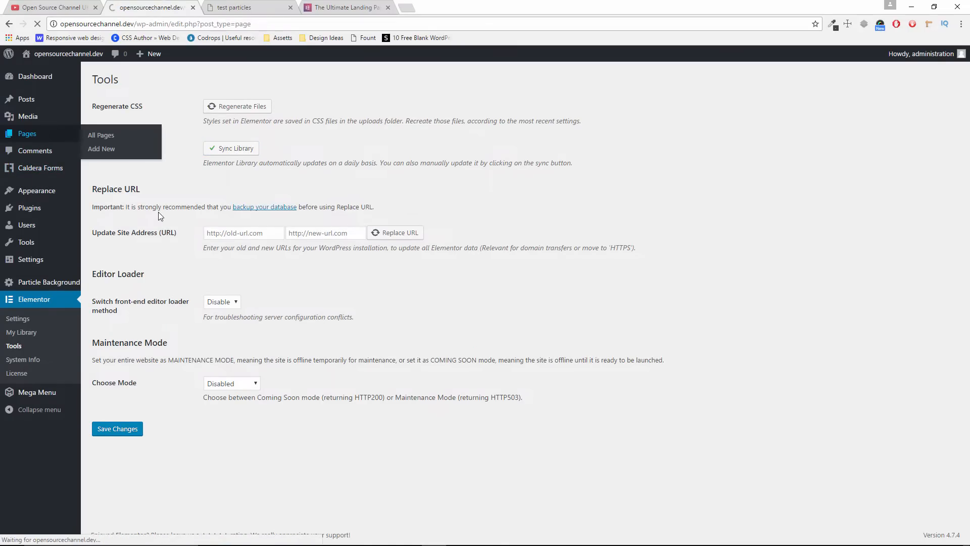
{"action": "left_click", "coordinate": [101, 135]}
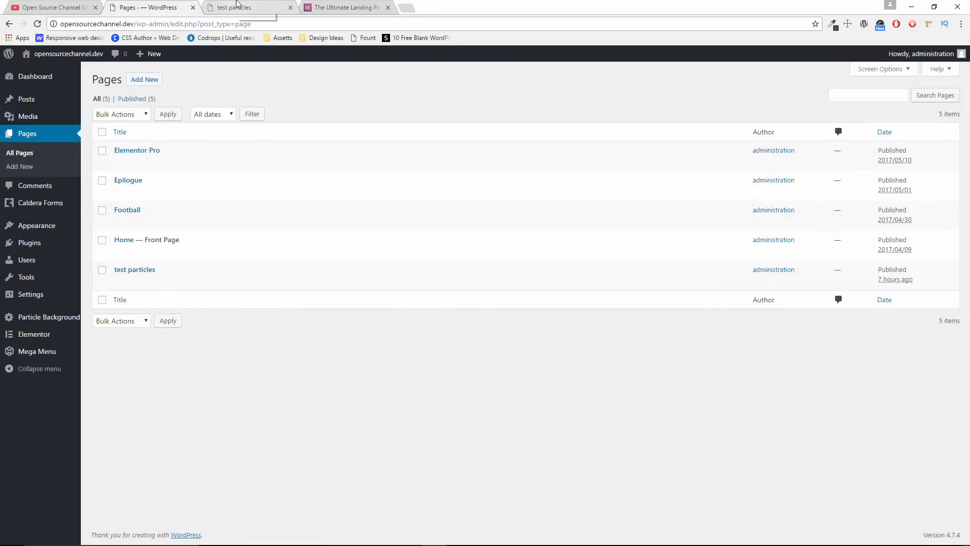
Preview the 'test particles' page, close the Elementor landing tab, and return to Pages
{"action": "left_click", "coordinate": [248, 7]}
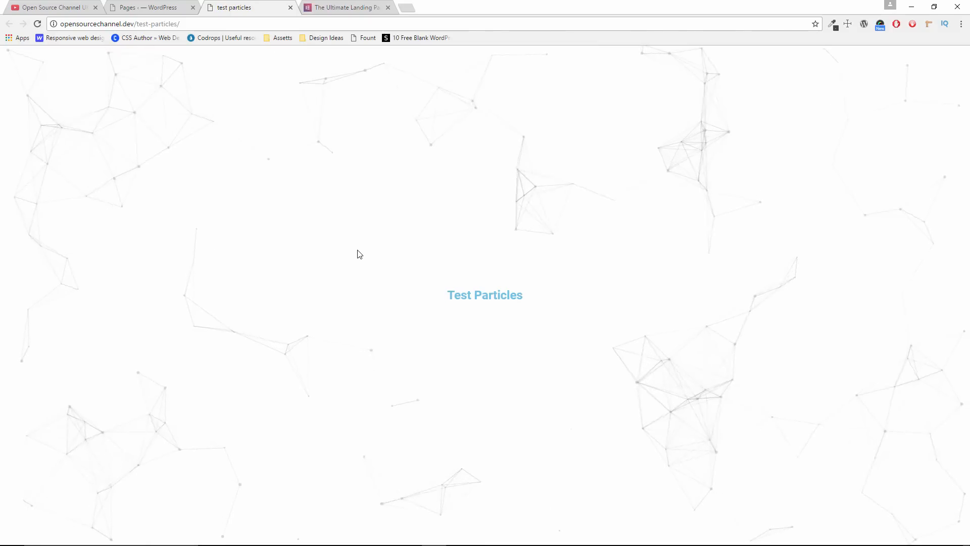
{"action": "left_click", "coordinate": [388, 7]}
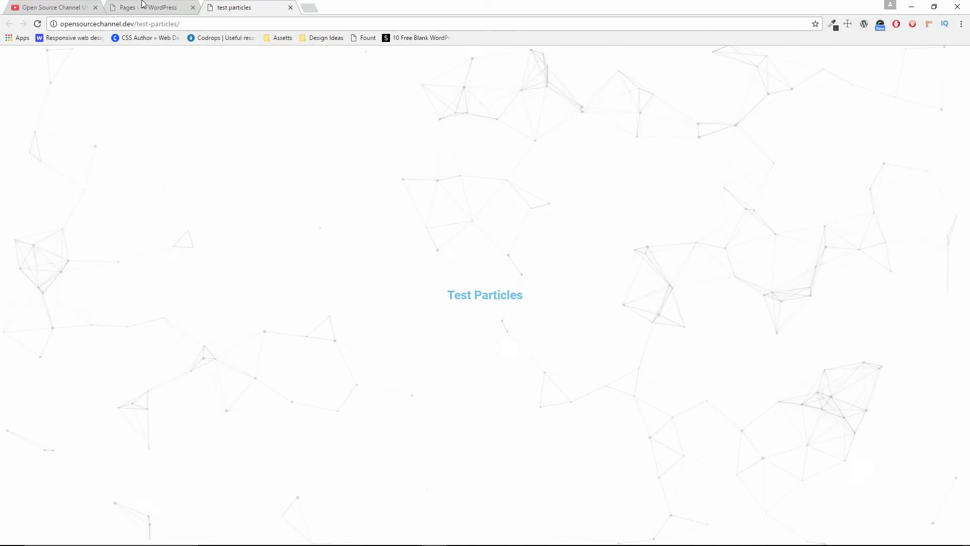
{"action": "left_click", "coordinate": [149, 8]}
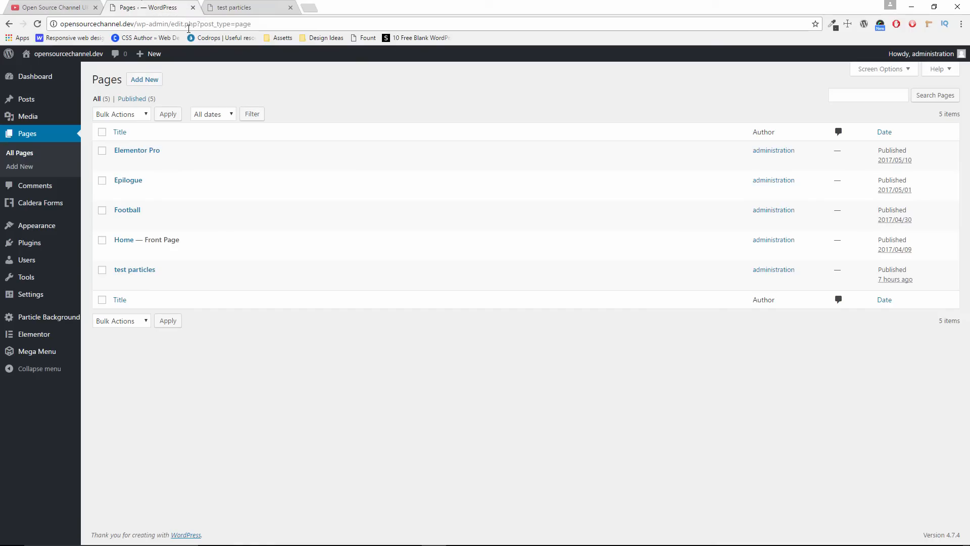
{"action": "left_click", "coordinate": [29, 242]}
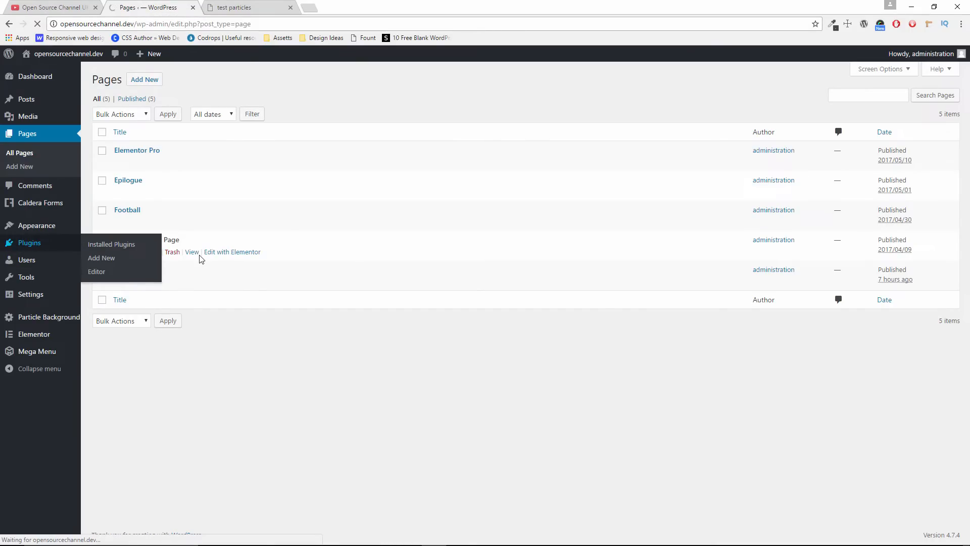
Confirm ParticleJS Background is listed among installed plugins, then open a new browser tab
{"action": "left_click", "coordinate": [111, 244]}
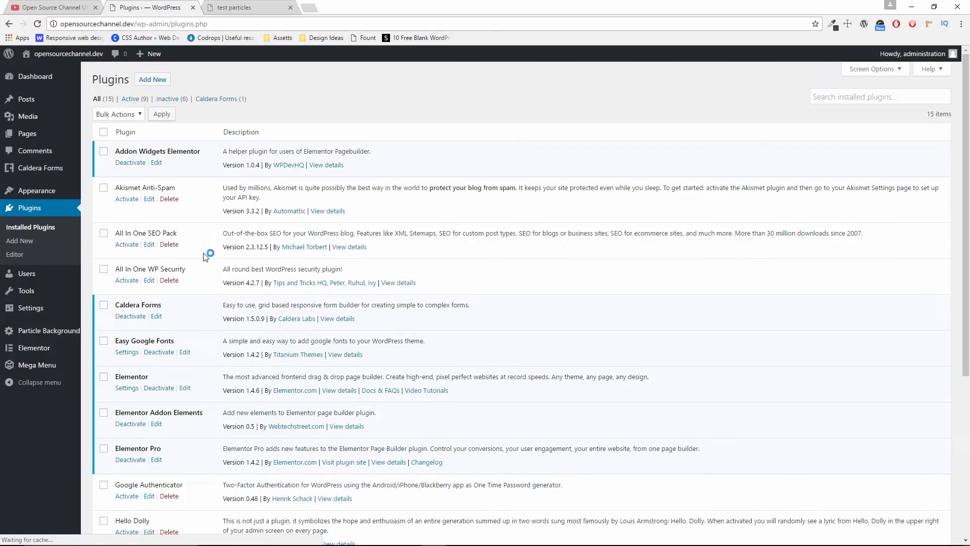
{"action": "scroll", "scroll_direction": "down", "scroll_amount": 3}
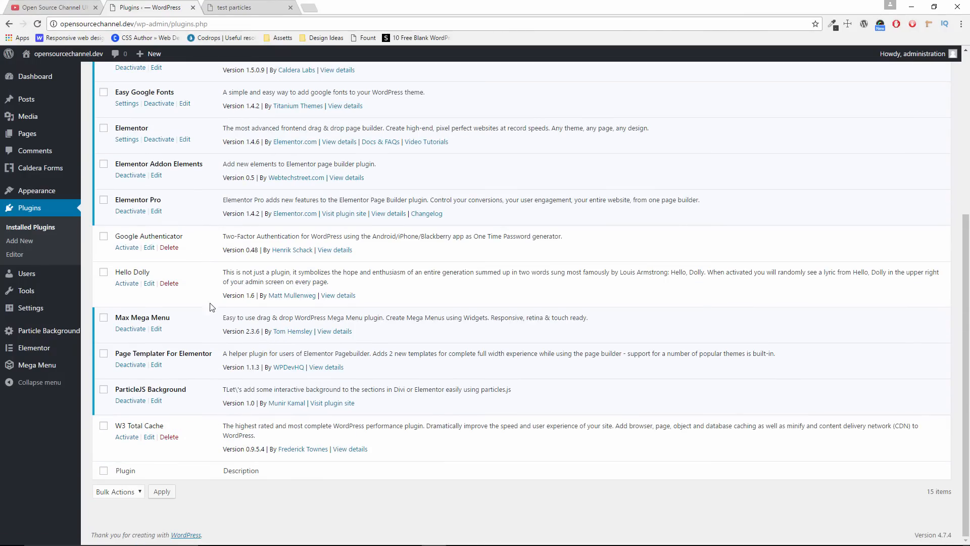
{"action": "mouse_move", "coordinate": [146, 392]}
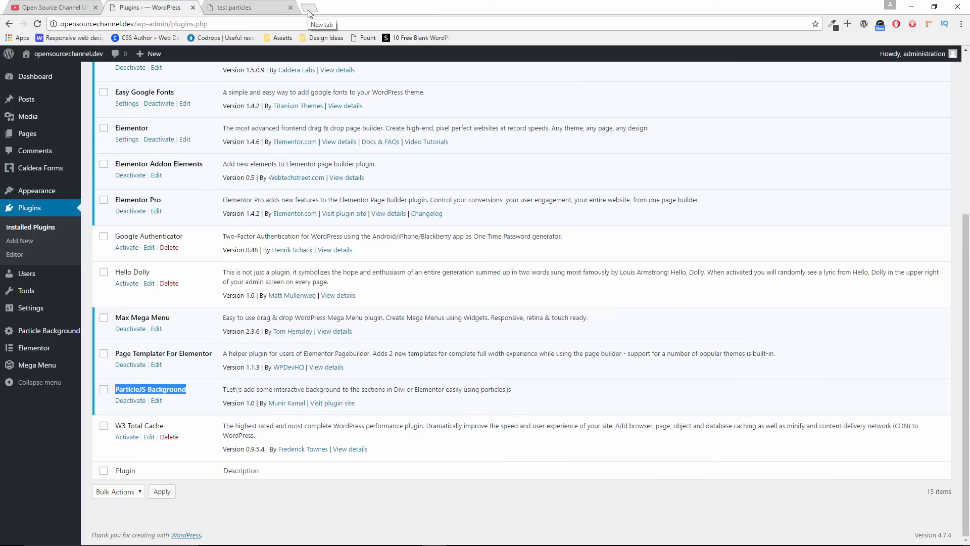
{"action": "left_click", "coordinate": [307, 11]}
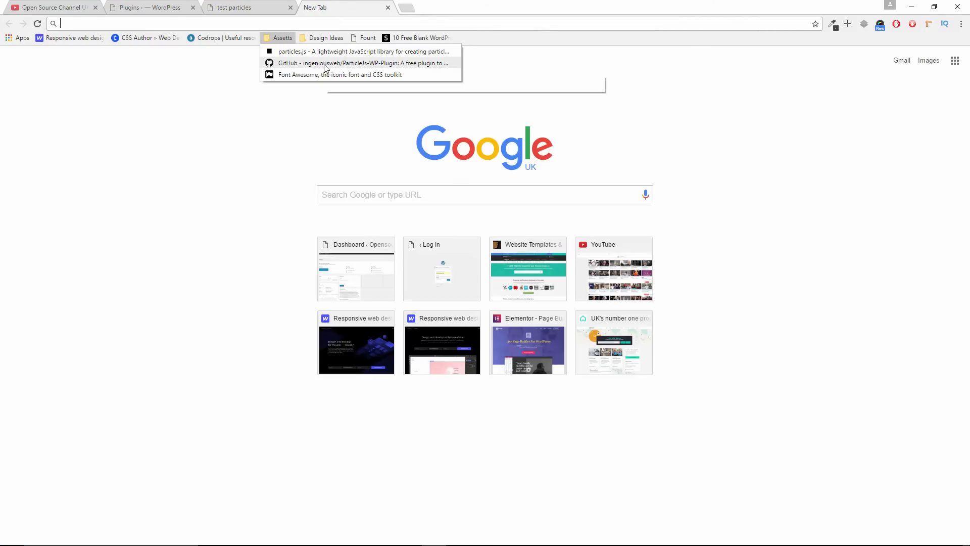
Open the ParticleJs-WP-Plugin GitHub repository and show its Clone or download ZIP option
{"action": "left_click", "coordinate": [362, 62]}
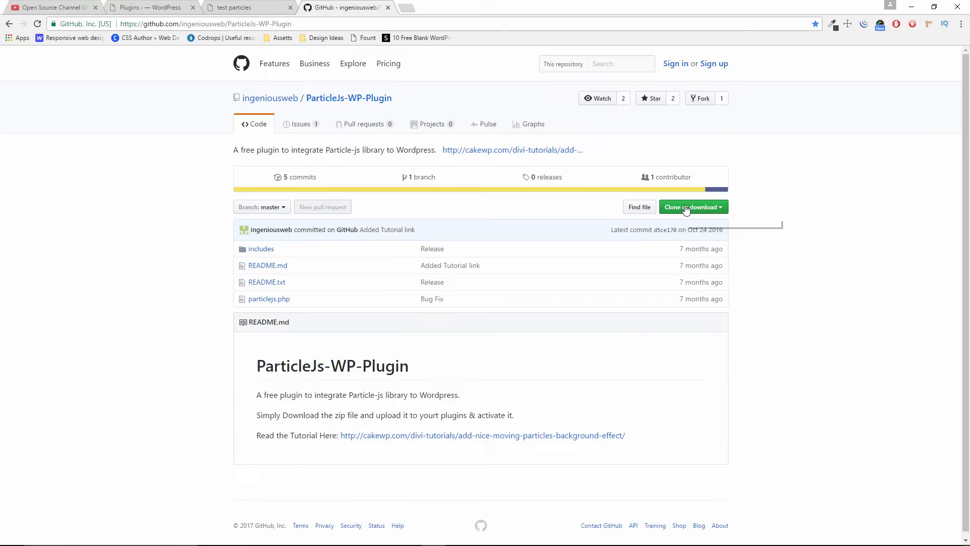
{"action": "left_click", "coordinate": [693, 207]}
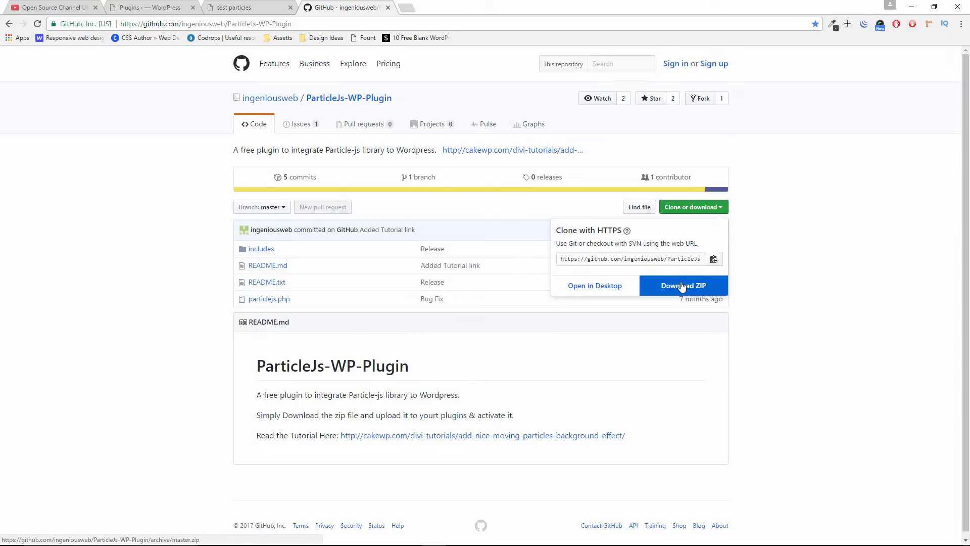
{"action": "mouse_move", "coordinate": [686, 284]}
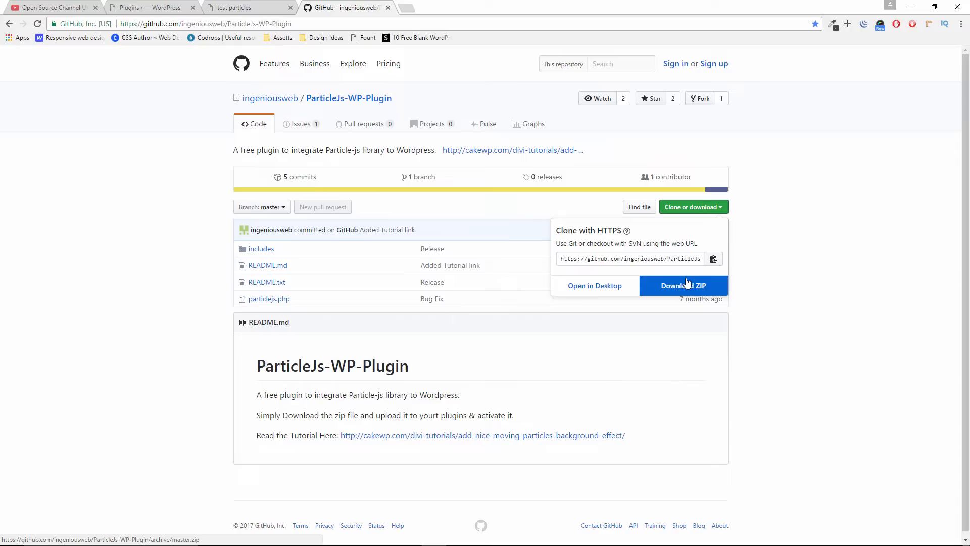
{"action": "mouse_move", "coordinate": [910, 12]}
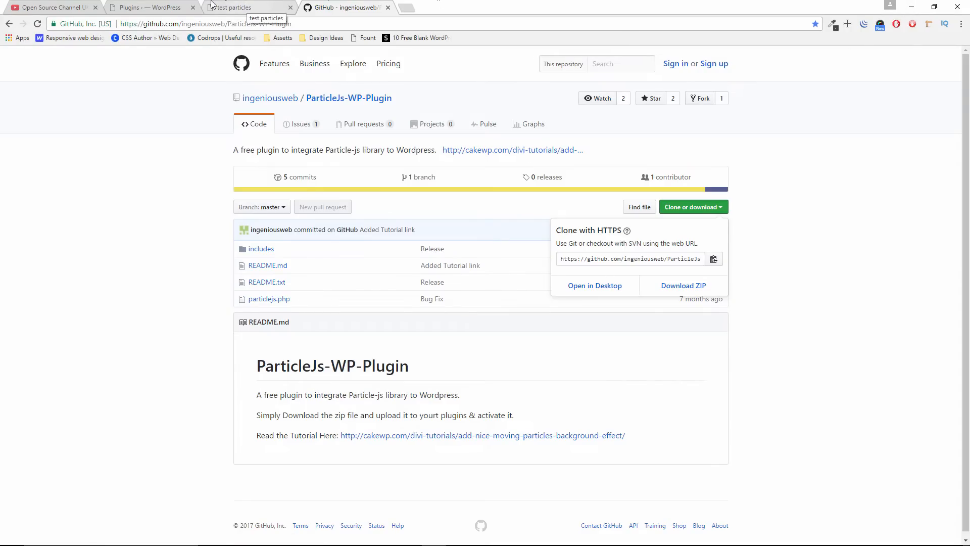
Reach the Upload Plugin form via Plugins > Add New in WordPress
{"action": "left_click", "coordinate": [148, 7]}
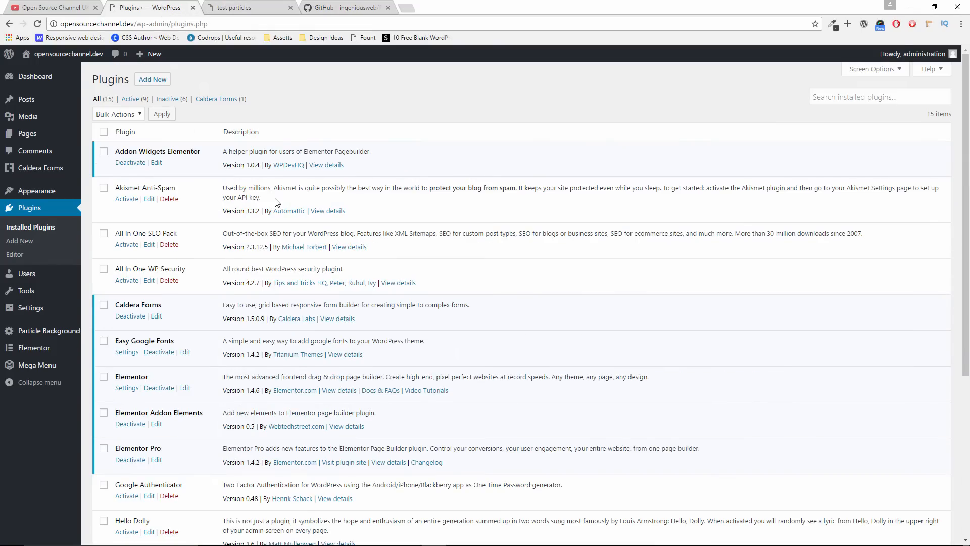
{"action": "left_click", "coordinate": [152, 79]}
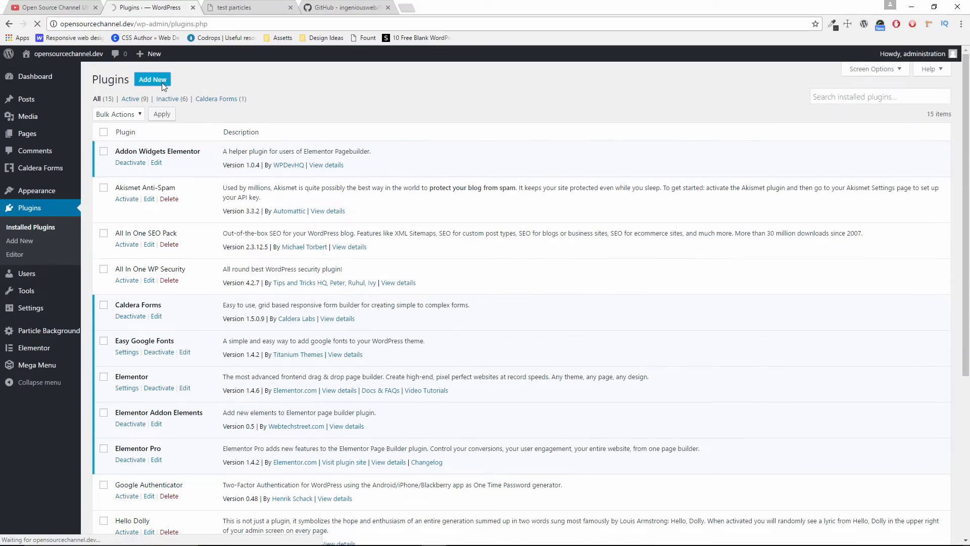
{"action": "left_click", "coordinate": [152, 79]}
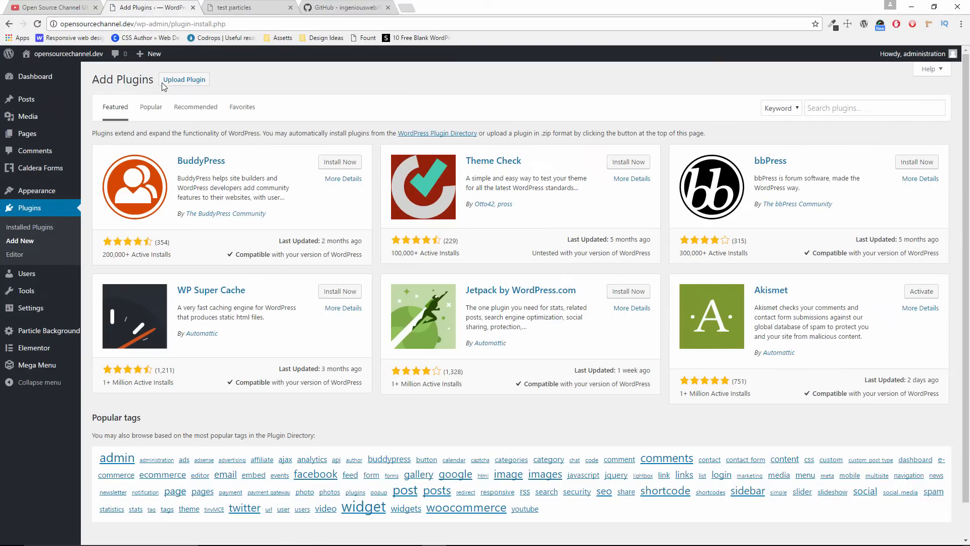
{"action": "mouse_move", "coordinate": [385, 220]}
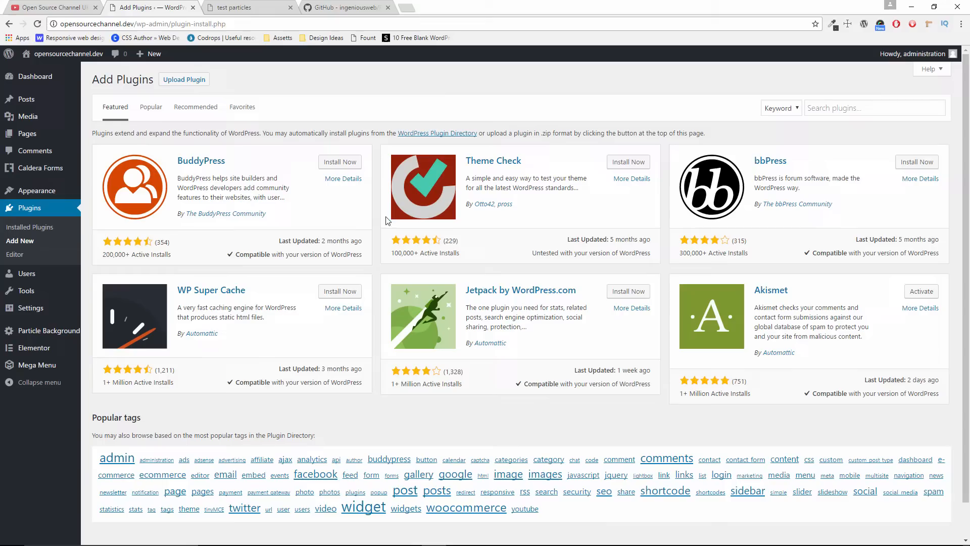
{"action": "mouse_move", "coordinate": [423, 232]}
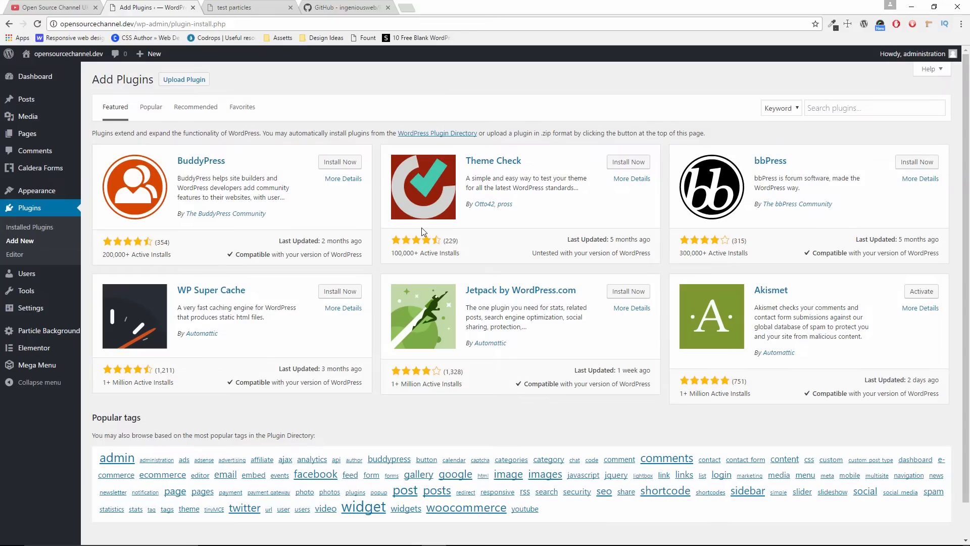
{"action": "left_click", "coordinate": [184, 80]}
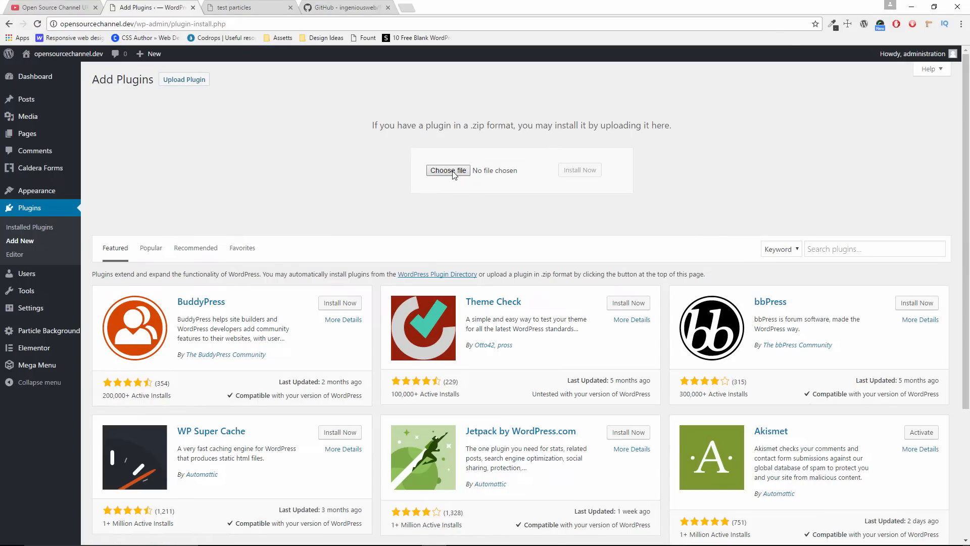
{"action": "mouse_move", "coordinate": [457, 197]}
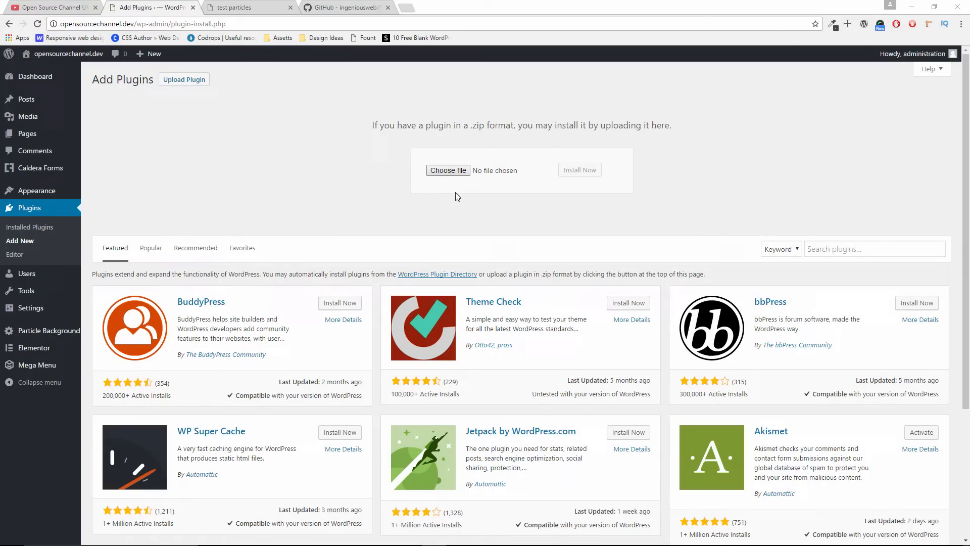
Choose the ParticleJs-WP-Plugin-master zip and install it
{"action": "left_click", "coordinate": [447, 170]}
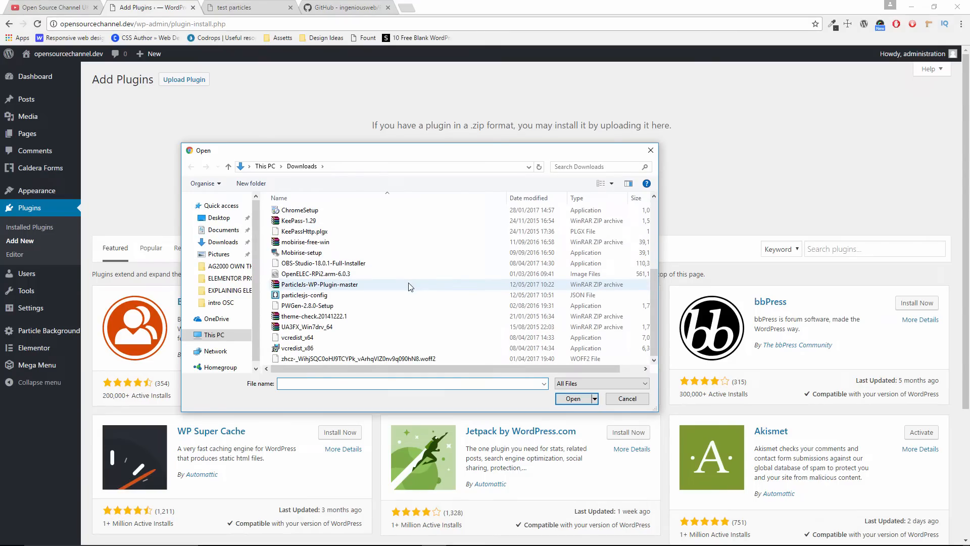
{"action": "left_click", "coordinate": [320, 284]}
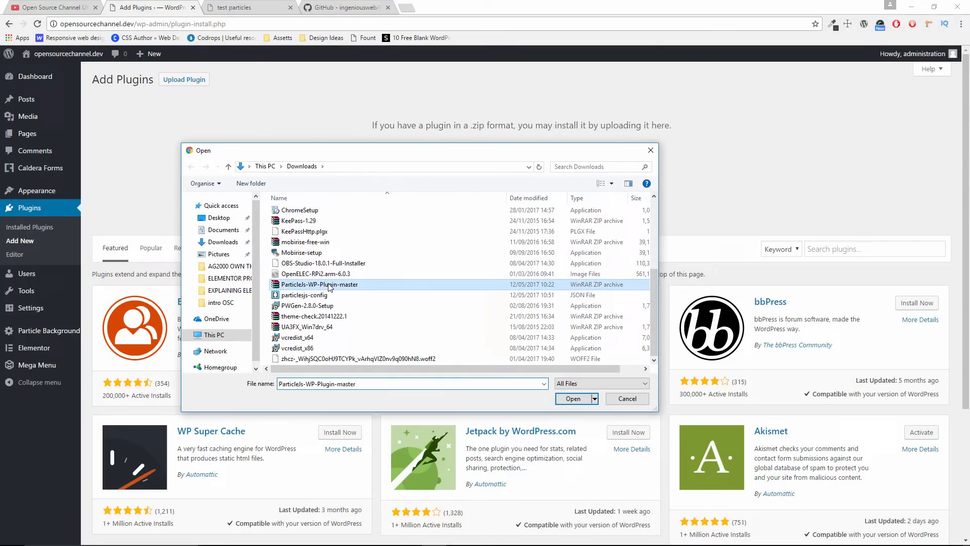
{"action": "left_click", "coordinate": [625, 398]}
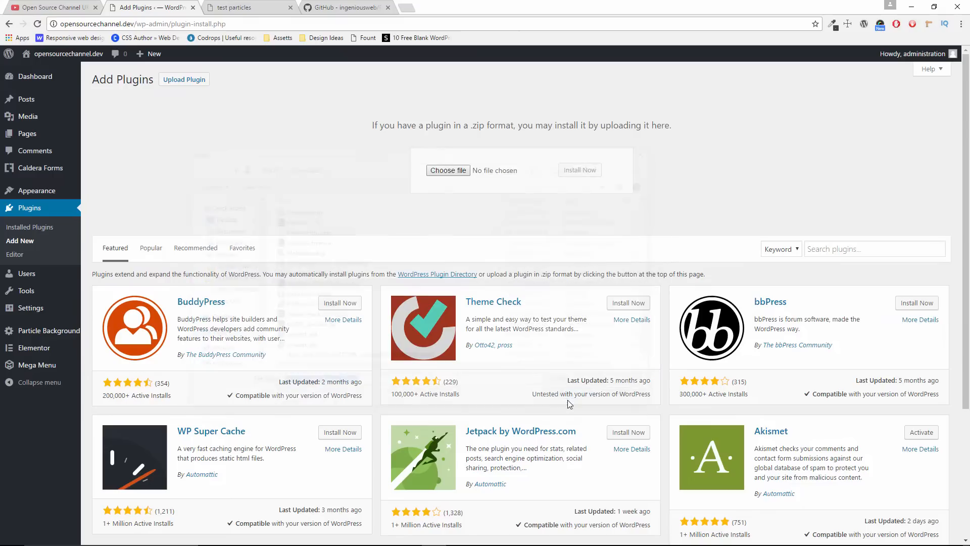
{"action": "left_click", "coordinate": [447, 170]}
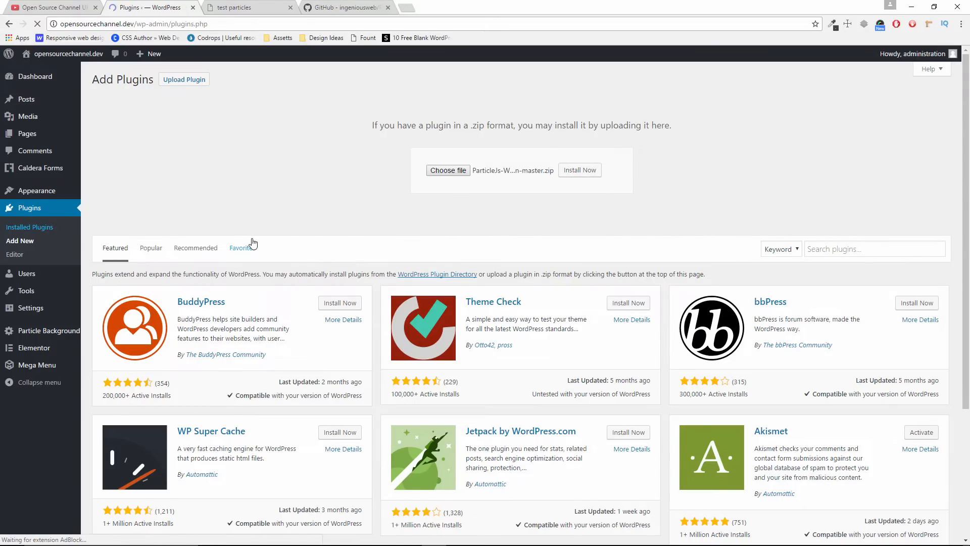
View the Particle Background plugin's JSON code settings, then open a fresh tab from GitHub
{"action": "left_click", "coordinate": [30, 227]}
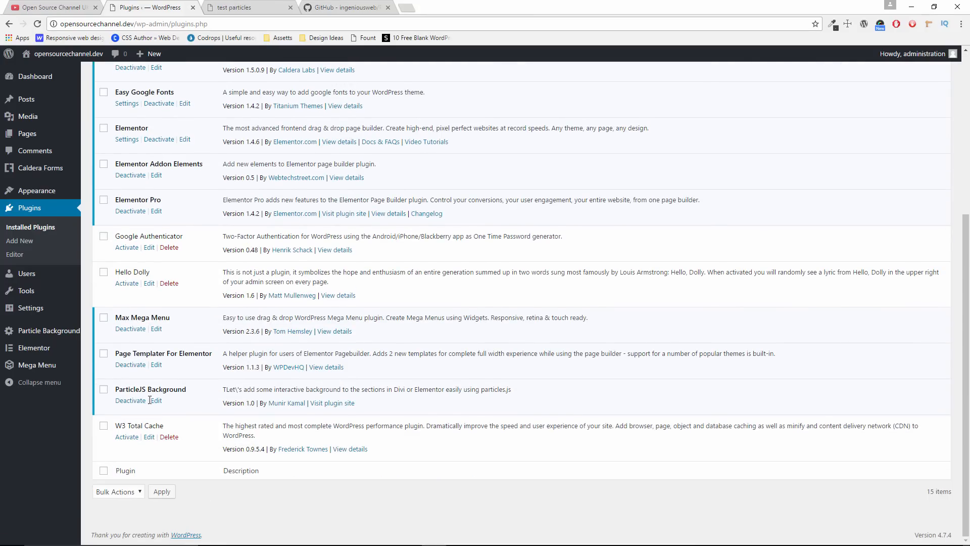
{"action": "mouse_move", "coordinate": [49, 330]}
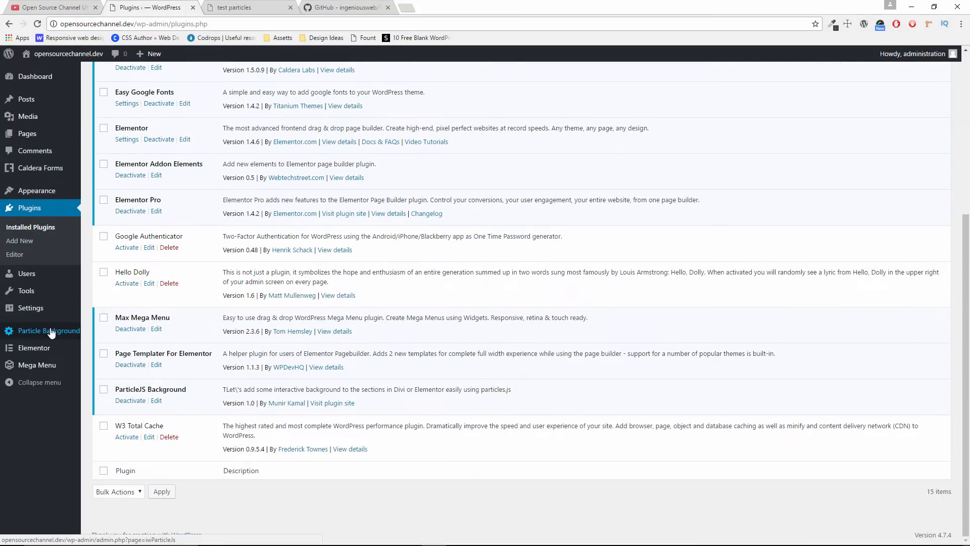
{"action": "left_click", "coordinate": [49, 331]}
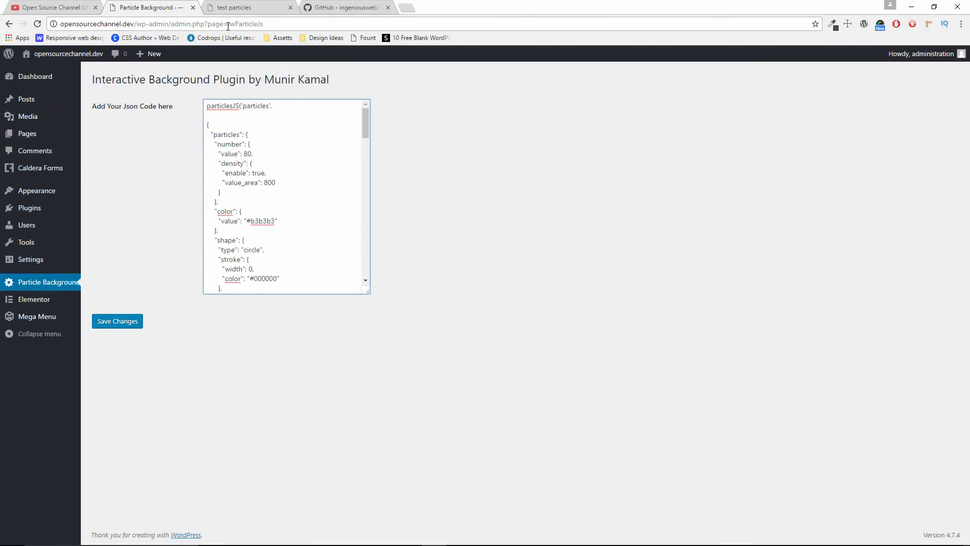
{"action": "left_click", "coordinate": [347, 7]}
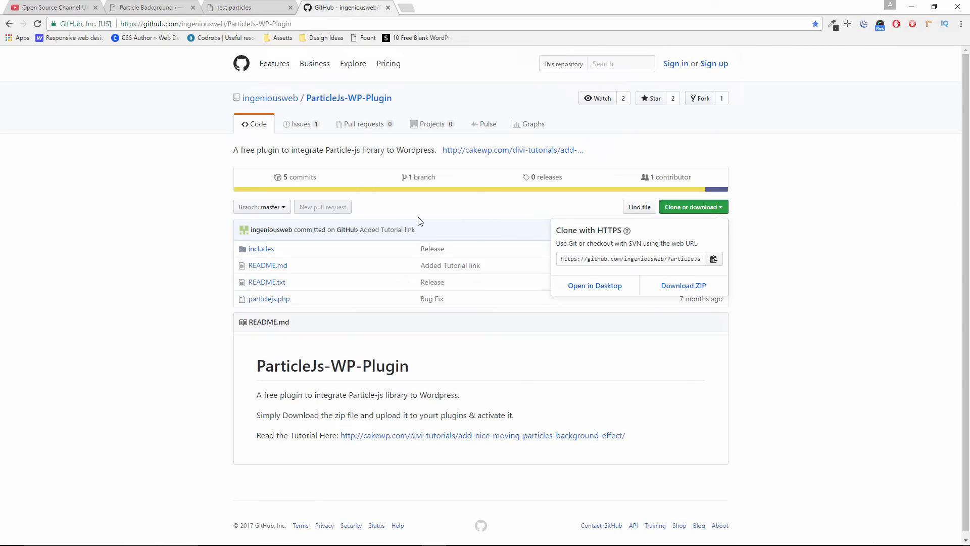
{"action": "mouse_move", "coordinate": [412, 12]}
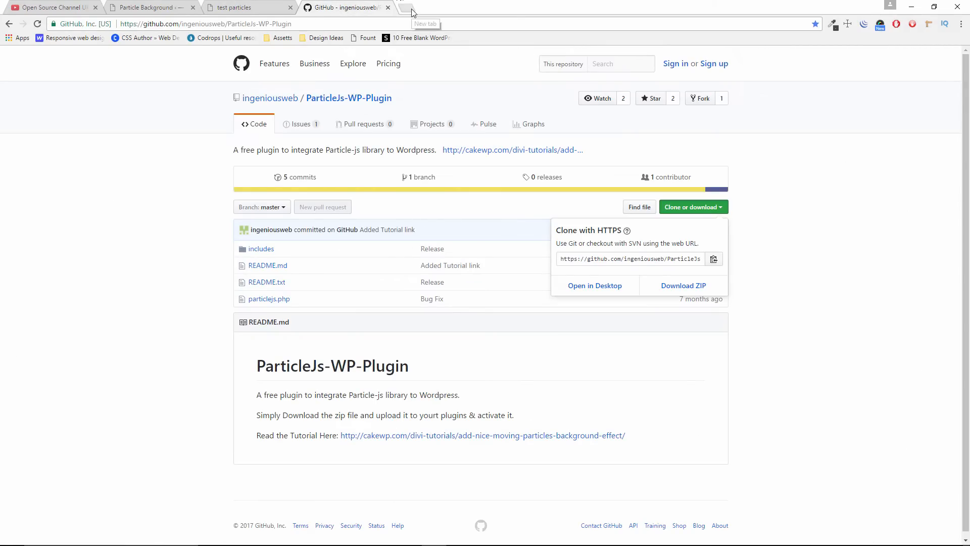
{"action": "left_click", "coordinate": [400, 7]}
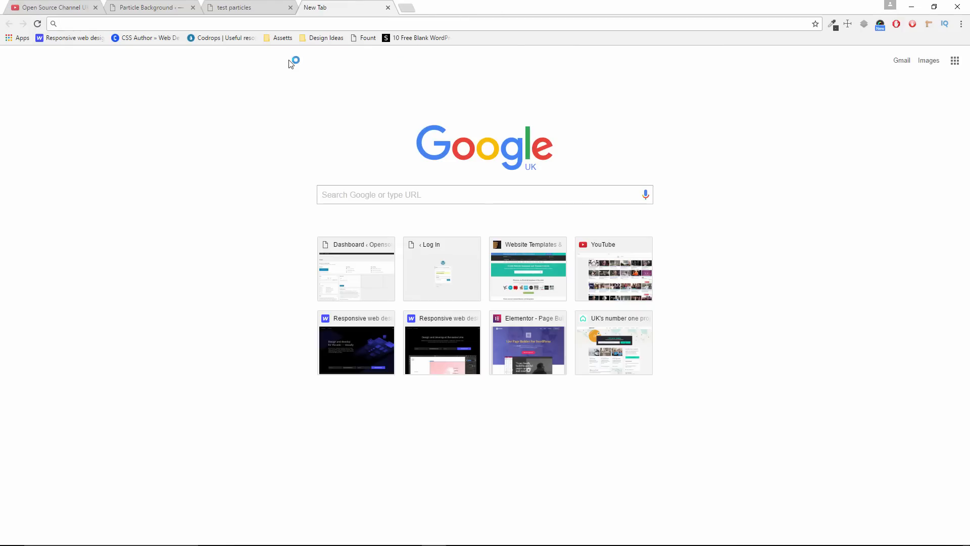
Load vincentgarreau.com/particles.js from the Assets bookmarks folder
{"action": "left_click", "coordinate": [283, 37]}
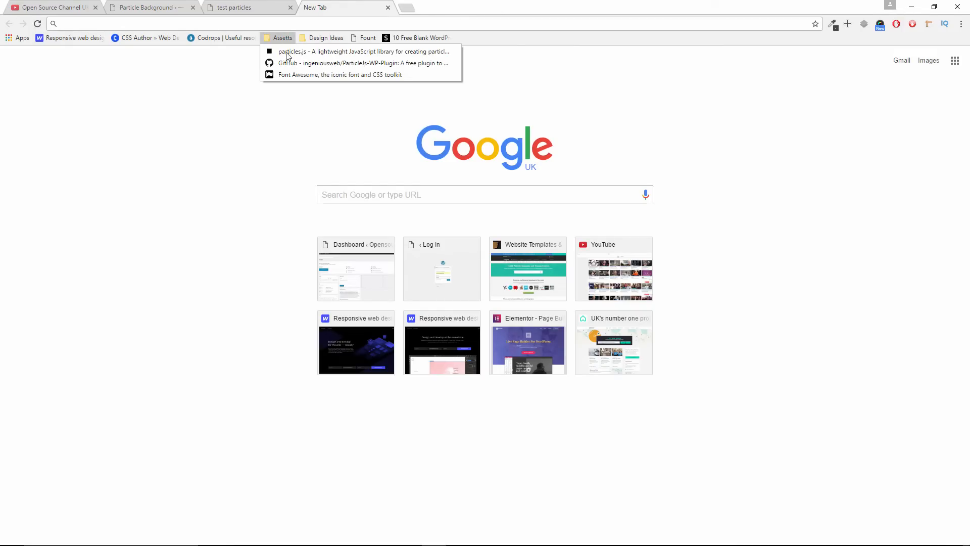
{"action": "left_click", "coordinate": [363, 63]}
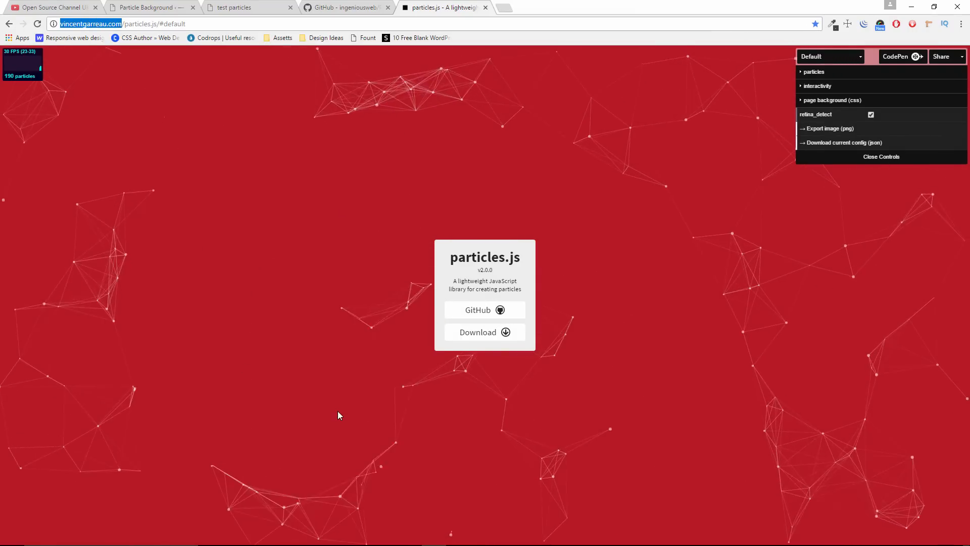
{"action": "mouse_move", "coordinate": [835, 68]}
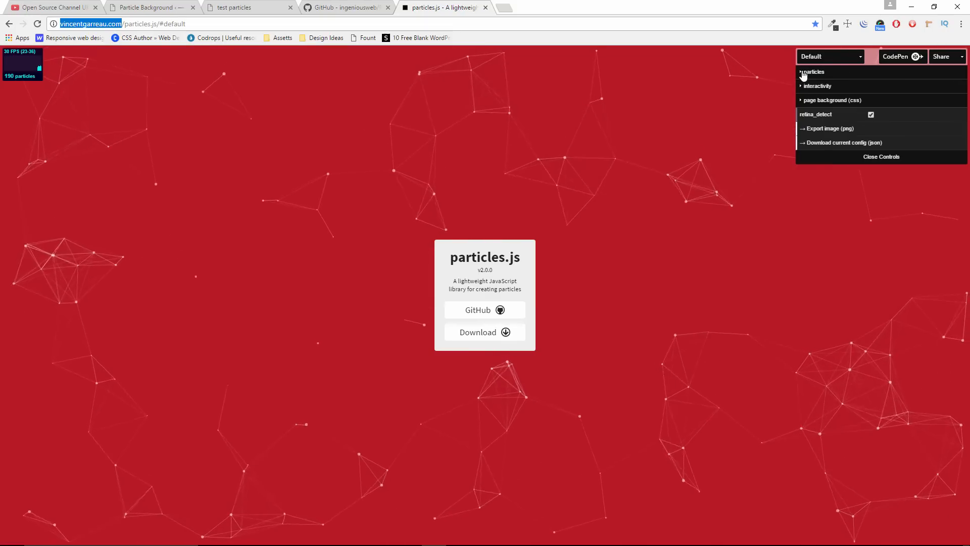
Set the particle count to 71 and the density area to 710
{"action": "left_click", "coordinate": [813, 71]}
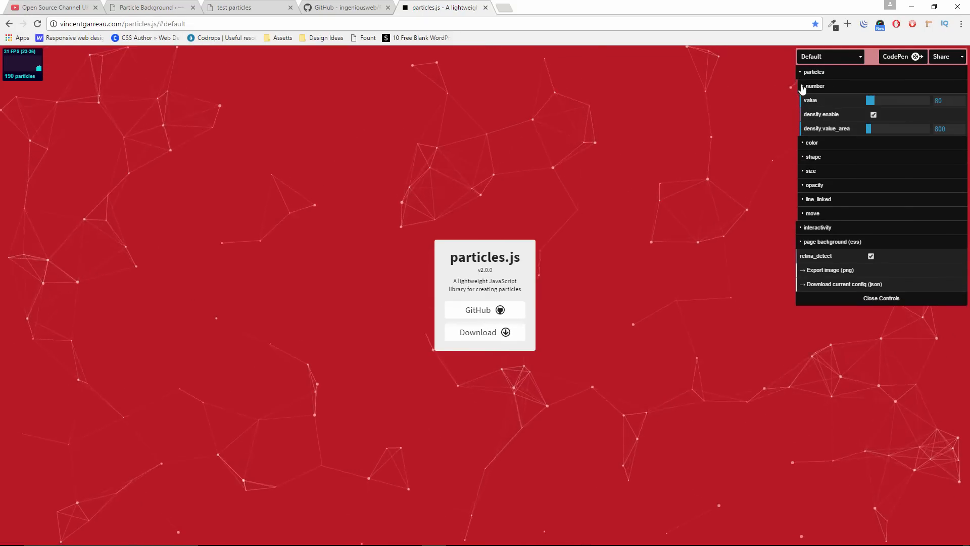
{"action": "left_click_drag", "start_coordinate": [870, 100], "coordinate": [877, 100]}
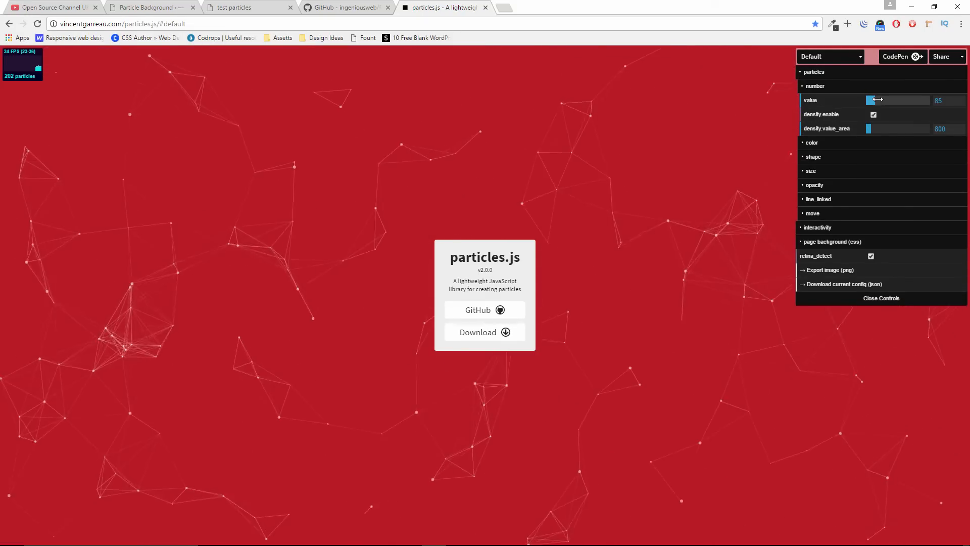
{"action": "left_click_drag", "start_coordinate": [876, 100], "coordinate": [869, 99]}
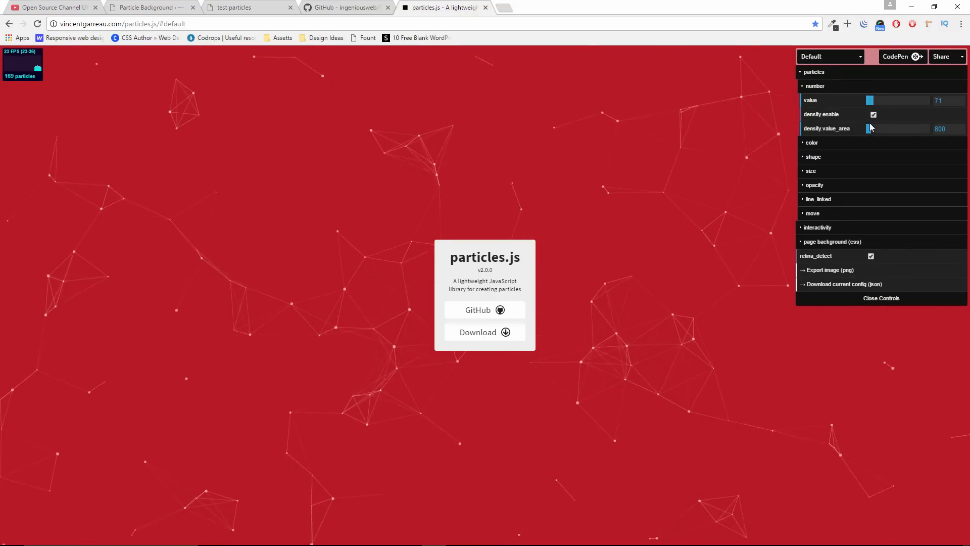
{"action": "left_click_drag", "start_coordinate": [869, 128], "coordinate": [888, 127]}
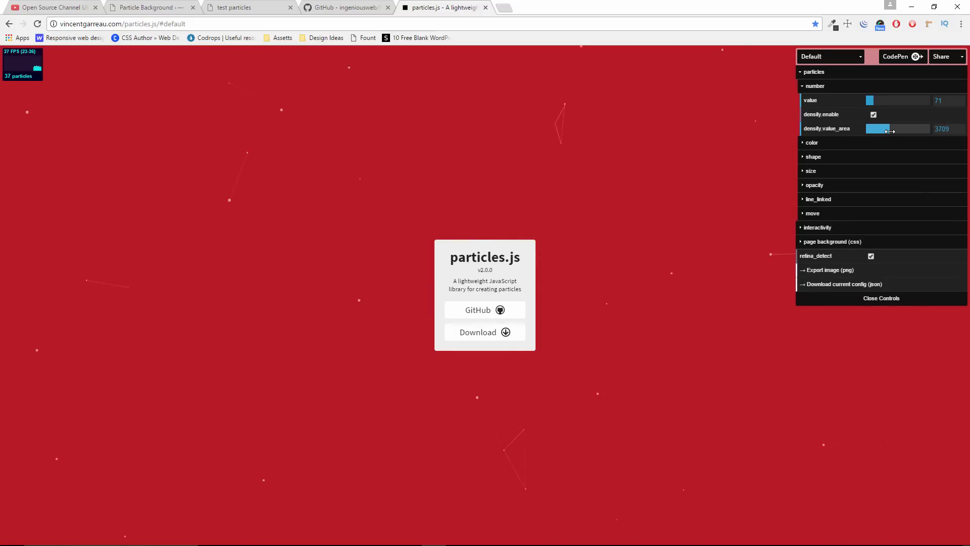
{"action": "left_click_drag", "start_coordinate": [886, 128], "coordinate": [867, 128]}
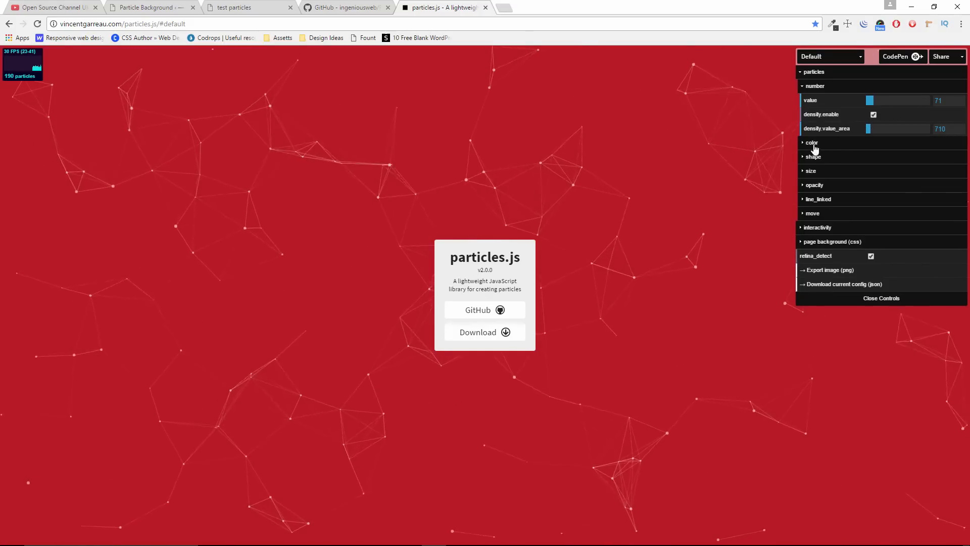
Set particle size 15.8, opacity 0.36, and blue #0000ed linking lines
{"action": "left_click", "coordinate": [811, 143]}
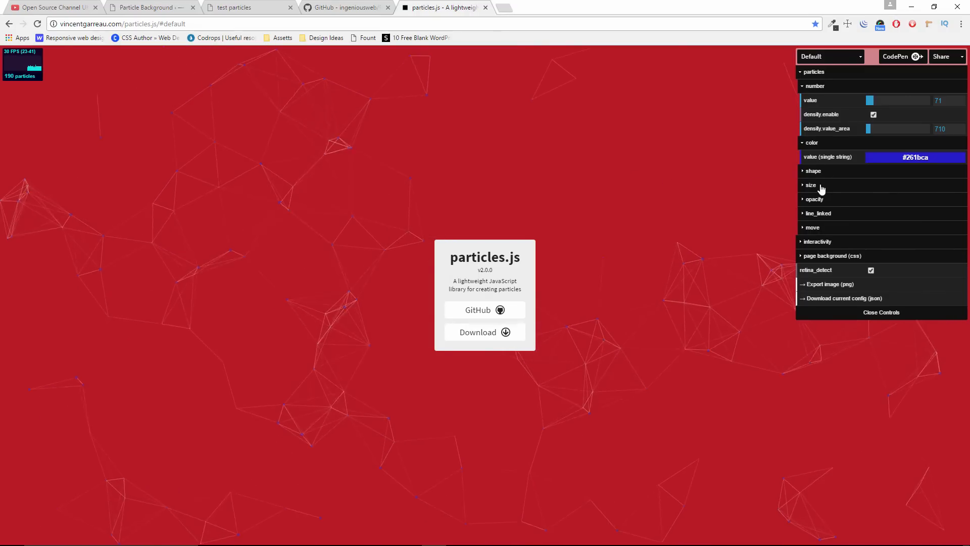
{"action": "left_click", "coordinate": [811, 185]}
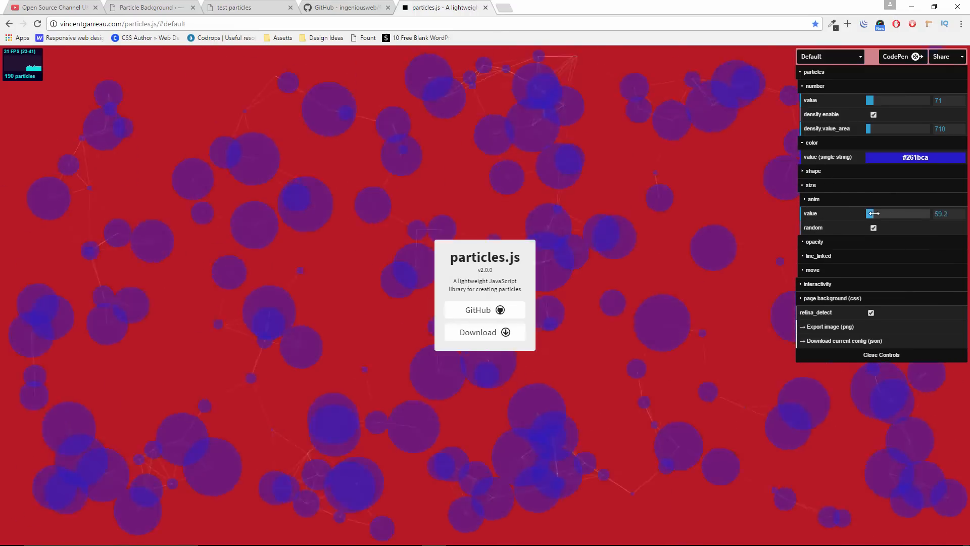
{"action": "left_click_drag", "start_coordinate": [874, 214], "coordinate": [867, 213]}
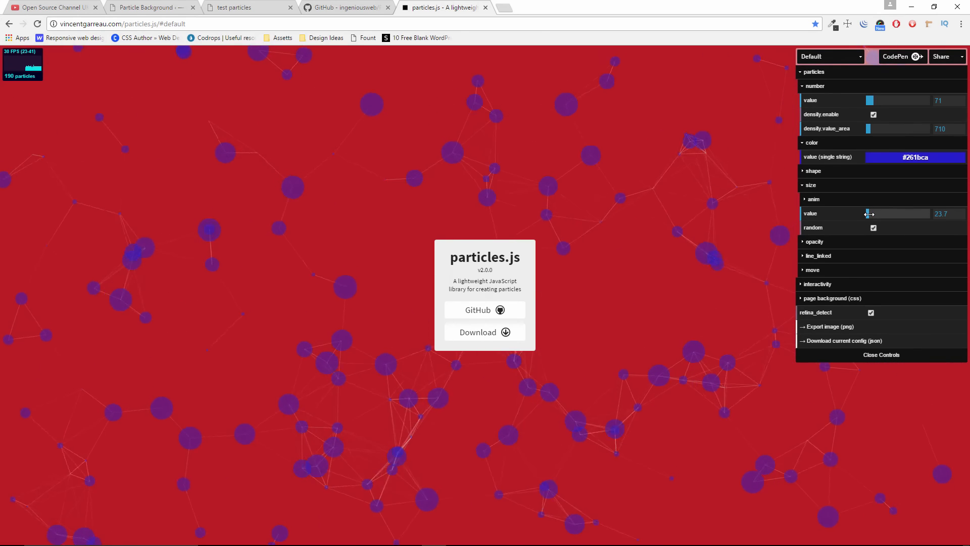
{"action": "left_click_drag", "start_coordinate": [869, 213], "coordinate": [866, 213]}
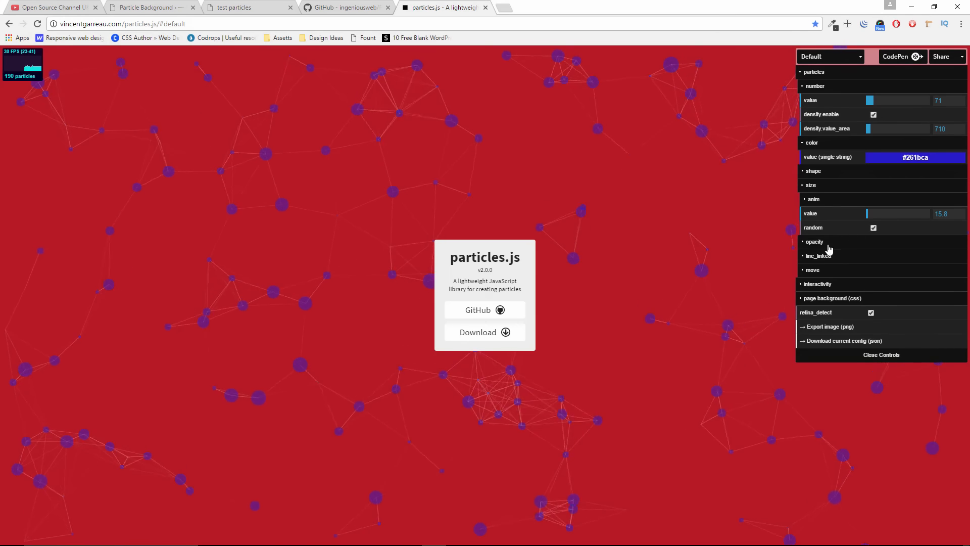
{"action": "left_click", "coordinate": [814, 241]}
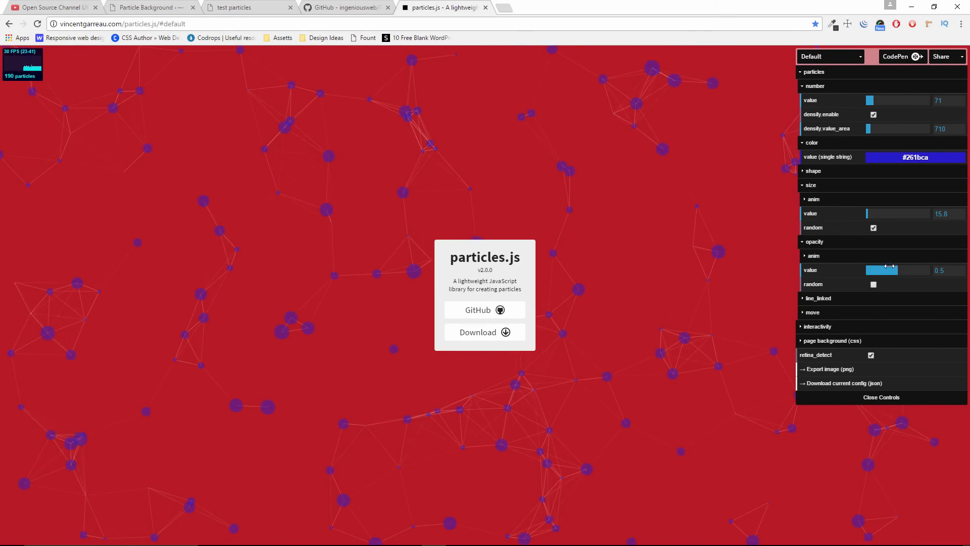
{"action": "left_click_drag", "start_coordinate": [891, 270], "coordinate": [872, 270]}
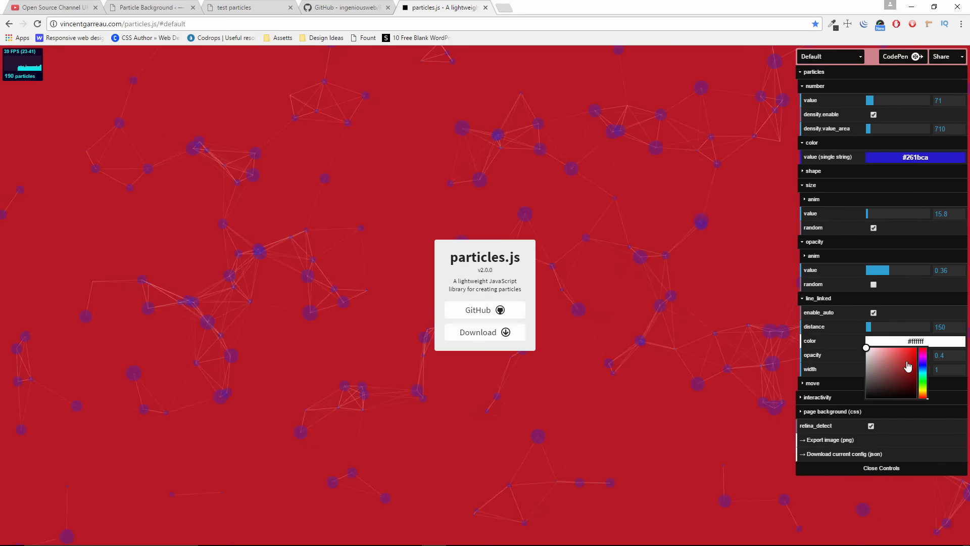
{"action": "left_click", "coordinate": [909, 361]}
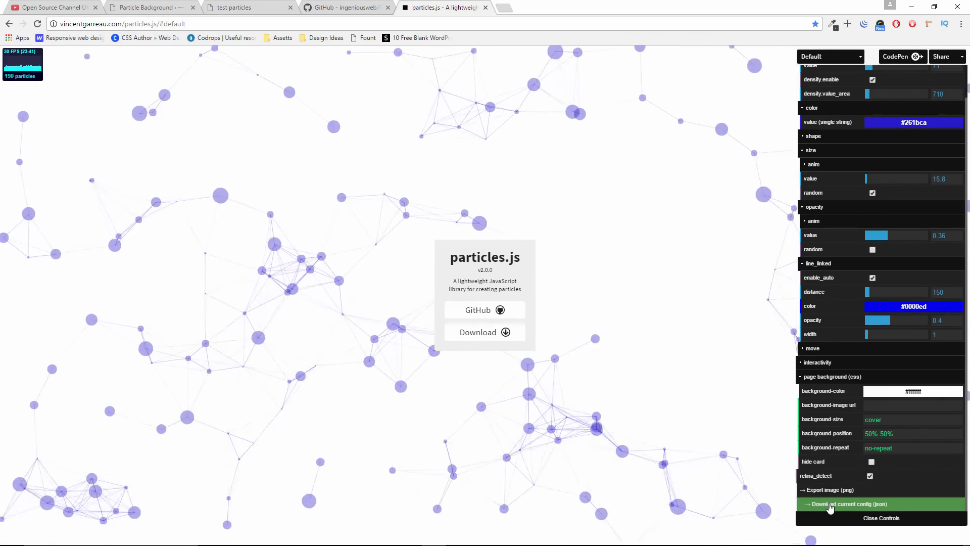
Download the current particles.js configuration as a particlesjs-config JSON file
{"action": "left_click", "coordinate": [845, 504]}
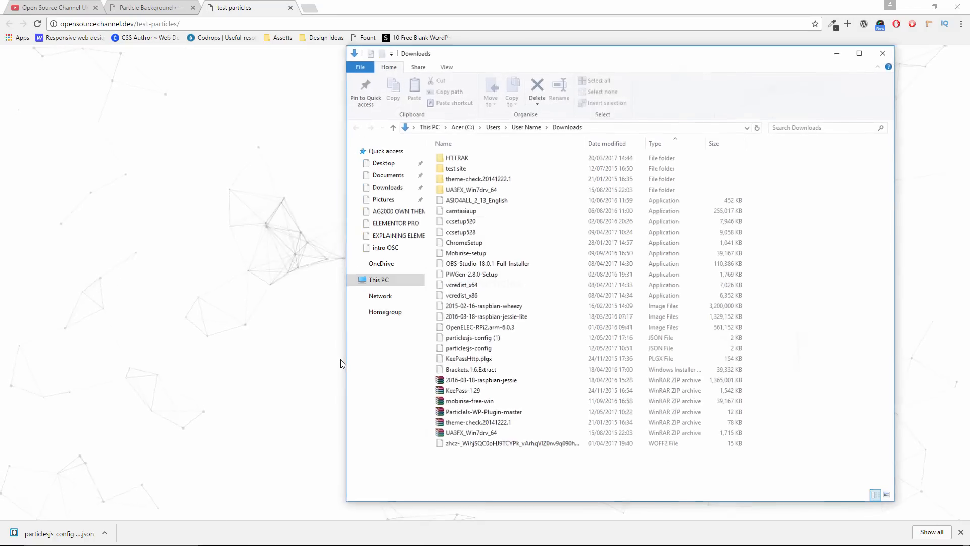
Open particlesjs-config (1) in Notepad++ and compare it against the older config tab
{"action": "left_click", "coordinate": [471, 338]}
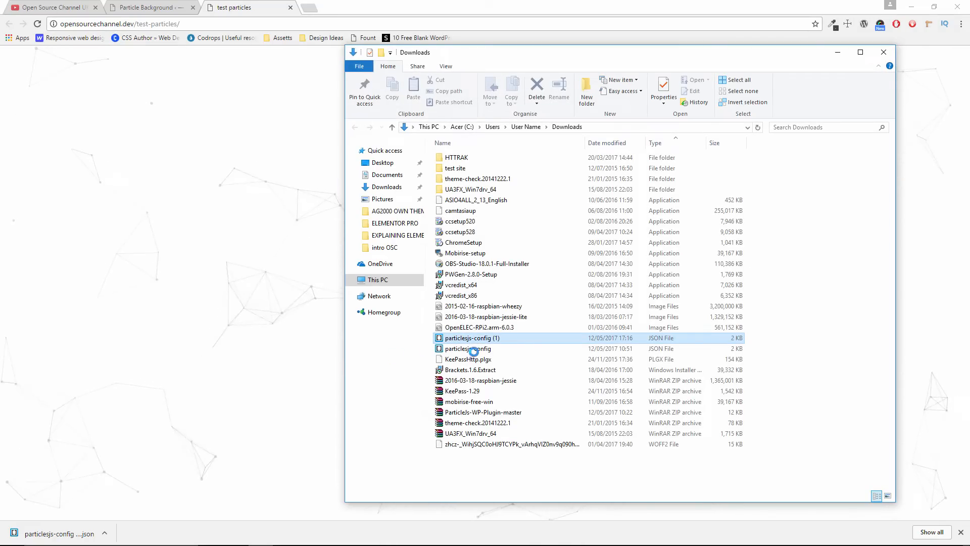
{"action": "double_click", "coordinate": [471, 338]}
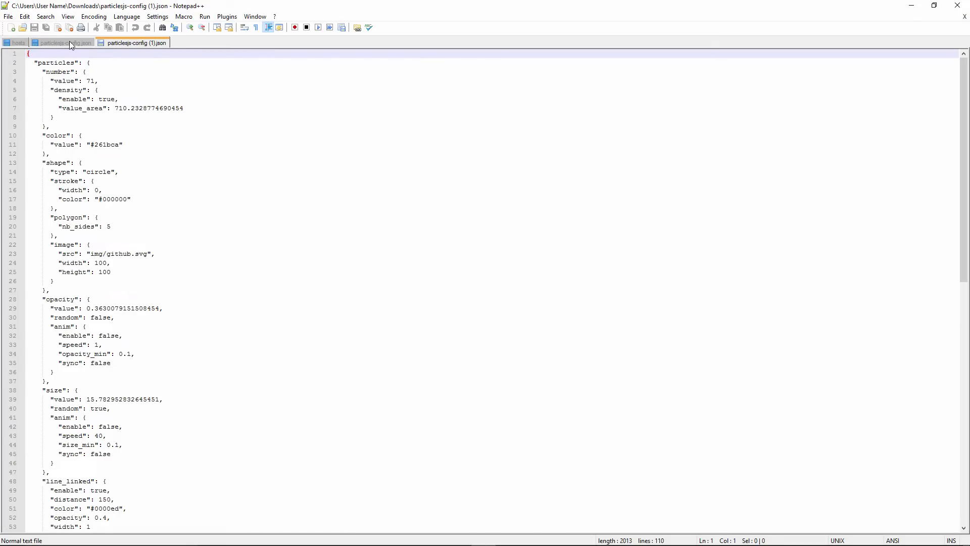
{"action": "left_click", "coordinate": [61, 42]}
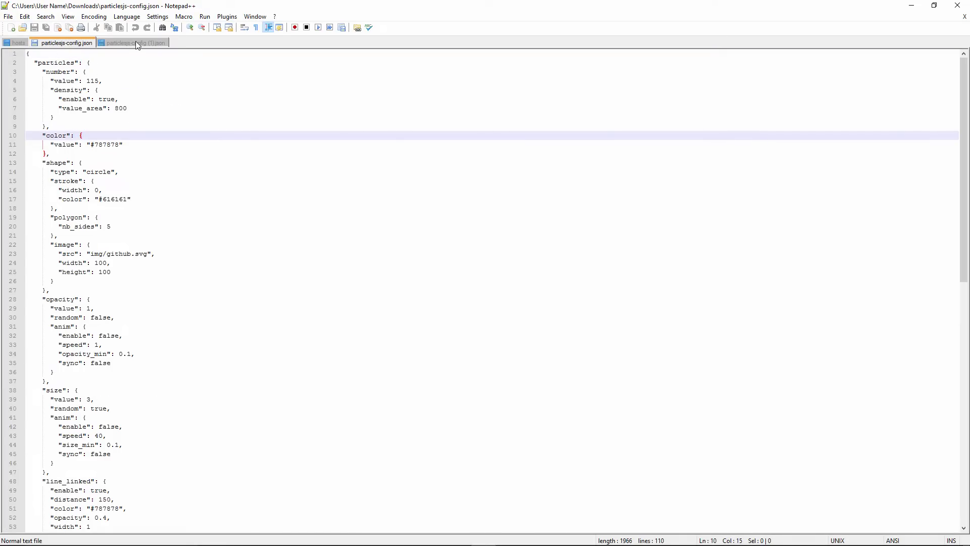
{"action": "left_click", "coordinate": [133, 43]}
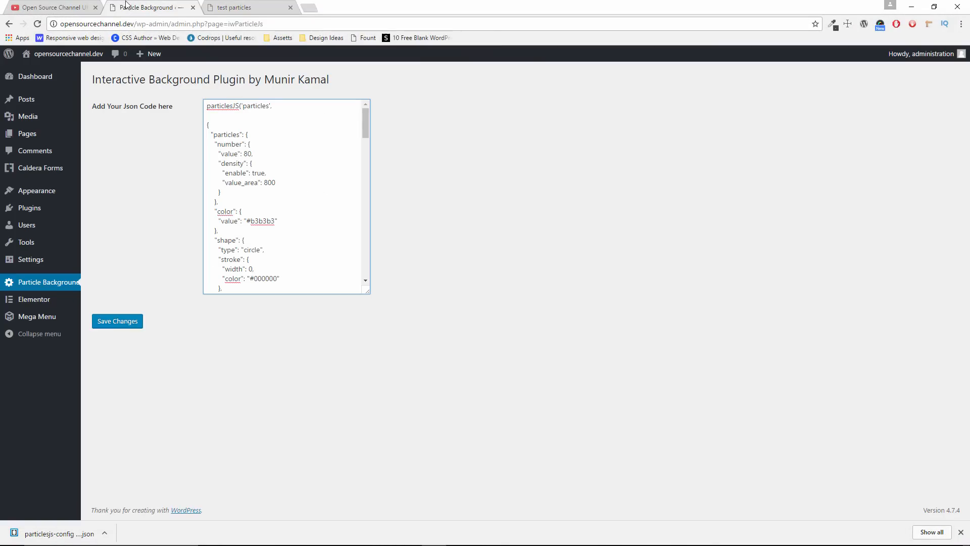
Go to the site's Pages section in the WordPress admin
{"action": "left_click", "coordinate": [210, 120]}
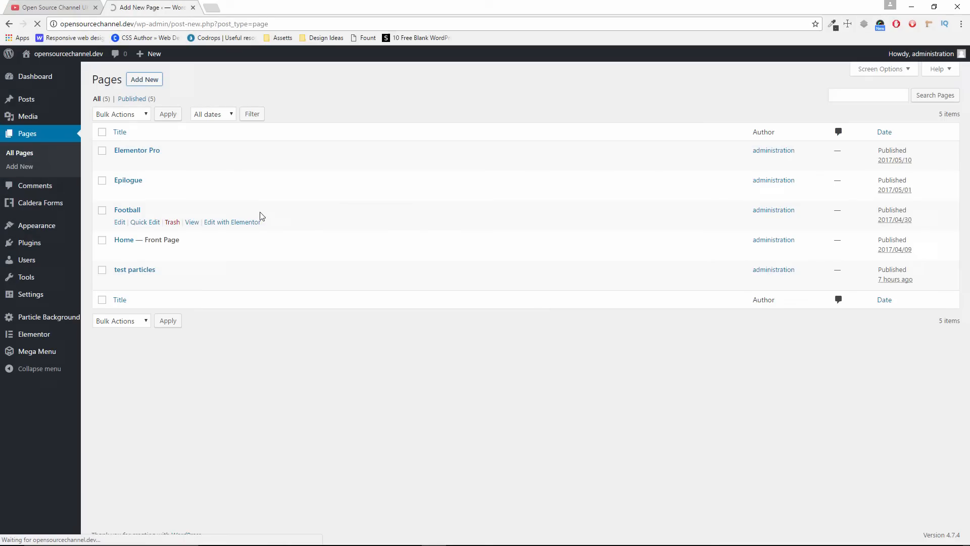
Publish a page titled 'Particles' with the Elementor Fullwidth Blank template
{"action": "left_click", "coordinate": [144, 79]}
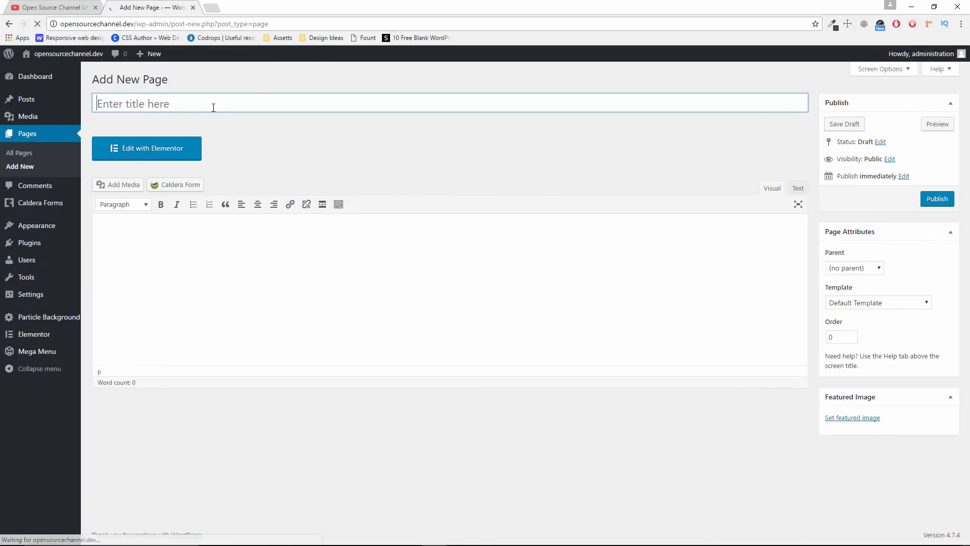
{"action": "type", "text": "Par"}
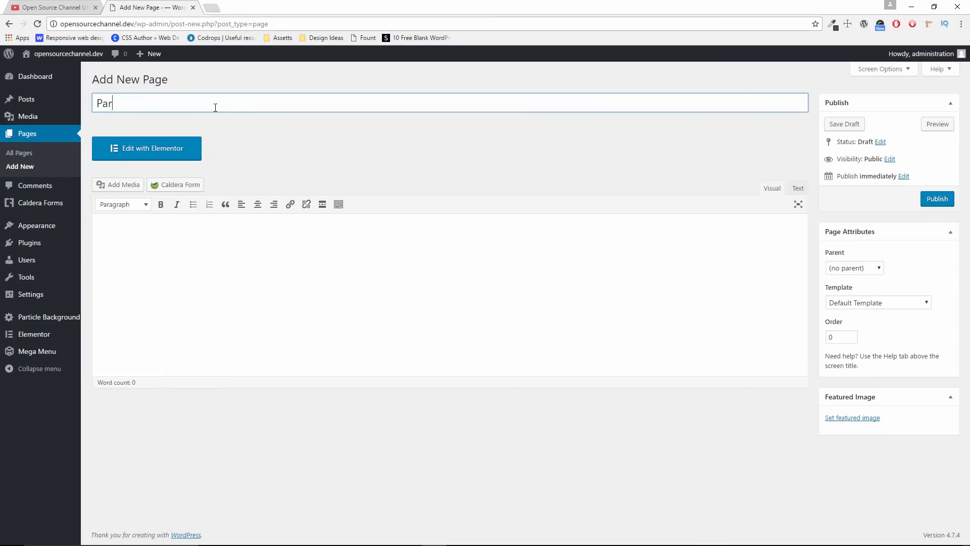
{"action": "type", "text": "ticles"}
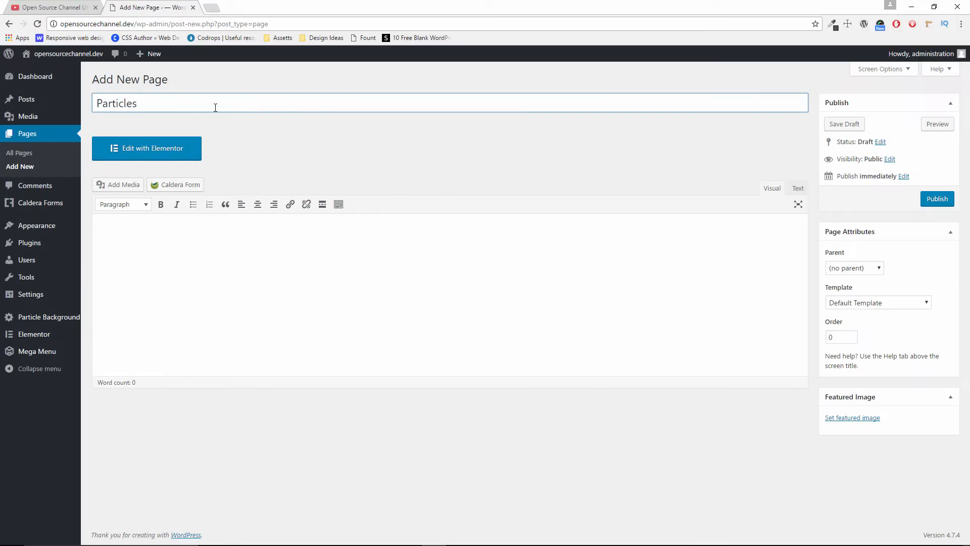
{"action": "left_click", "coordinate": [876, 303]}
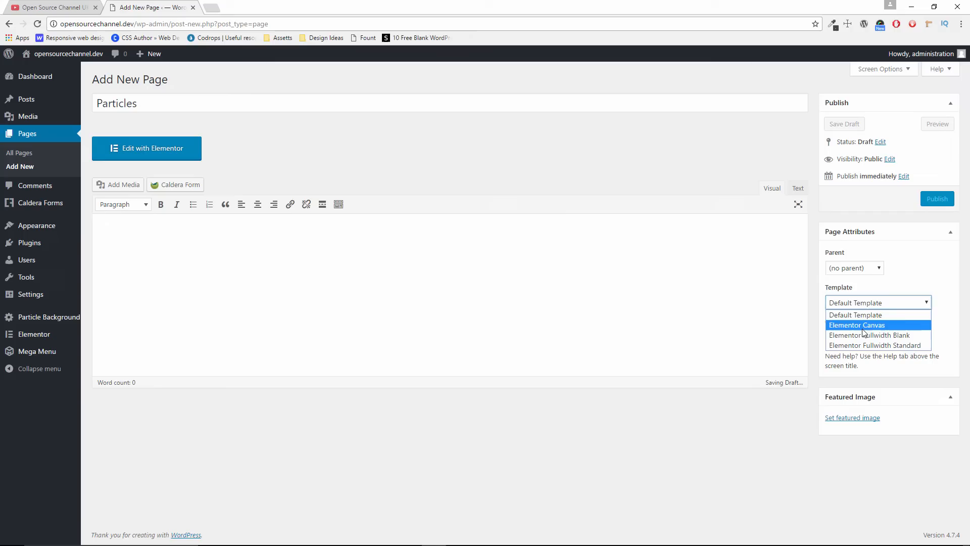
{"action": "left_click", "coordinate": [874, 335]}
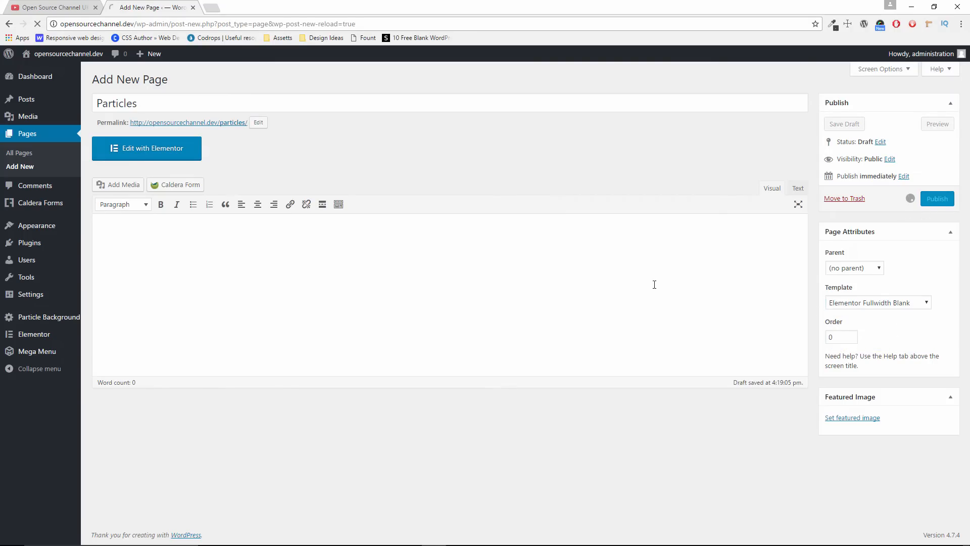
{"action": "left_click", "coordinate": [936, 199]}
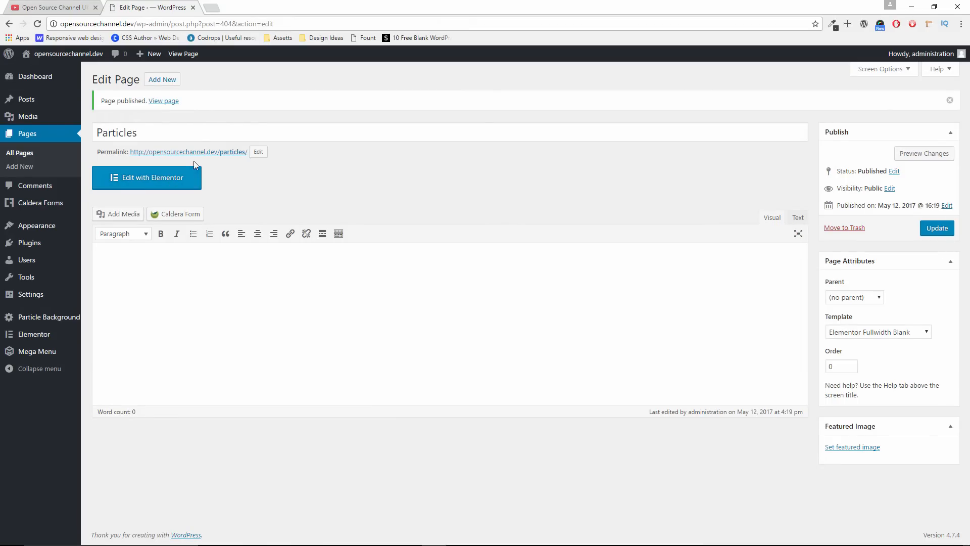
{"action": "left_click", "coordinate": [147, 177]}
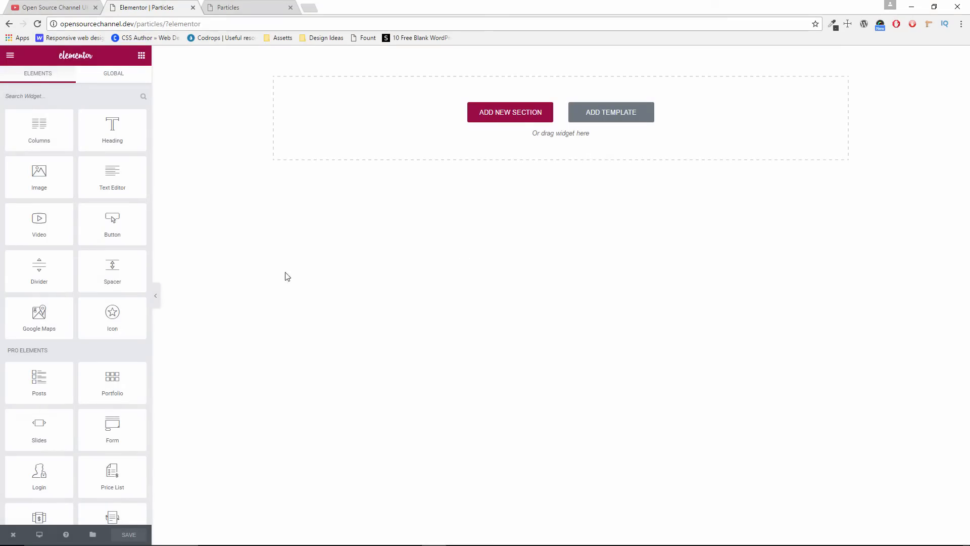
{"action": "mouse_move", "coordinate": [442, 177]}
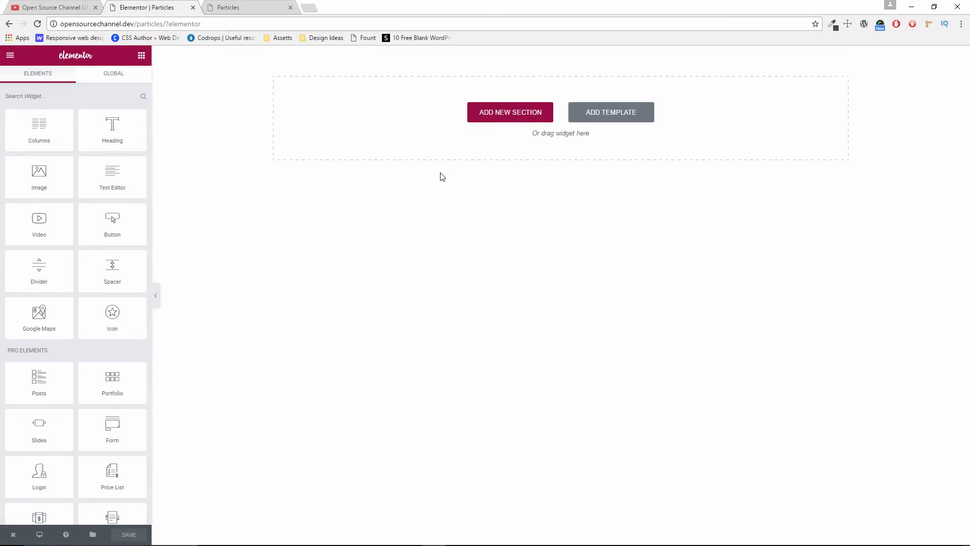
Add a new empty section to the Particles page
{"action": "left_click", "coordinate": [509, 112]}
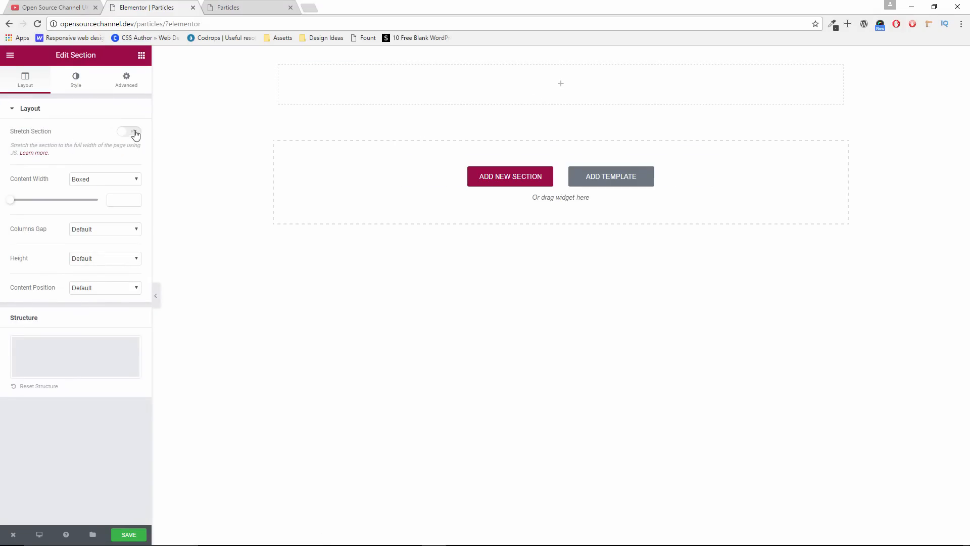
Set the section to stretched, Full Width content, and Fit To Screen height
{"action": "left_click", "coordinate": [129, 131]}
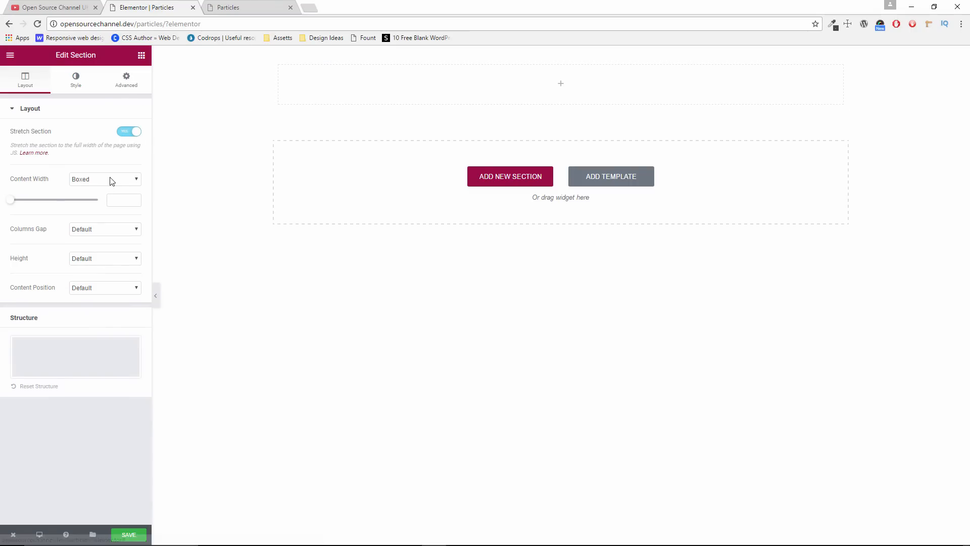
{"action": "left_click", "coordinate": [104, 178]}
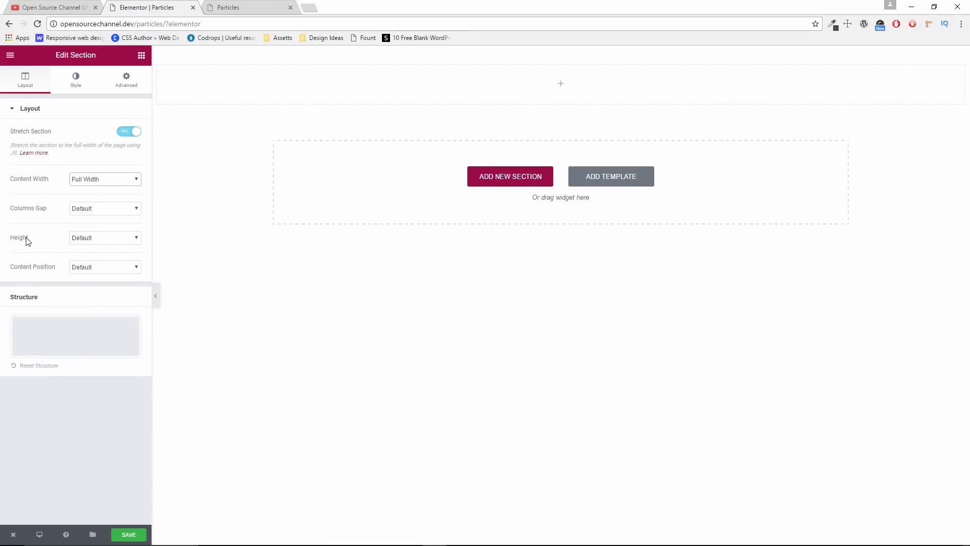
{"action": "left_click", "coordinate": [104, 238]}
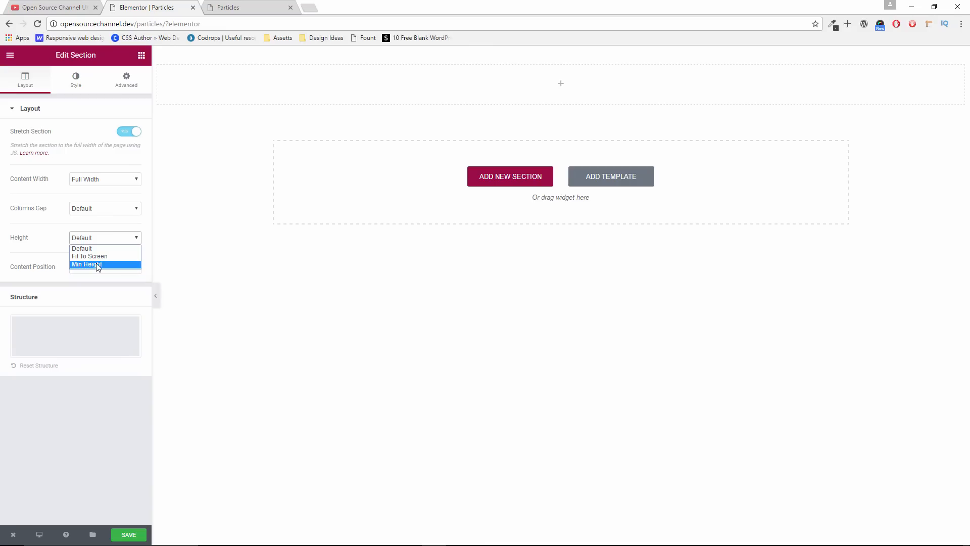
{"action": "left_click", "coordinate": [104, 237]}
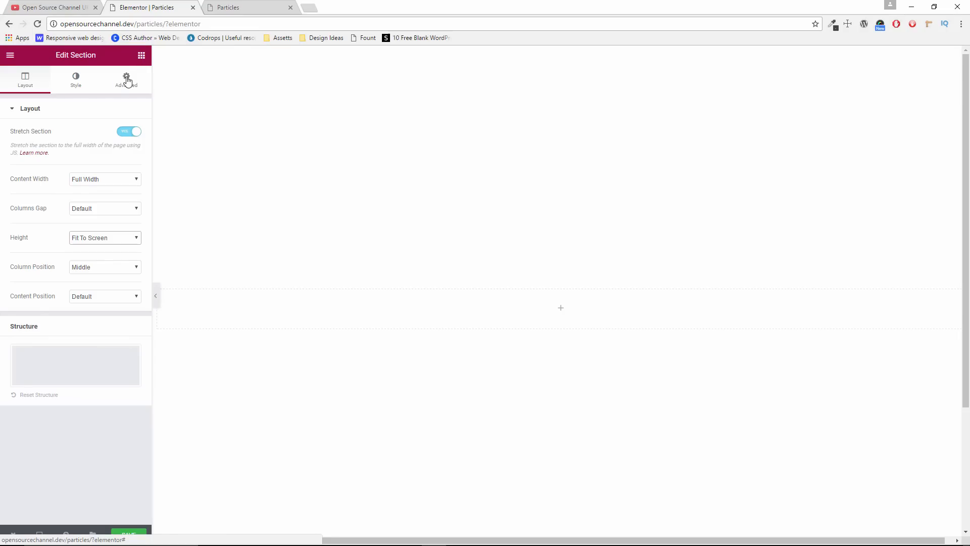
{"action": "left_click", "coordinate": [126, 79]}
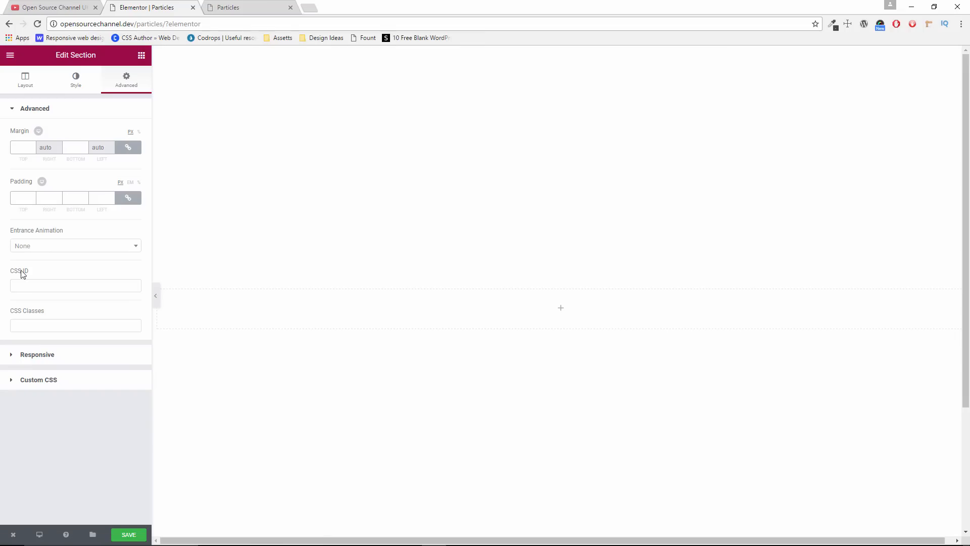
Enter 'particles' as the section CSS ID and add a heading widget
{"action": "left_click", "coordinate": [75, 285]}
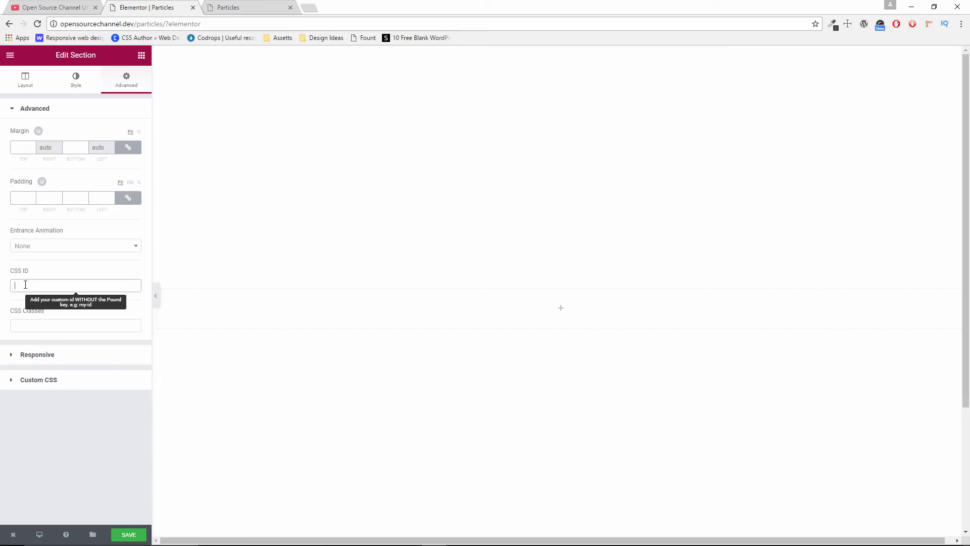
{"action": "type", "text": "particles"}
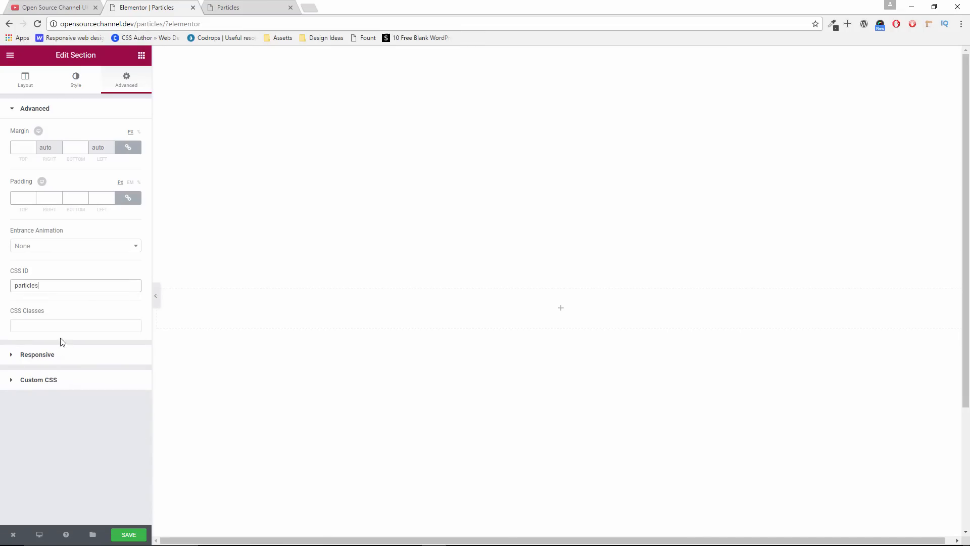
{"action": "mouse_move", "coordinate": [232, 6]}
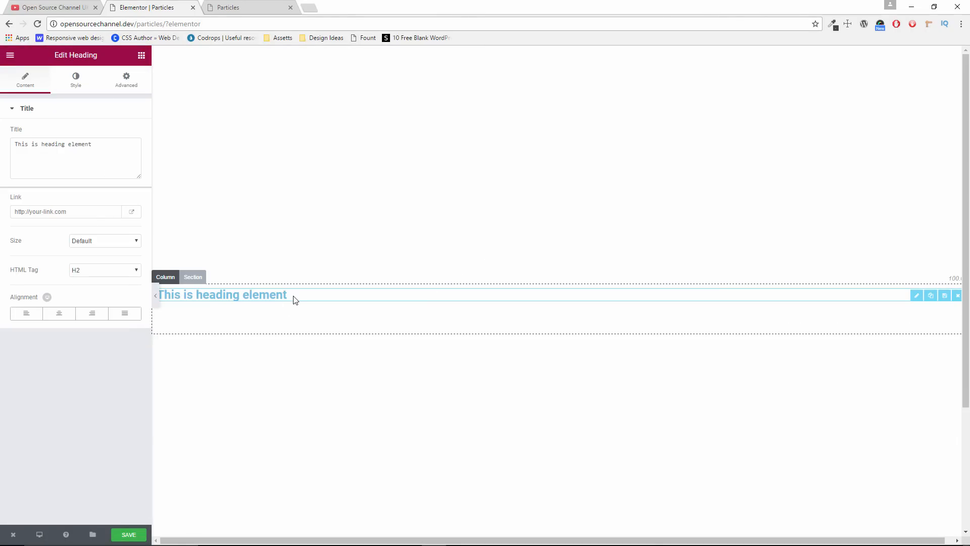
{"action": "left_click", "coordinate": [93, 145]}
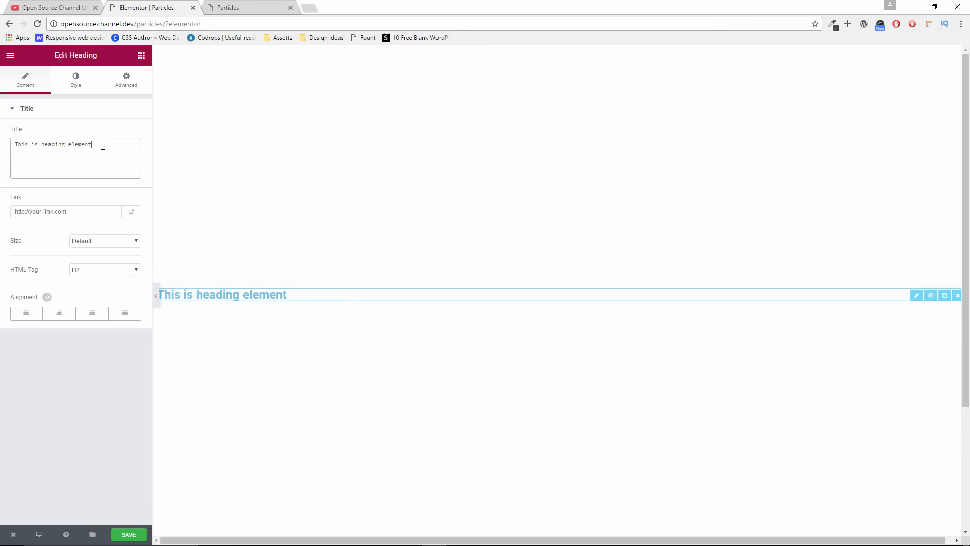
Make the heading read 'TESTING PARTICLES', centre-align it, and save the page
{"action": "type", "text": "TESTING PARTIC"}
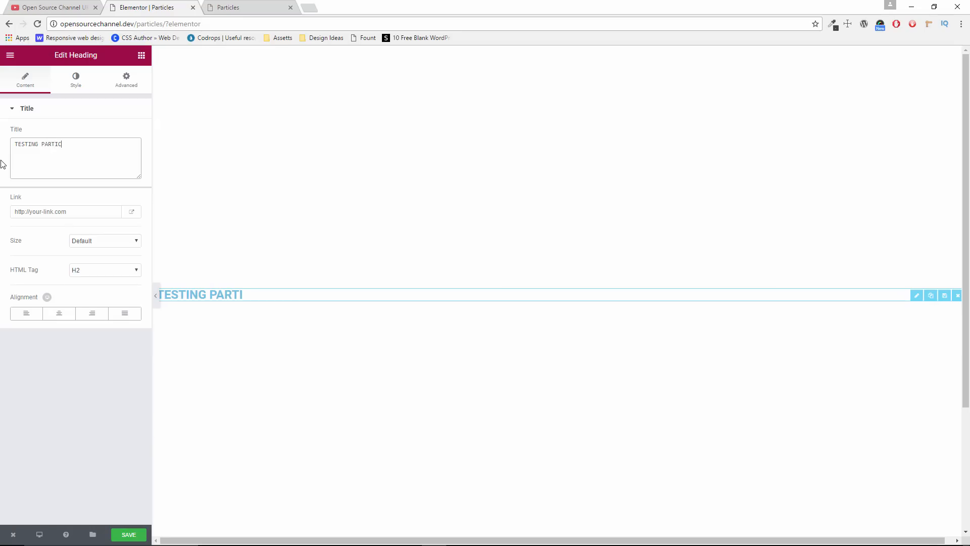
{"action": "type", "text": "LES"}
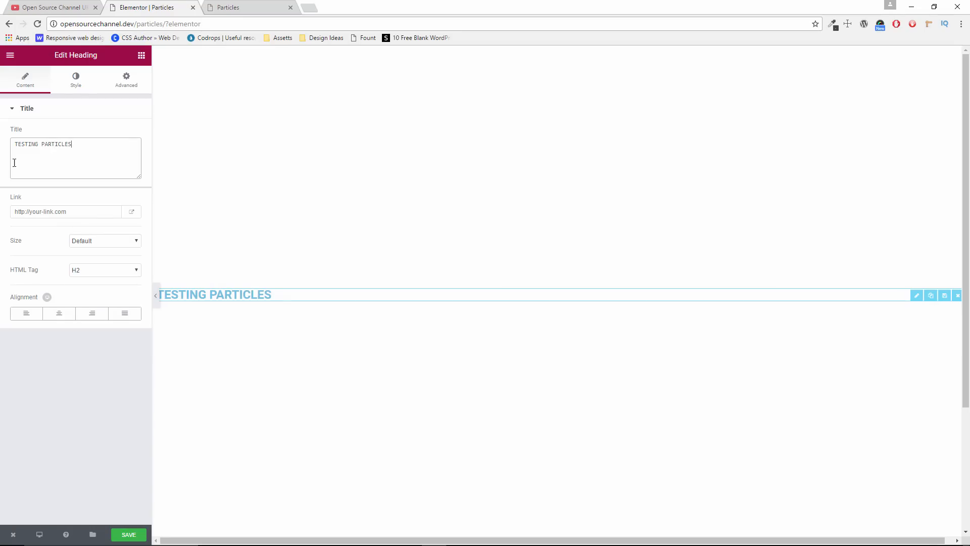
{"action": "left_click", "coordinate": [59, 314]}
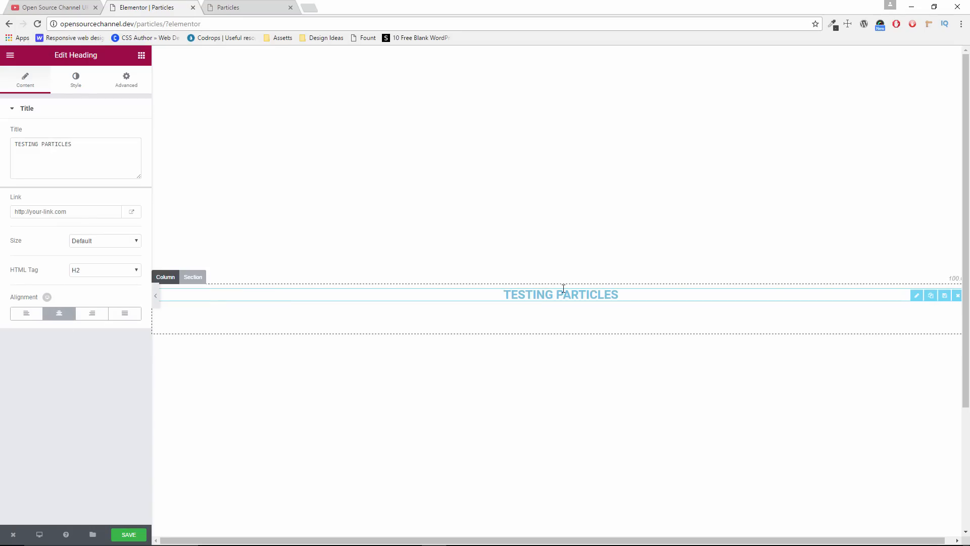
{"action": "left_click", "coordinate": [128, 534]}
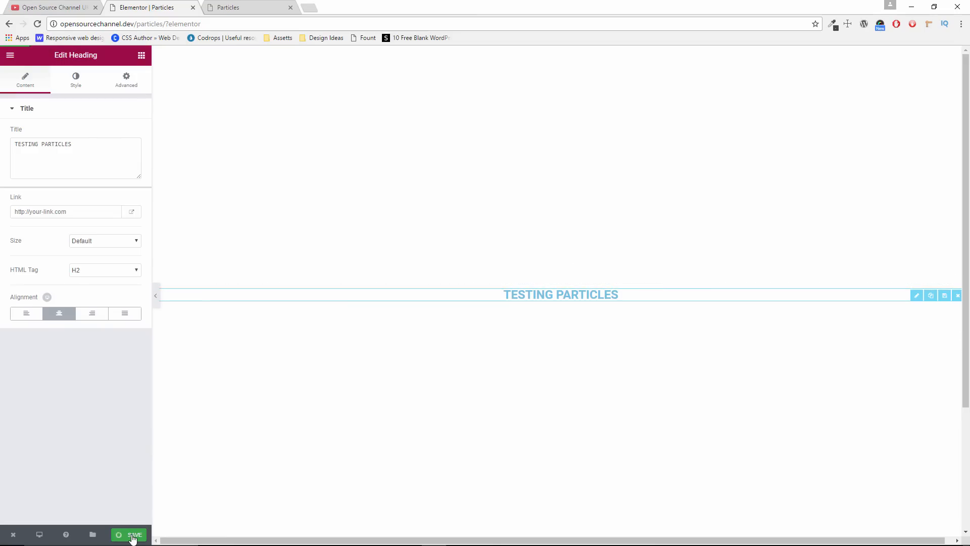
{"action": "left_click", "coordinate": [129, 535]}
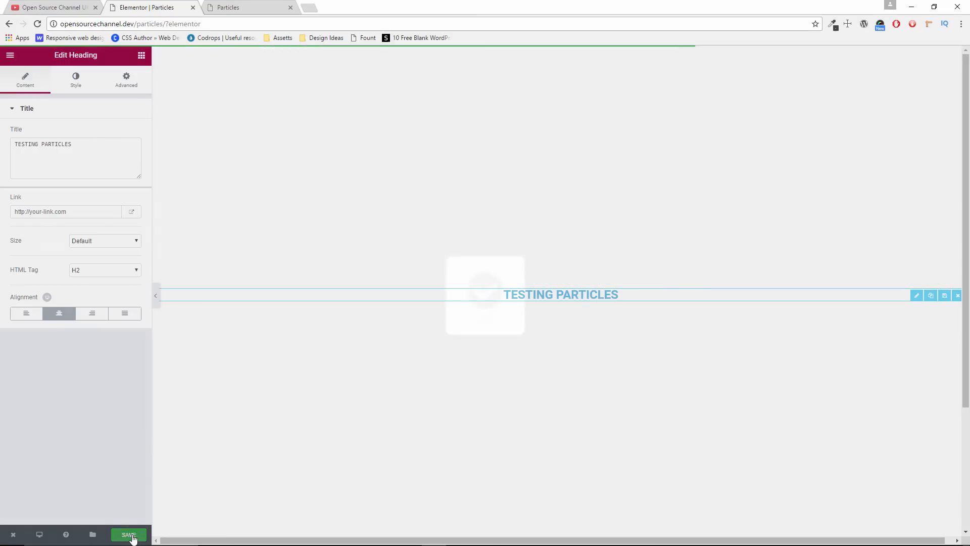
{"action": "left_click", "coordinate": [128, 535]}
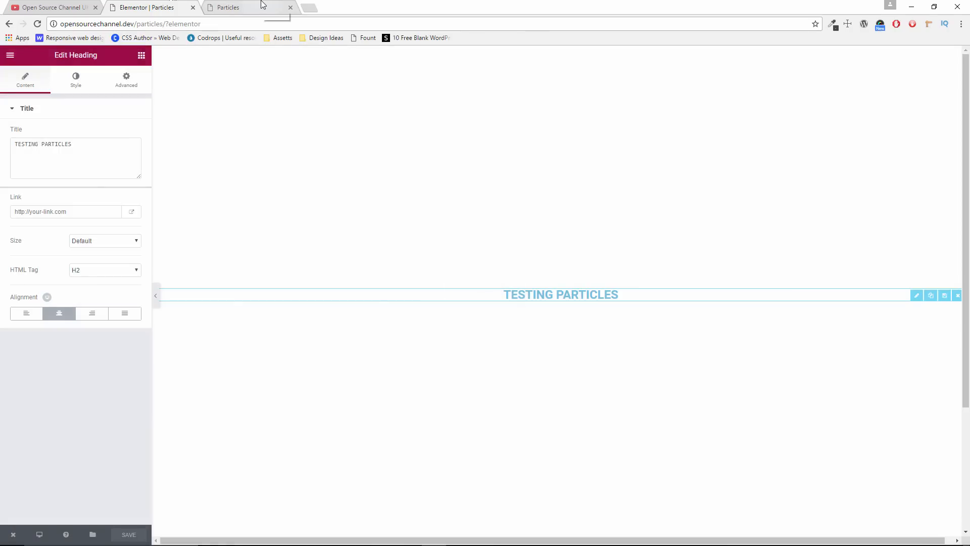
Check the full-screen section's Advanced settings, then exit Elementor to the WordPress dashboard
{"action": "left_click", "coordinate": [247, 6]}
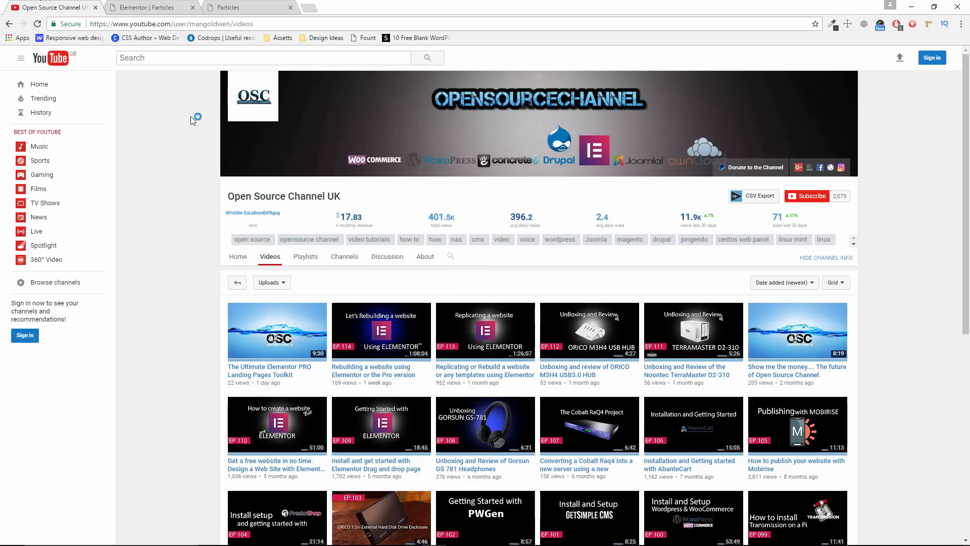
{"action": "left_click", "coordinate": [148, 7]}
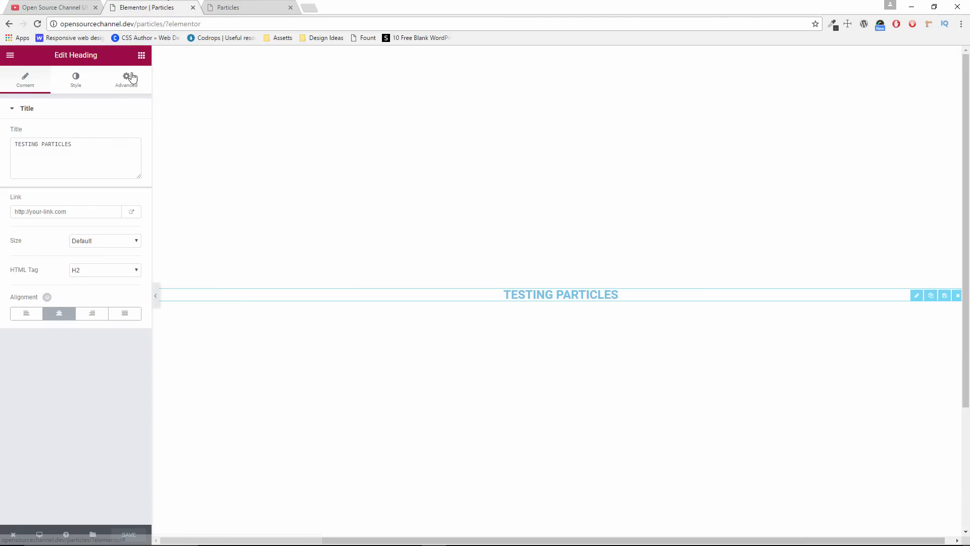
{"action": "left_click", "coordinate": [126, 81]}
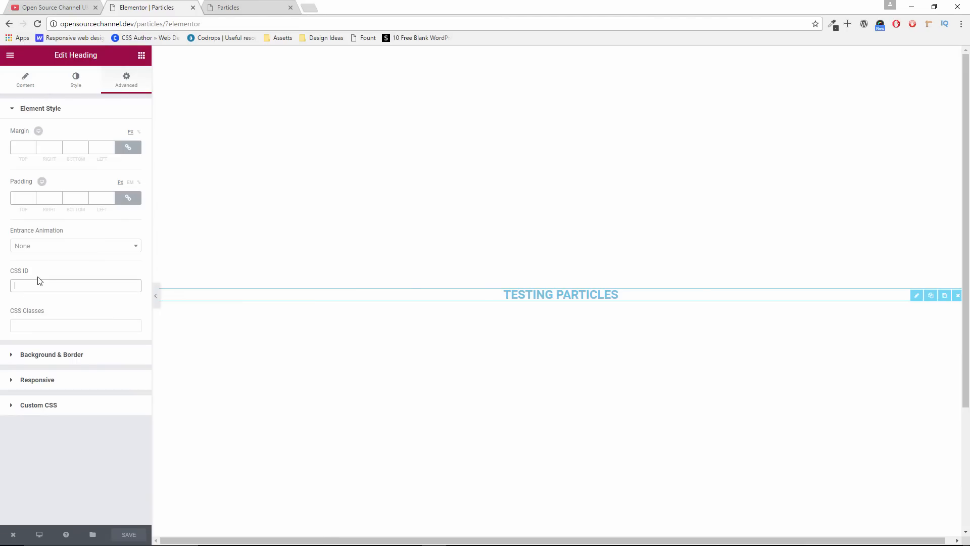
{"action": "mouse_move", "coordinate": [345, 297]}
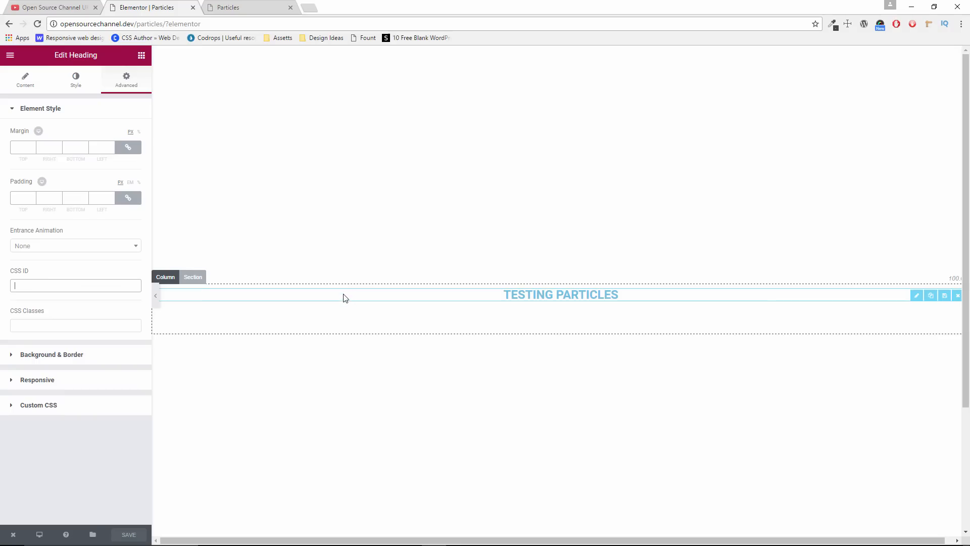
{"action": "mouse_move", "coordinate": [309, 216]}
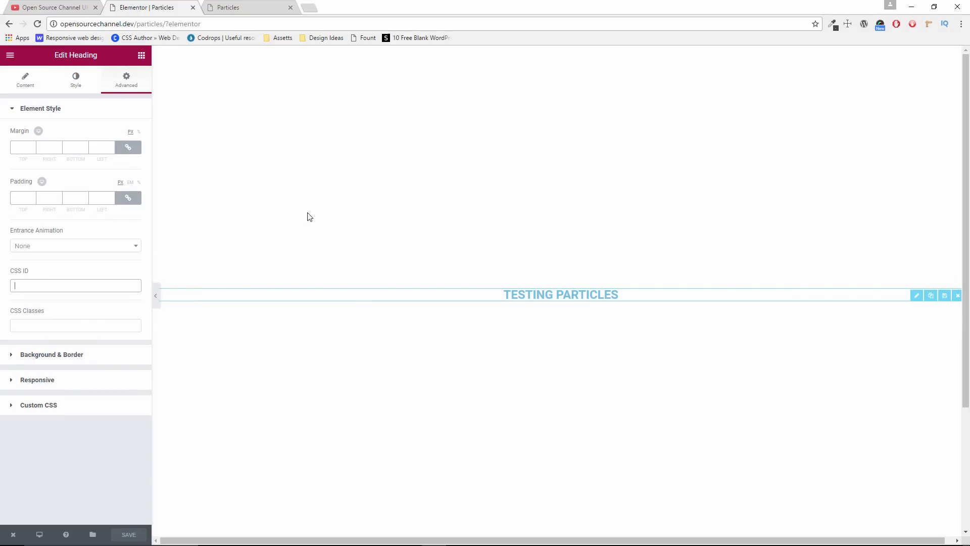
{"action": "left_click", "coordinate": [930, 294]}
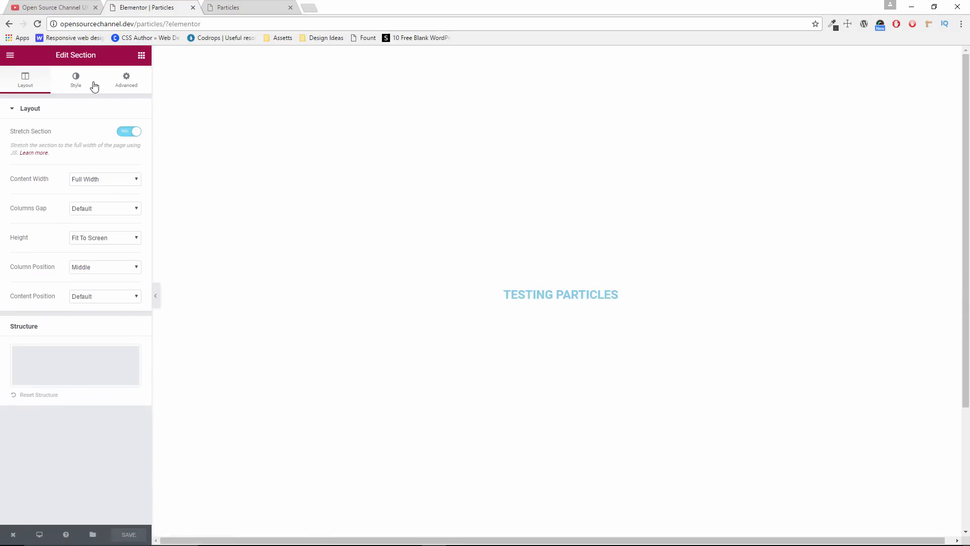
{"action": "left_click", "coordinate": [126, 80]}
{"action": "type", "text": "particles"}
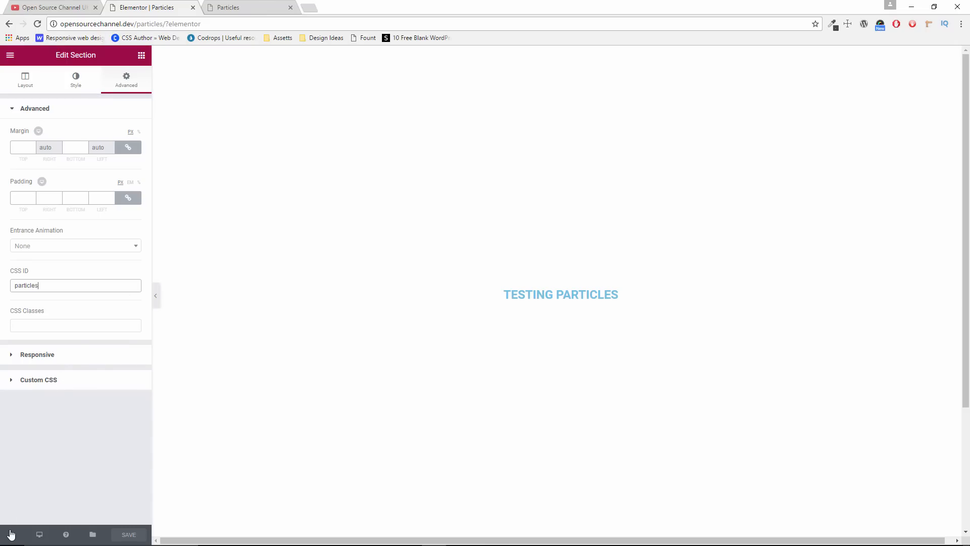
{"action": "left_click", "coordinate": [10, 534]}
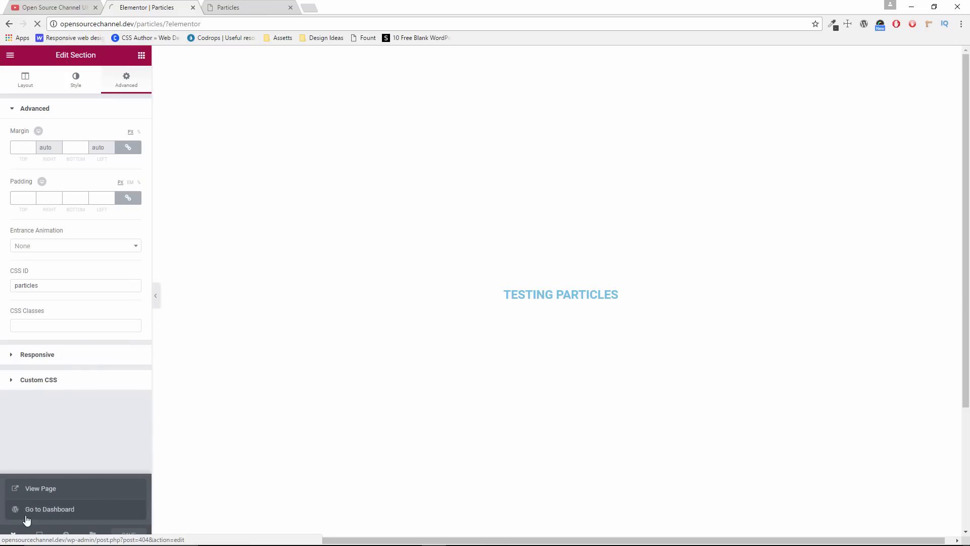
{"action": "left_click", "coordinate": [49, 508]}
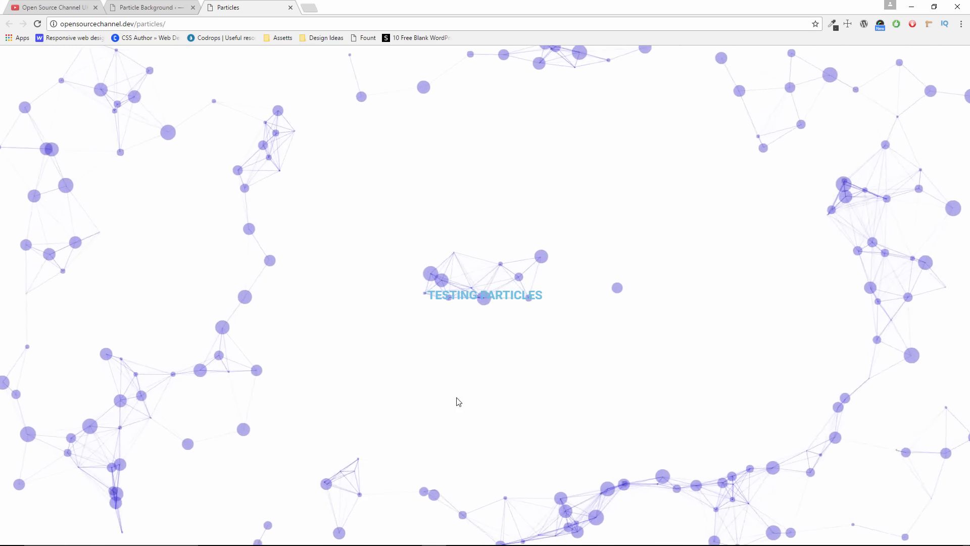
Switch to the Downloads folder listing the particlesjs-config JSON files
{"action": "left_click", "coordinate": [149, 7]}
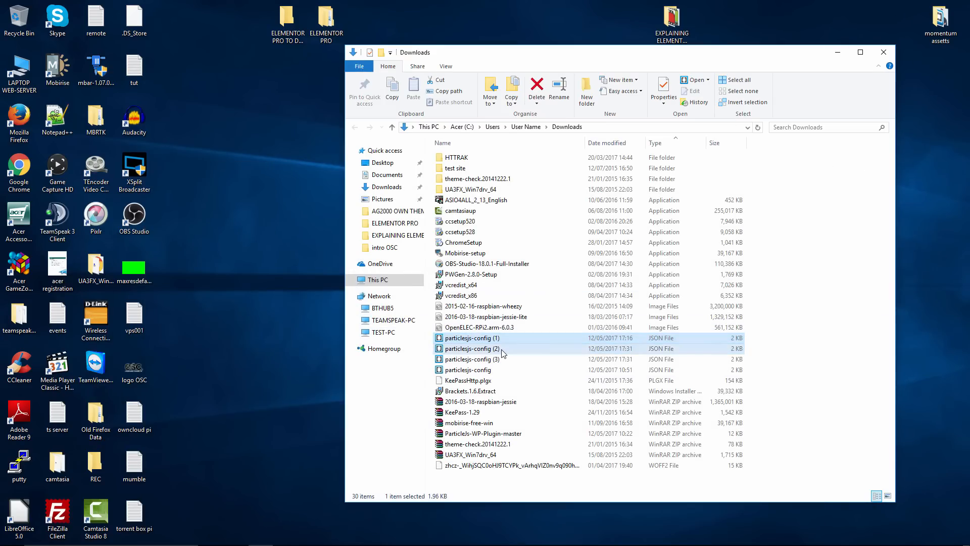
Open particlesjs-config (2) in Notepad++ and copy its entire JSON contents
{"action": "double_click", "coordinate": [471, 348]}
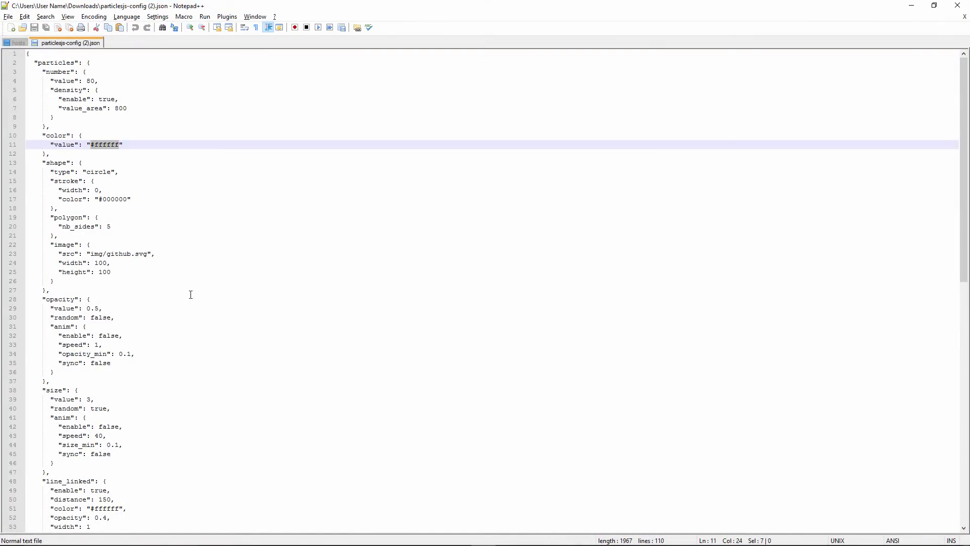
{"action": "scroll", "scroll_direction": "down", "scroll_amount": 3}
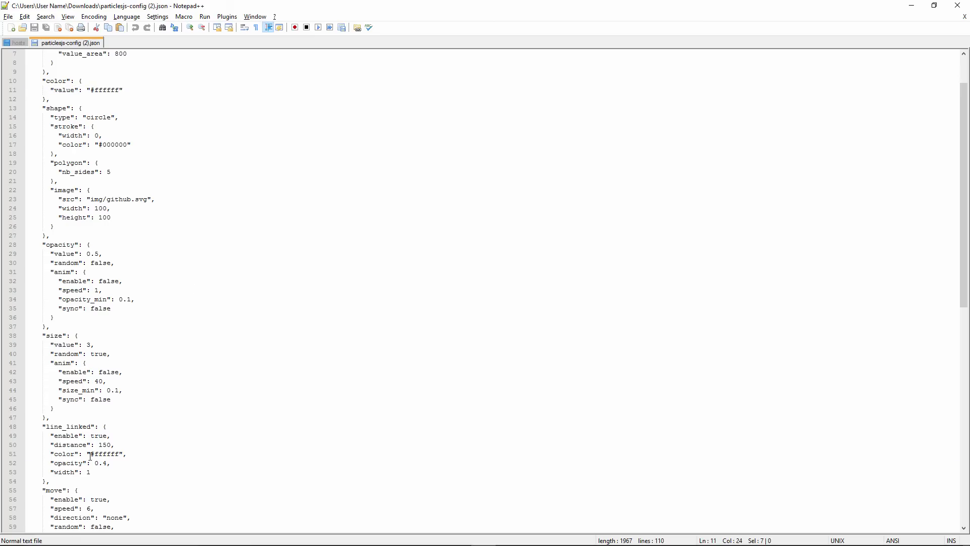
{"action": "left_click", "coordinate": [104, 144]}
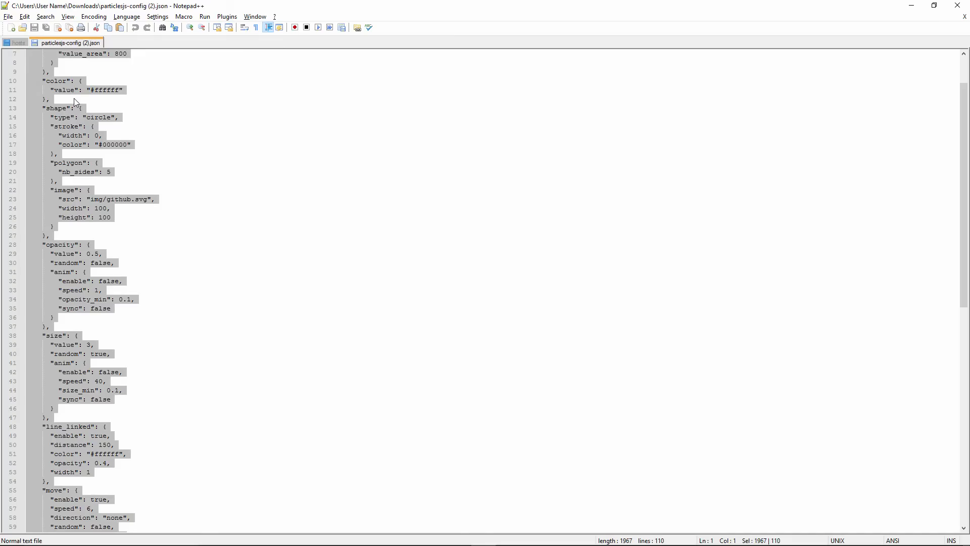
{"action": "right_click", "coordinate": [74, 102]}
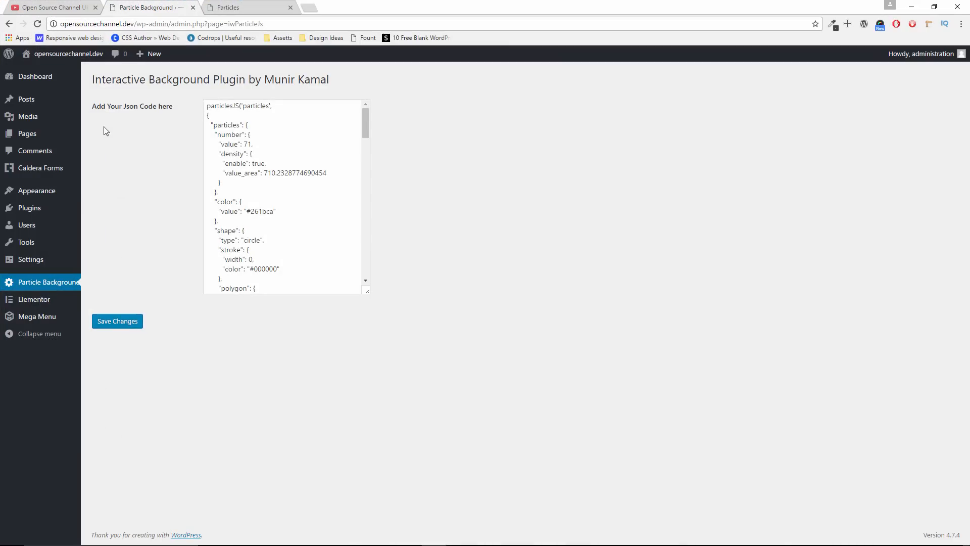
Paste the white-particle JSON (80 particles, #ffffff) into Particle Background and save
{"action": "left_click", "coordinate": [212, 116]}
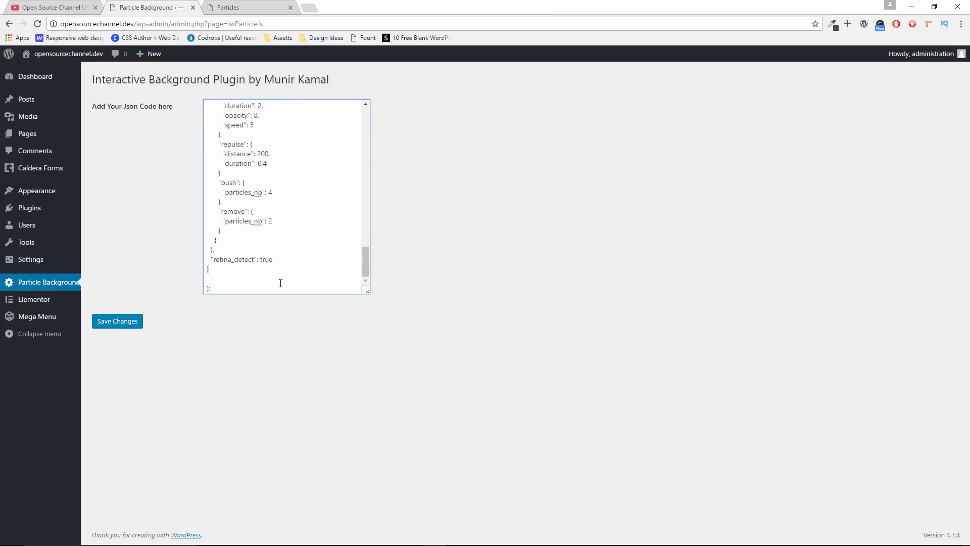
{"action": "left_click", "coordinate": [117, 320]}
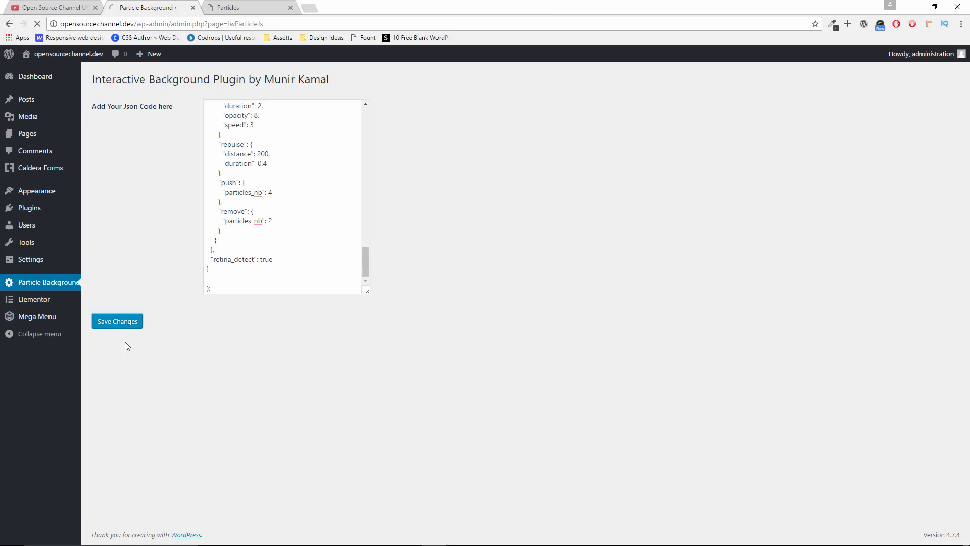
{"action": "left_click", "coordinate": [117, 321]}
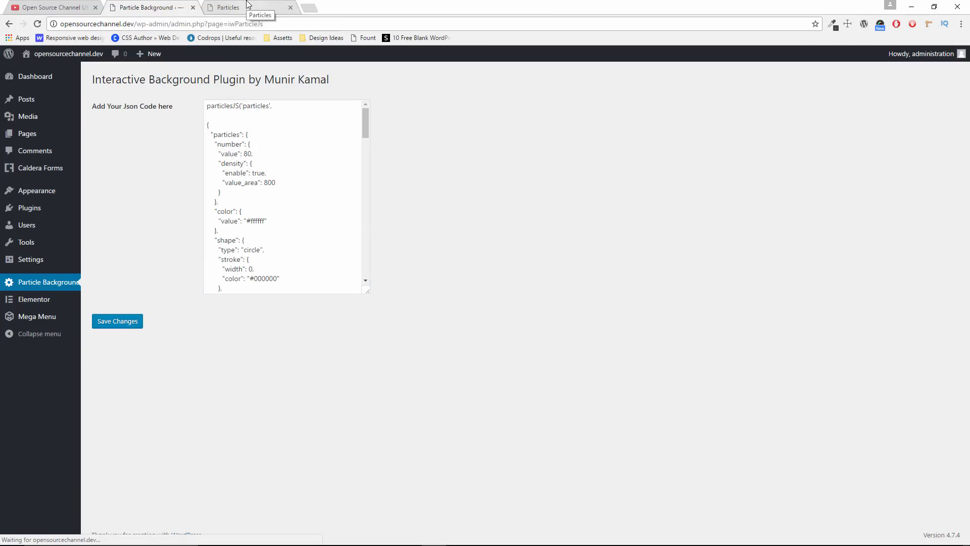
{"action": "left_click", "coordinate": [241, 7]}
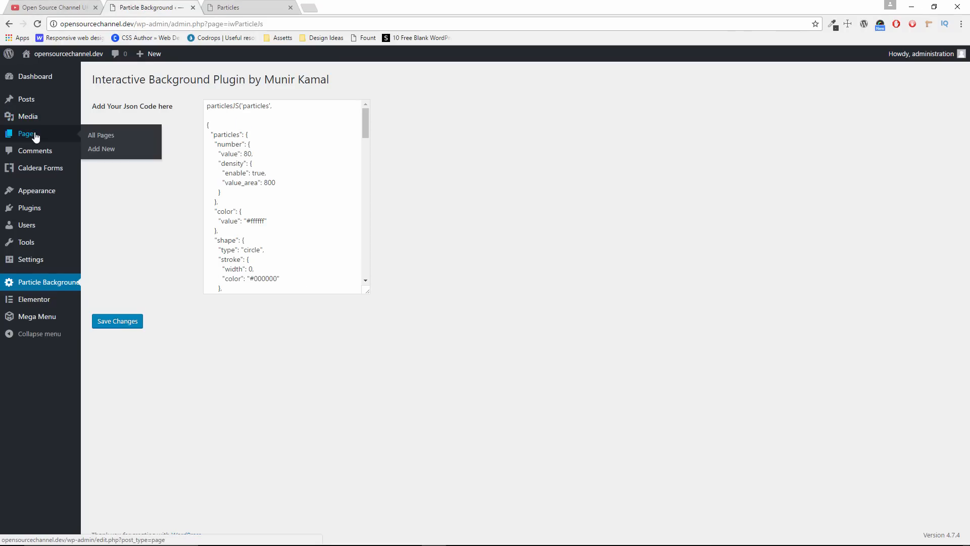
From Pages > All Pages, edit the Particles page with Elementor
{"action": "left_click", "coordinate": [100, 135]}
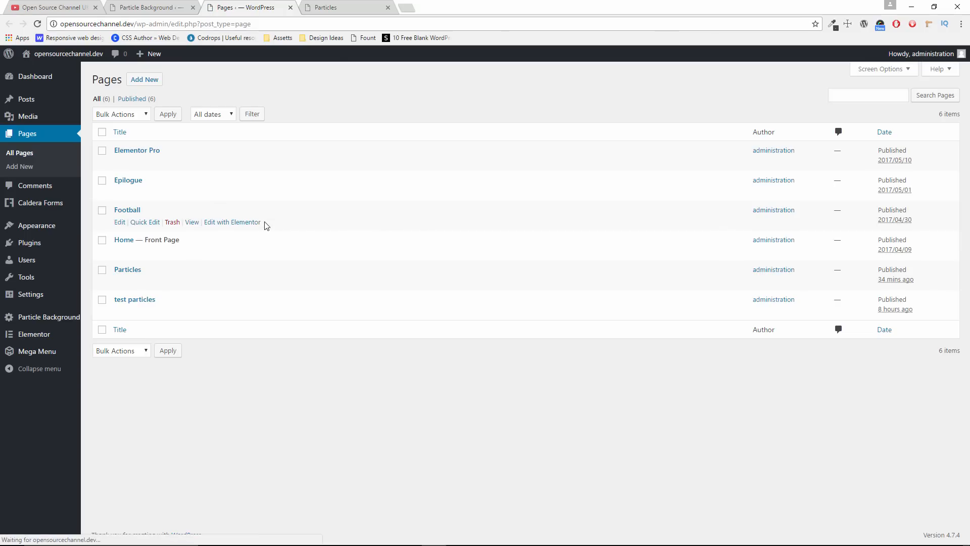
{"action": "mouse_move", "coordinate": [148, 289]}
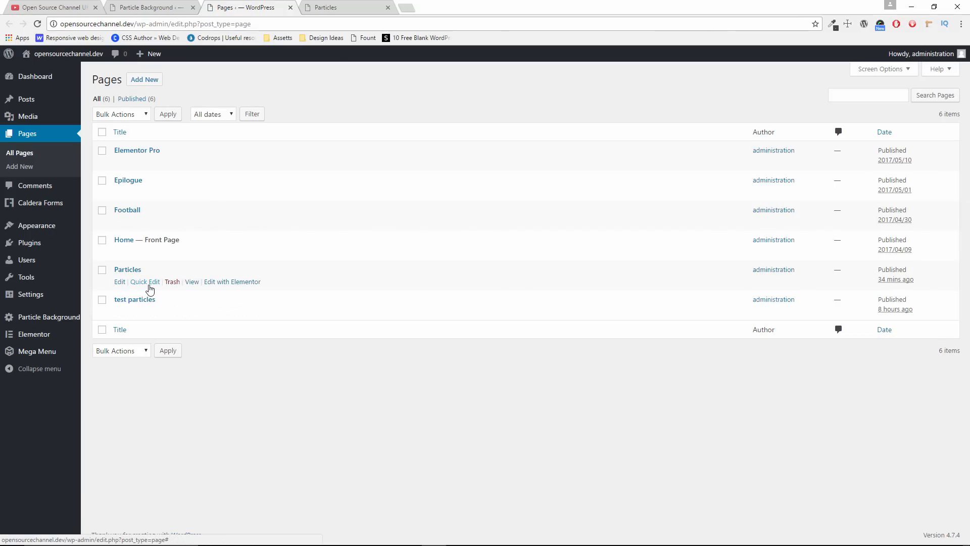
{"action": "left_click", "coordinate": [231, 282]}
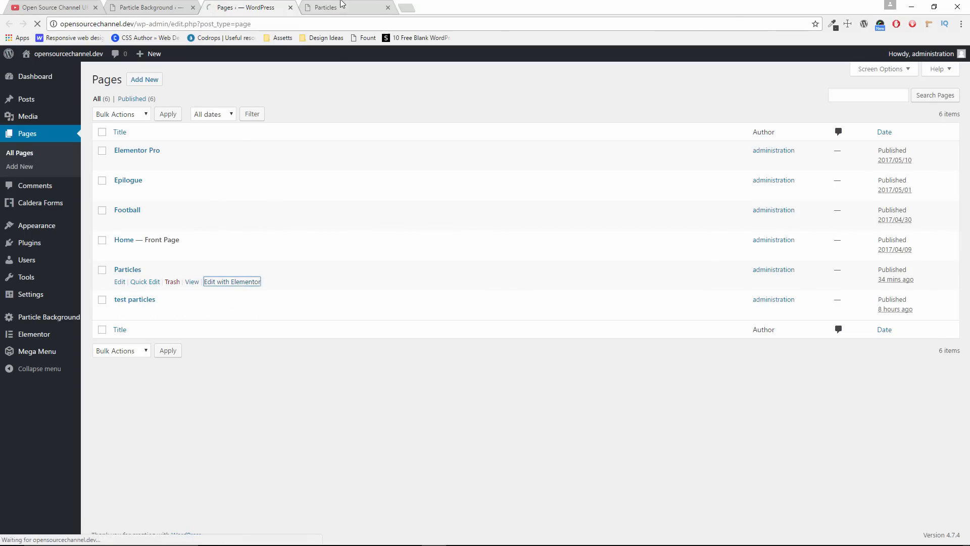
{"action": "left_click", "coordinate": [324, 6]}
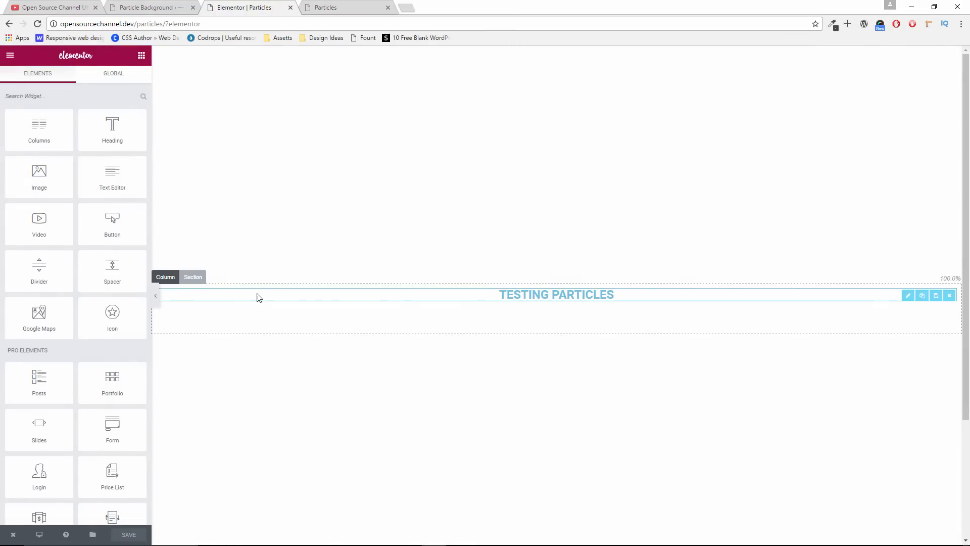
Give the 'particles' full-screen section a classic dark grey background and save the page
{"action": "left_click", "coordinate": [907, 295]}
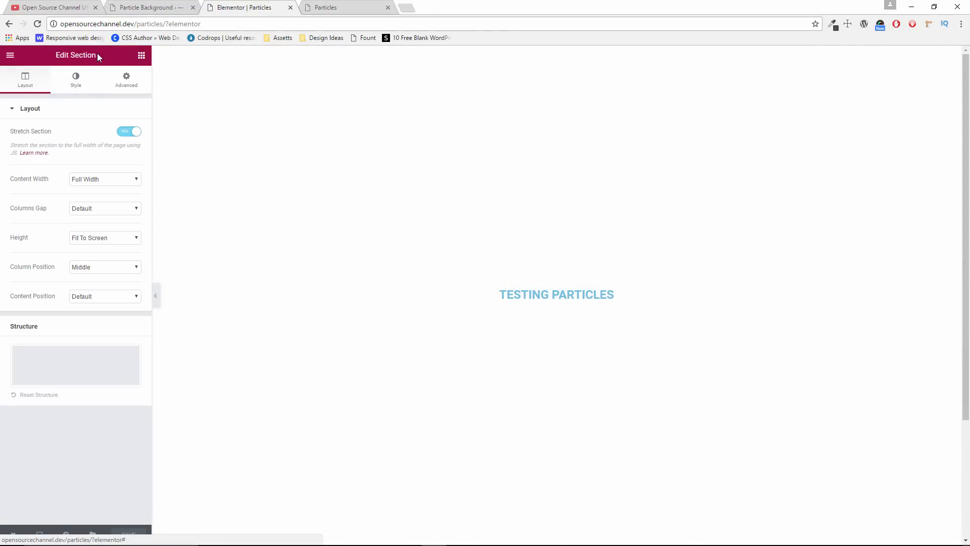
{"action": "left_click", "coordinate": [127, 79]}
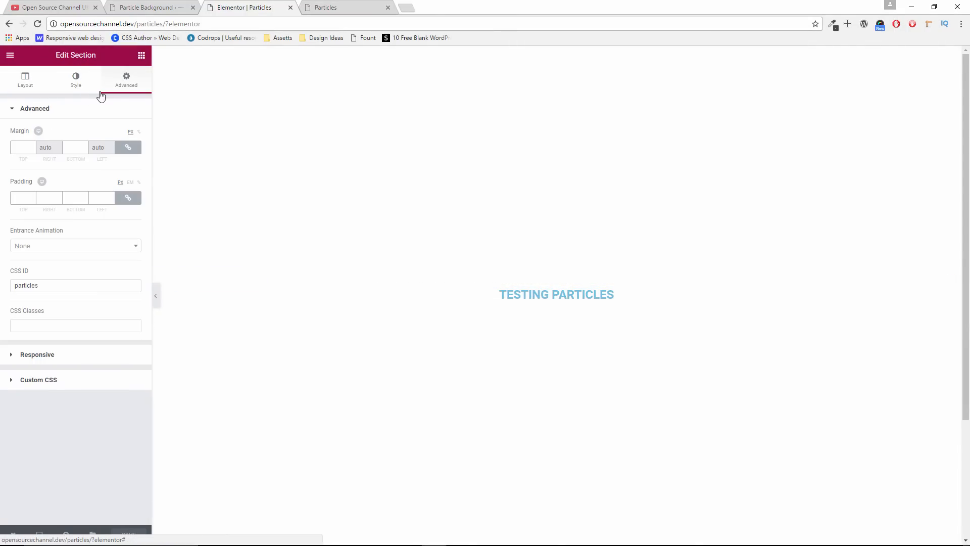
{"action": "left_click", "coordinate": [75, 79]}
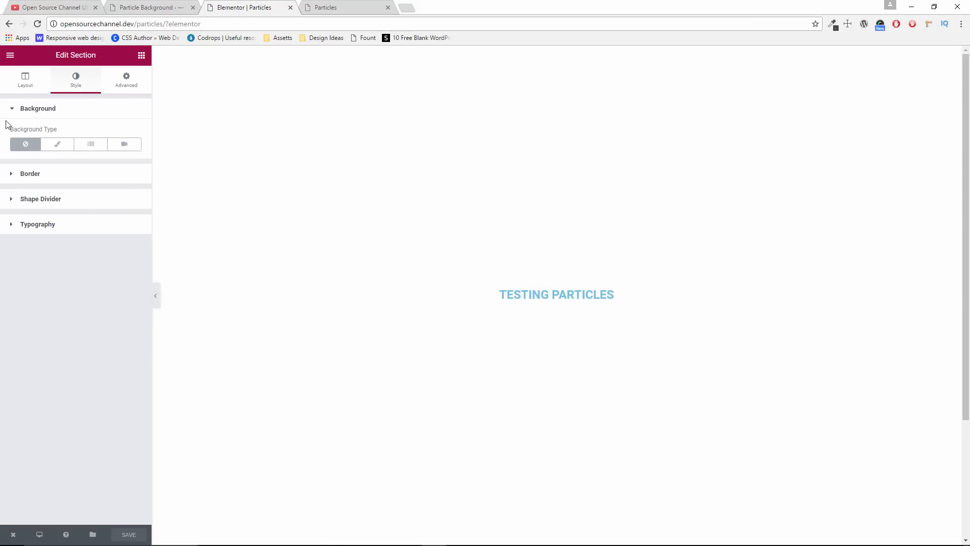
{"action": "left_click", "coordinate": [25, 79]}
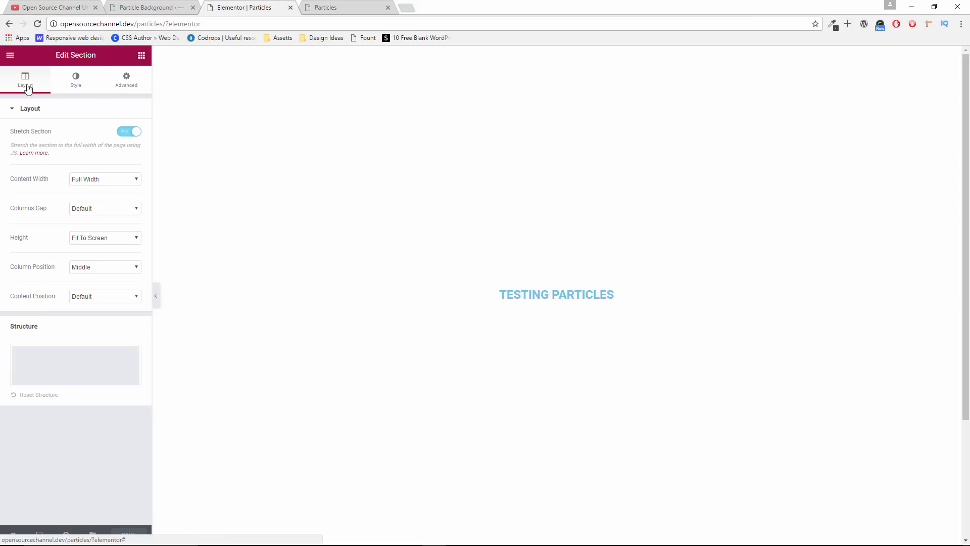
{"action": "left_click", "coordinate": [76, 80]}
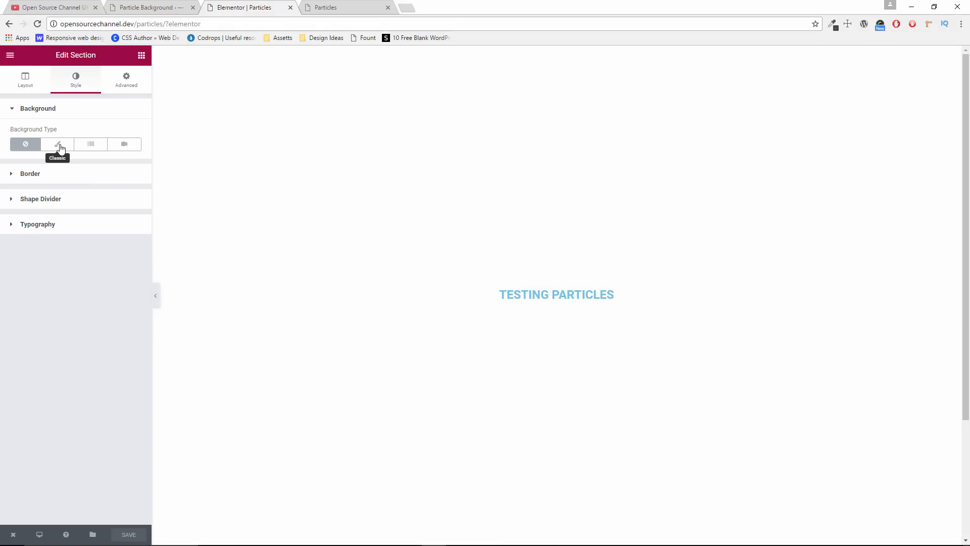
{"action": "left_click", "coordinate": [57, 144]}
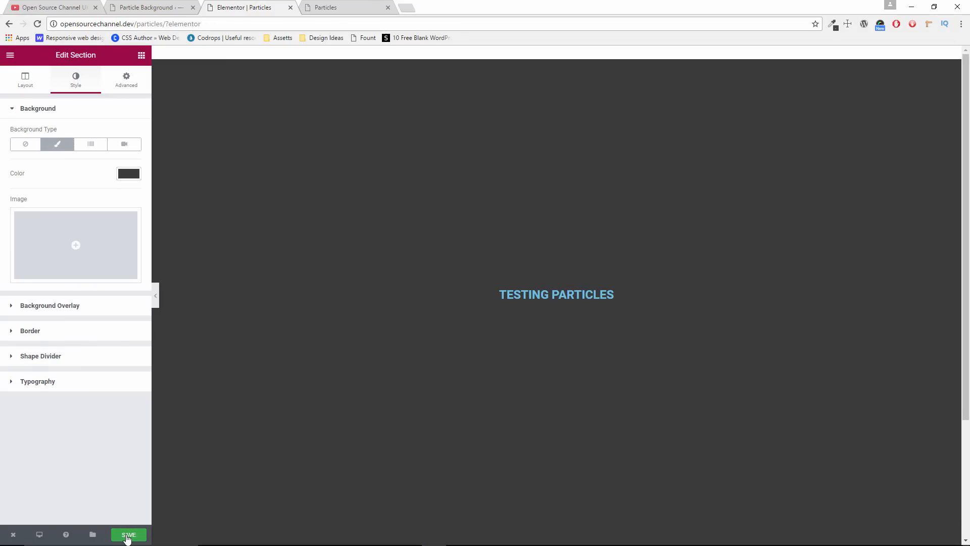
{"action": "left_click", "coordinate": [127, 534]}
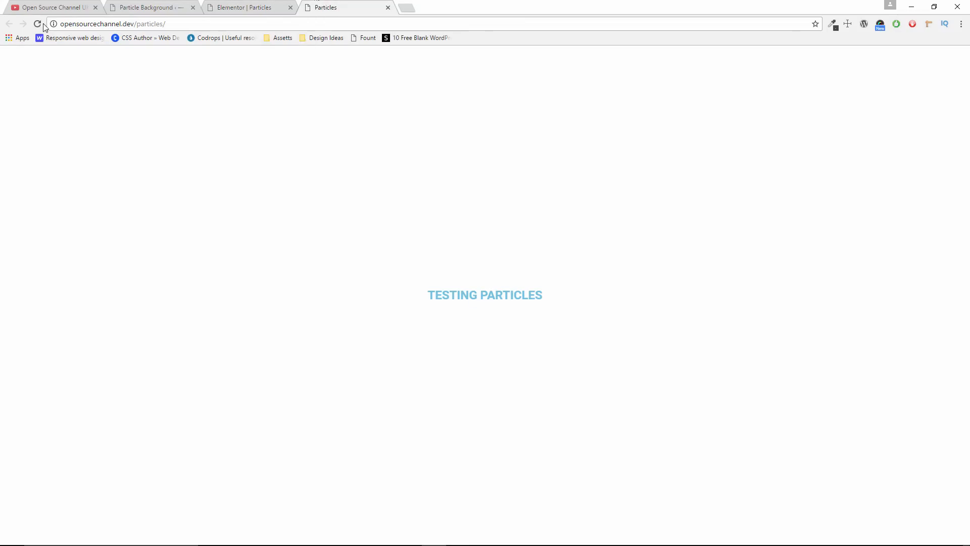
{"action": "left_click", "coordinate": [38, 24]}
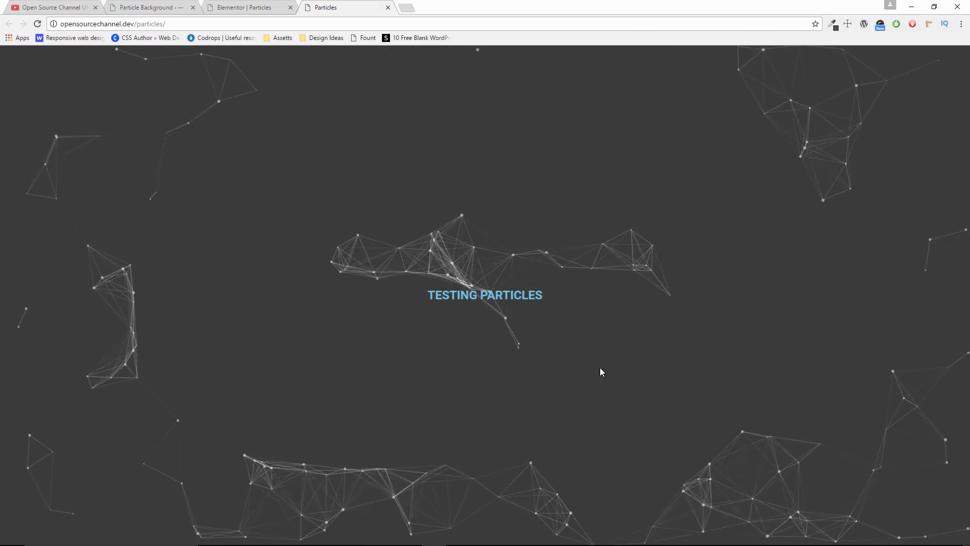
{"action": "left_click", "coordinate": [247, 7]}
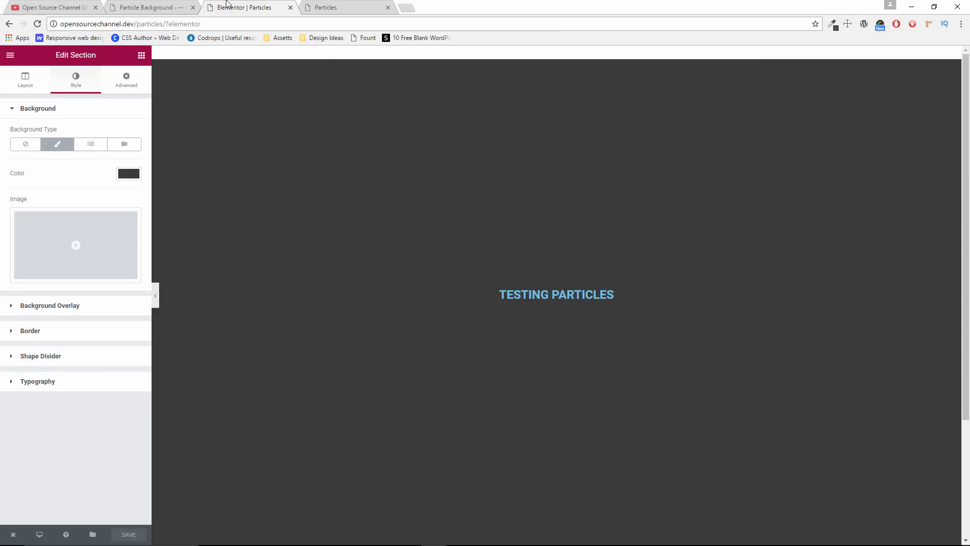
{"action": "mouse_move", "coordinate": [25, 144]}
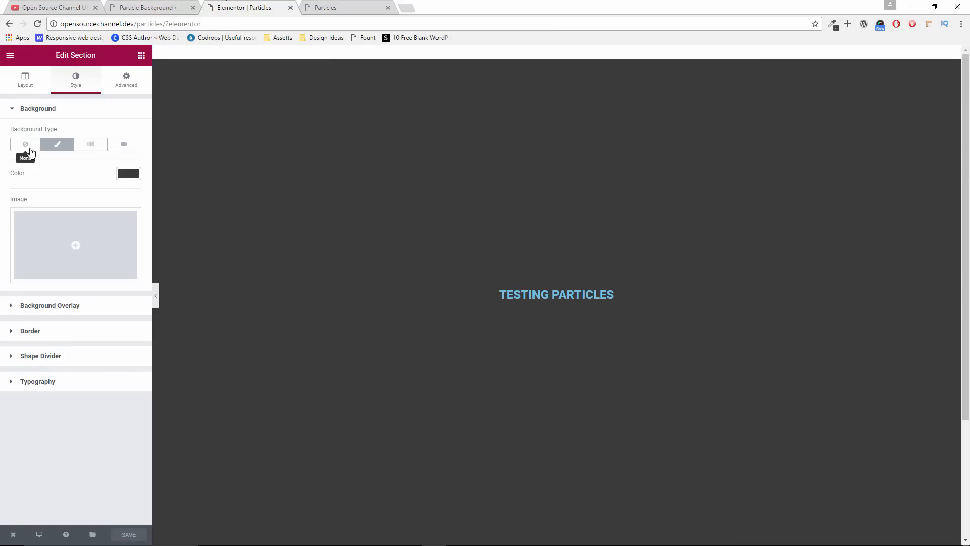
Set a classic section background using the mountain lake landscape image from the Media Library
{"action": "left_click", "coordinate": [90, 144]}
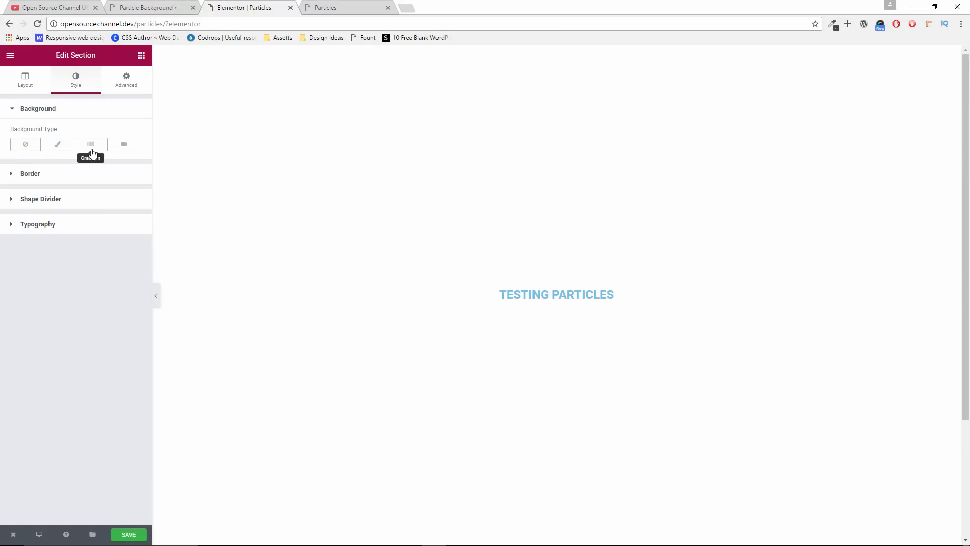
{"action": "left_click", "coordinate": [57, 143]}
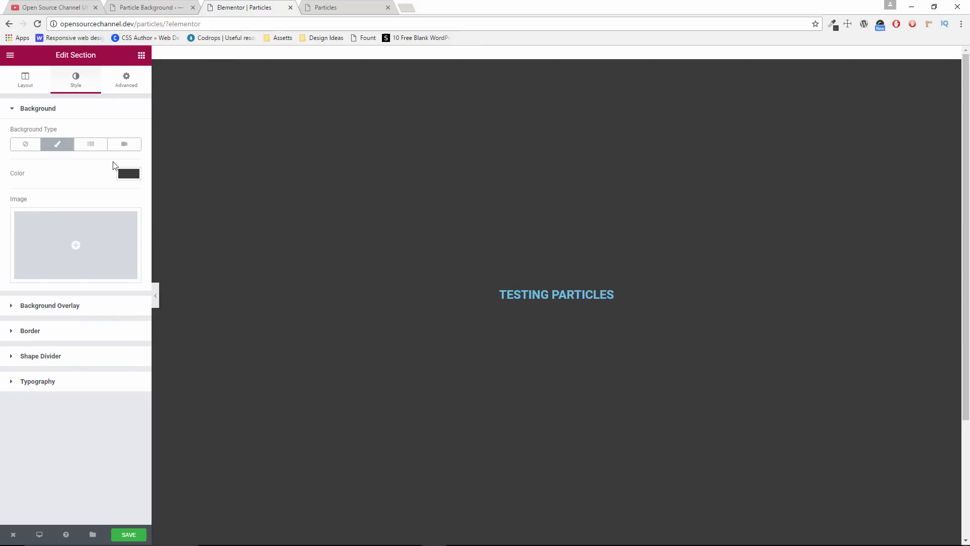
{"action": "left_click", "coordinate": [128, 173]}
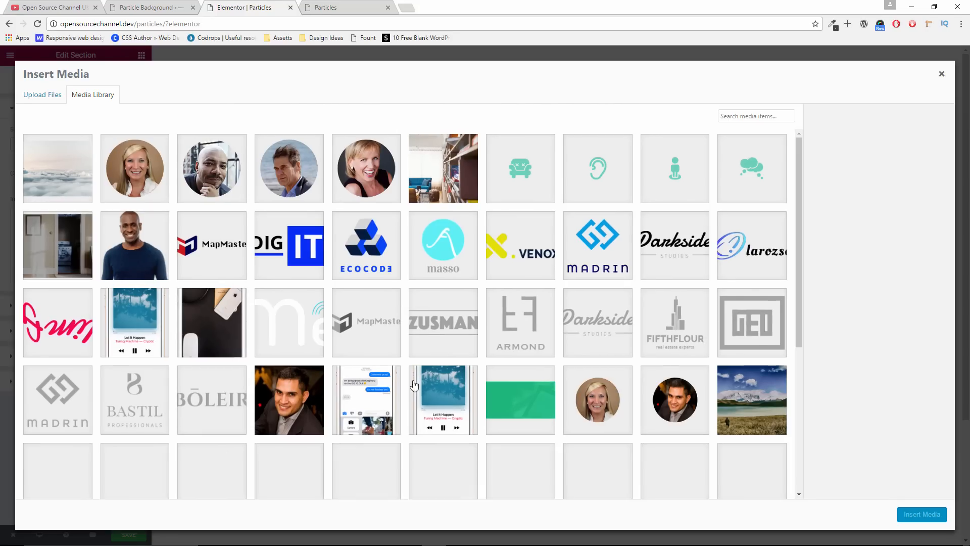
{"action": "left_click", "coordinate": [751, 399]}
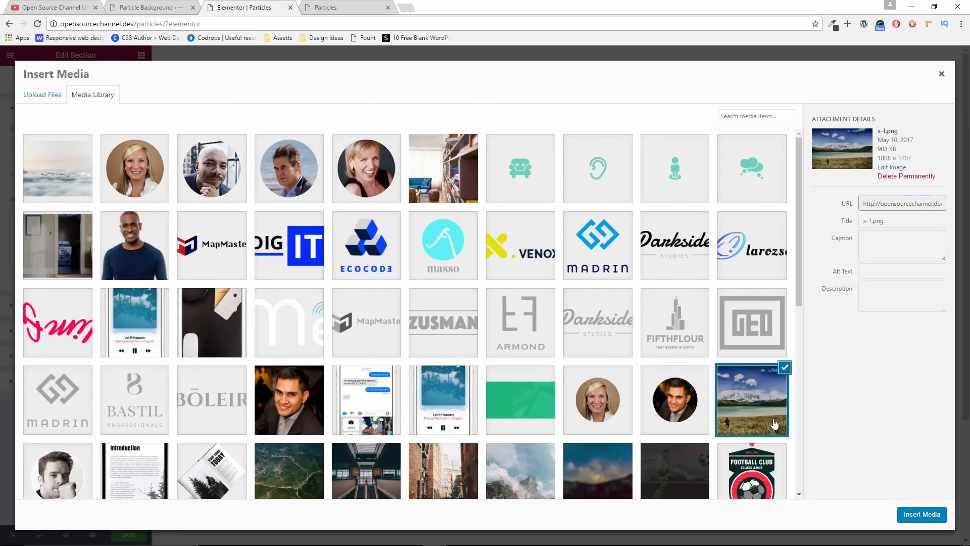
{"action": "left_click", "coordinate": [921, 514]}
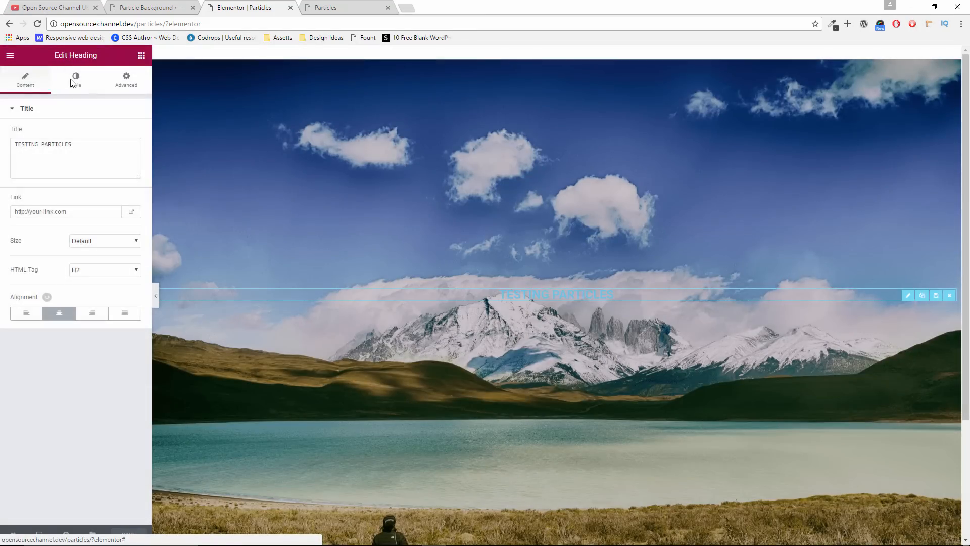
Set the TESTING PARTICLES heading's text colour to black and save the page
{"action": "left_click", "coordinate": [75, 79]}
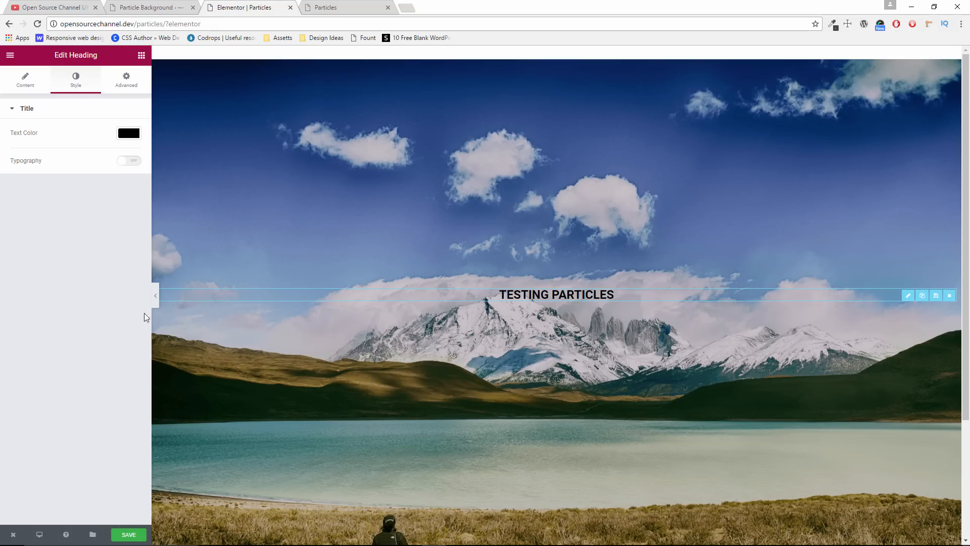
{"action": "left_click", "coordinate": [127, 534]}
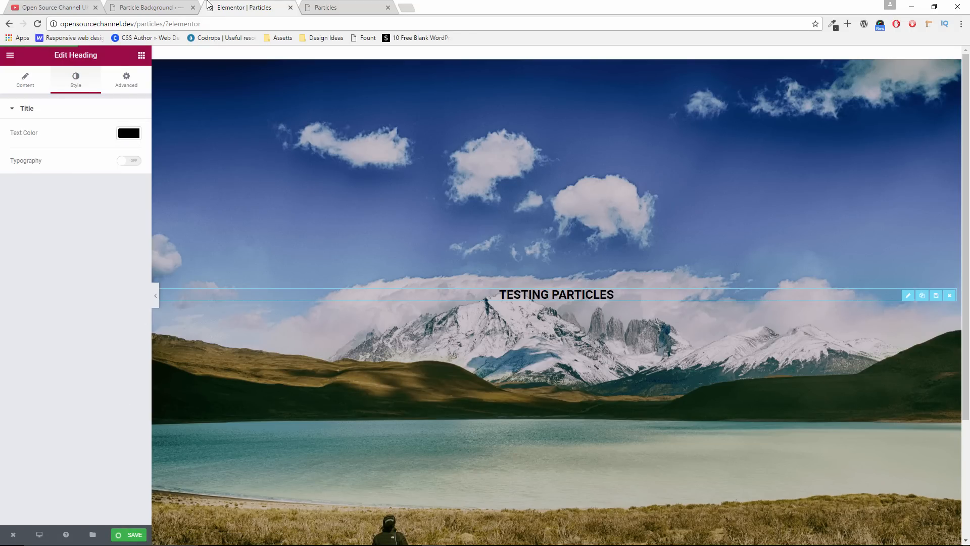
{"action": "left_click", "coordinate": [129, 533]}
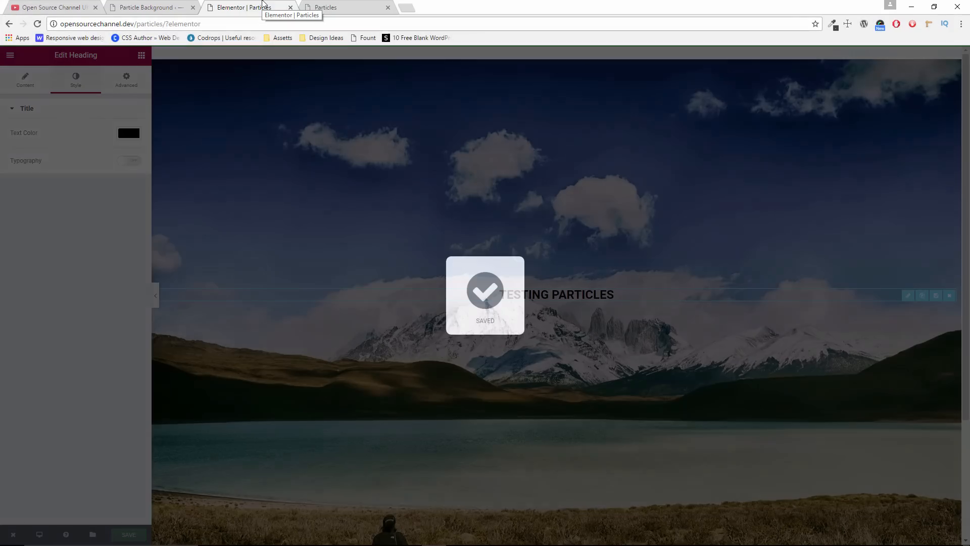
{"action": "left_click", "coordinate": [340, 7]}
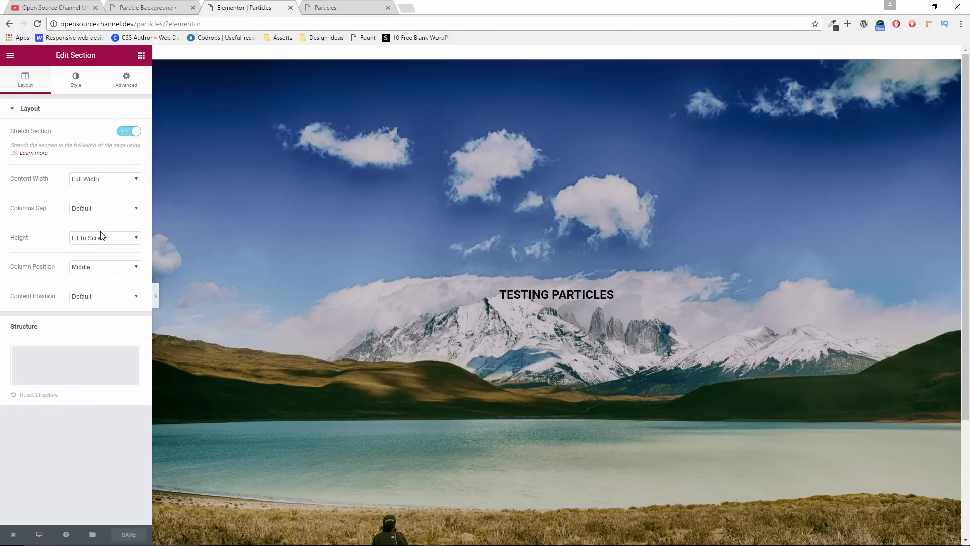
Set the section background position to Center Center and size to Cover, then save
{"action": "left_click", "coordinate": [75, 79]}
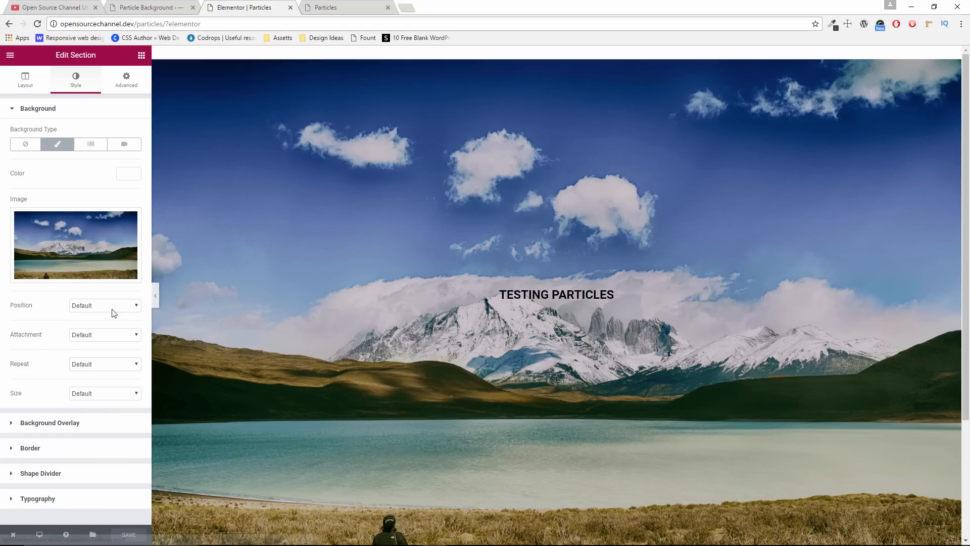
{"action": "left_click", "coordinate": [104, 305]}
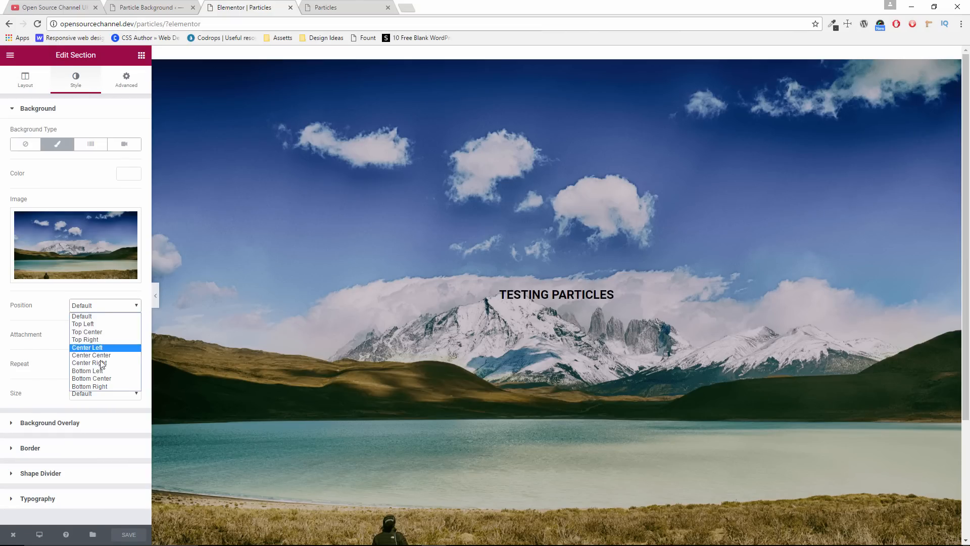
{"action": "left_click", "coordinate": [90, 356]}
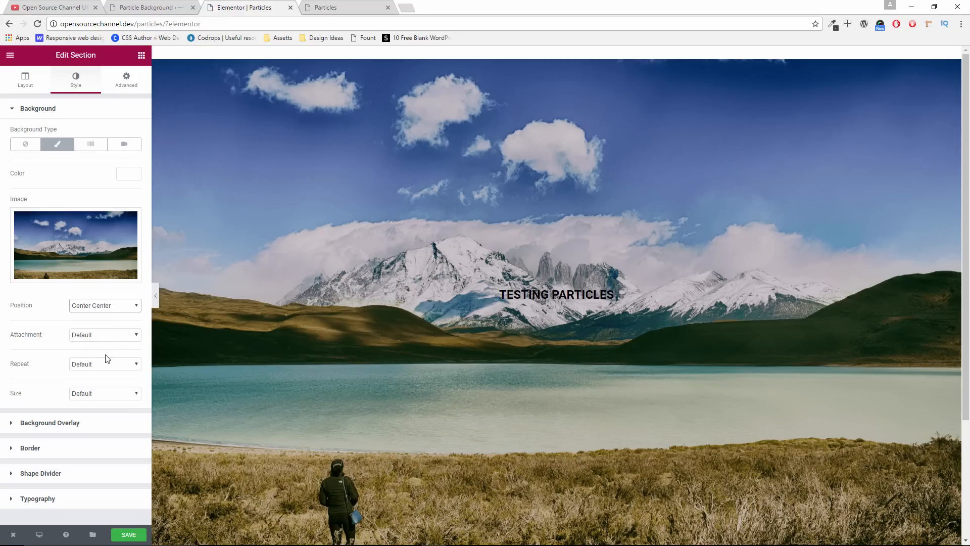
{"action": "mouse_move", "coordinate": [103, 394]}
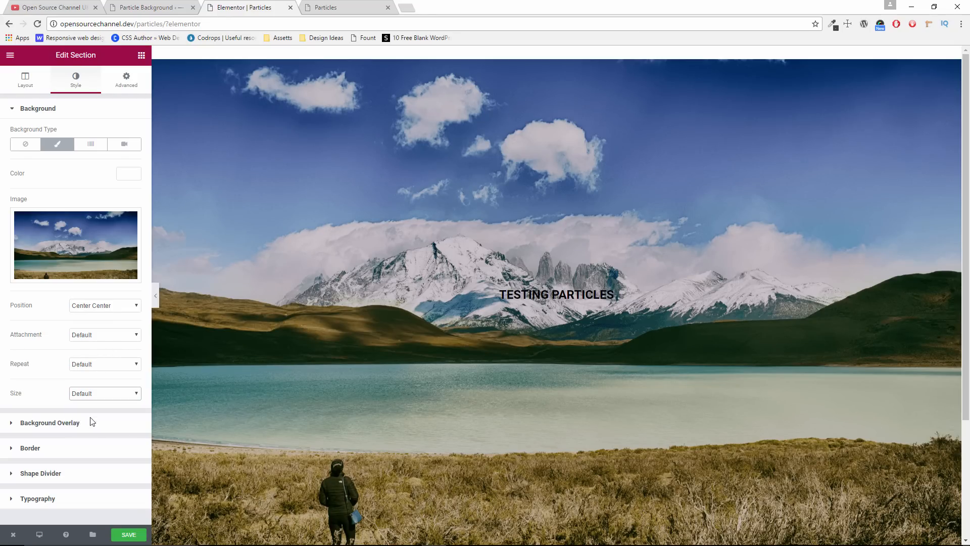
{"action": "left_click", "coordinate": [104, 393]}
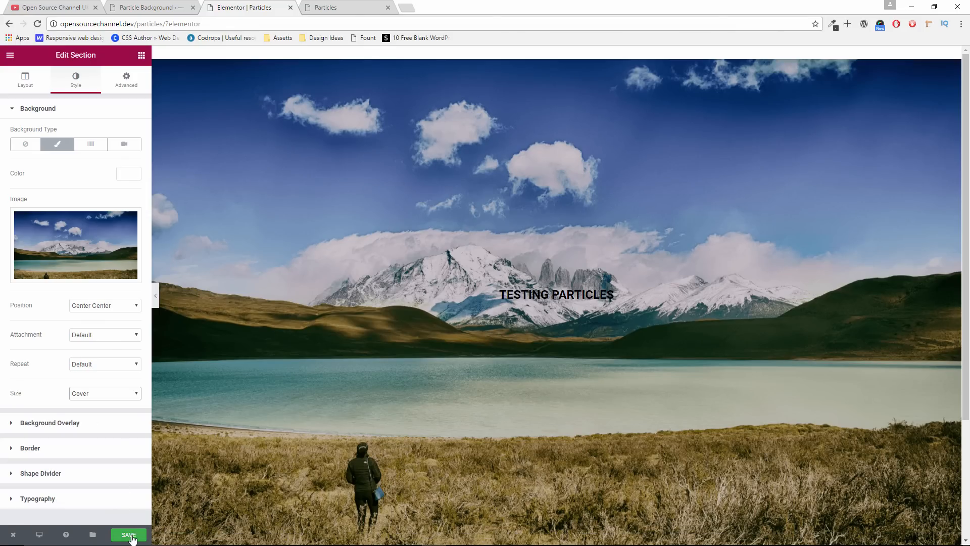
{"action": "left_click", "coordinate": [129, 534]}
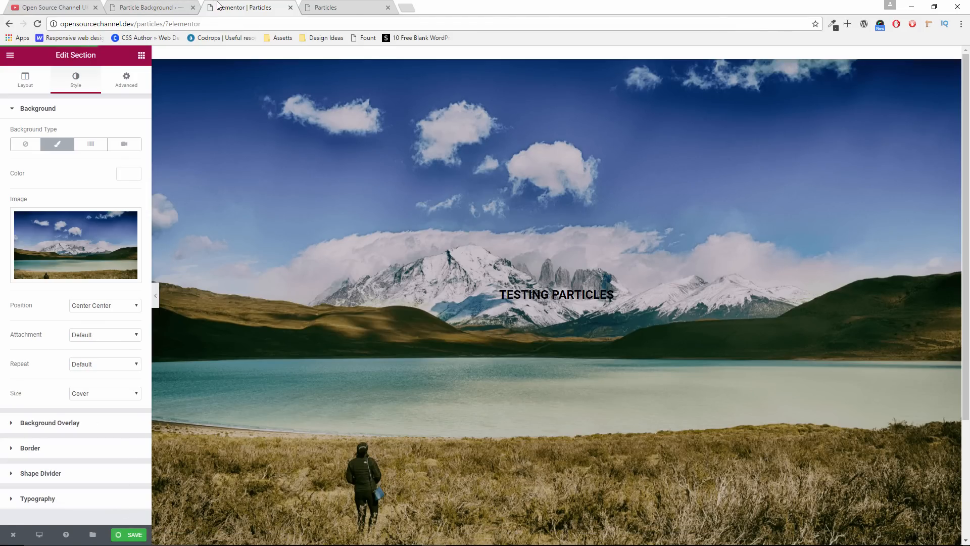
{"action": "left_click", "coordinate": [130, 534]}
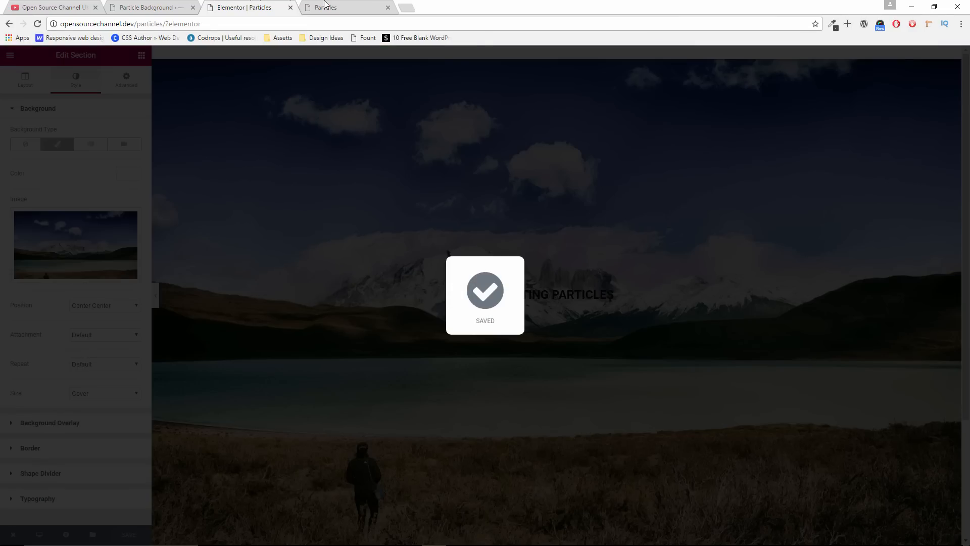
{"action": "left_click", "coordinate": [324, 7]}
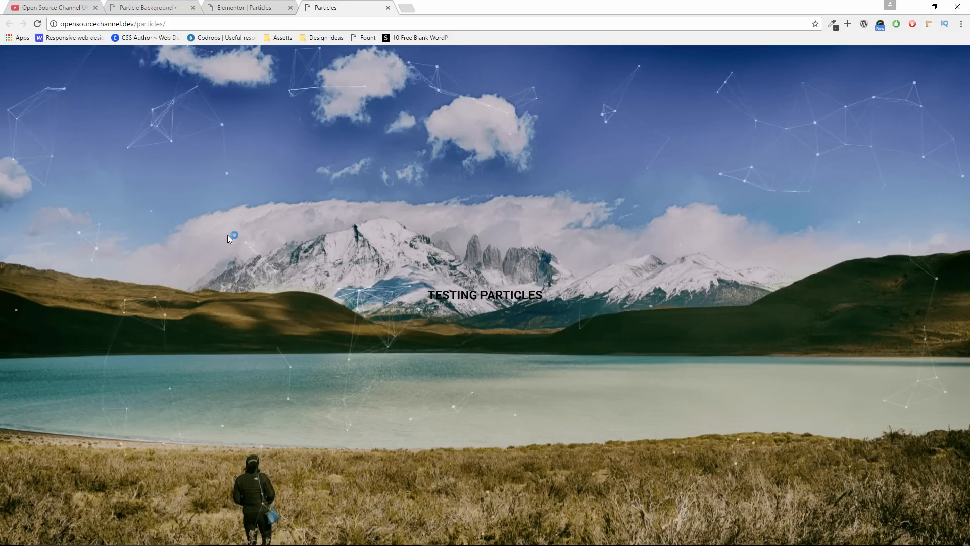
{"action": "mouse_move", "coordinate": [234, 426]}
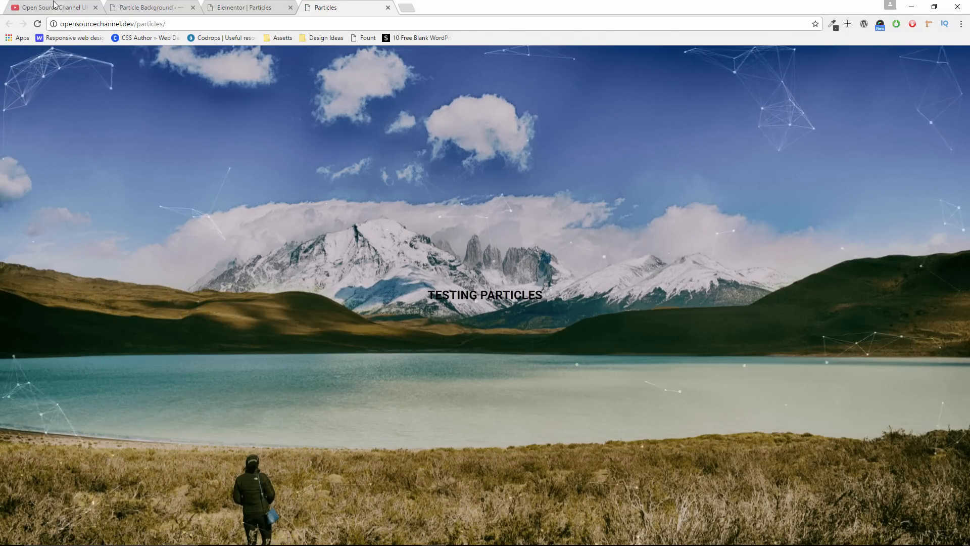
After viewing particles over the landscape, switch to the YouTube channel tab
{"action": "left_click", "coordinate": [53, 7]}
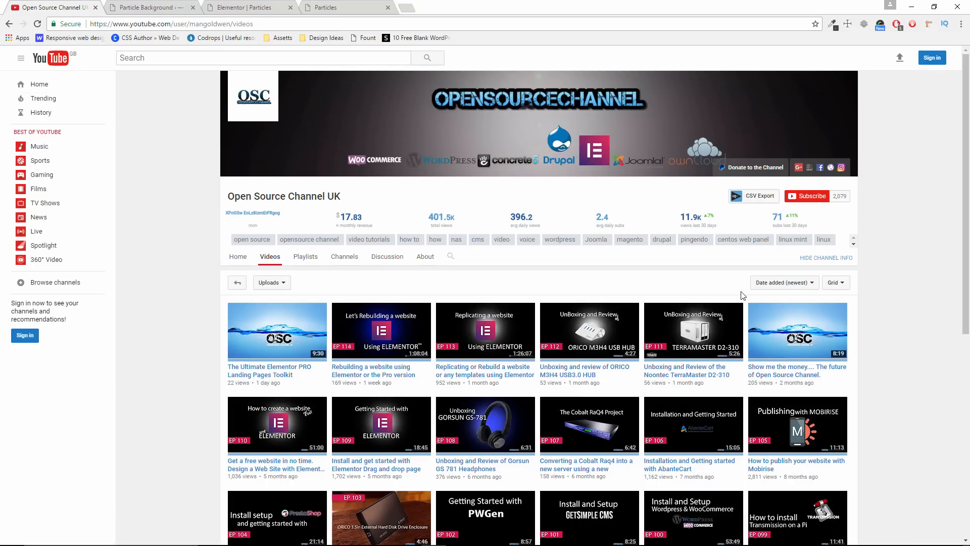